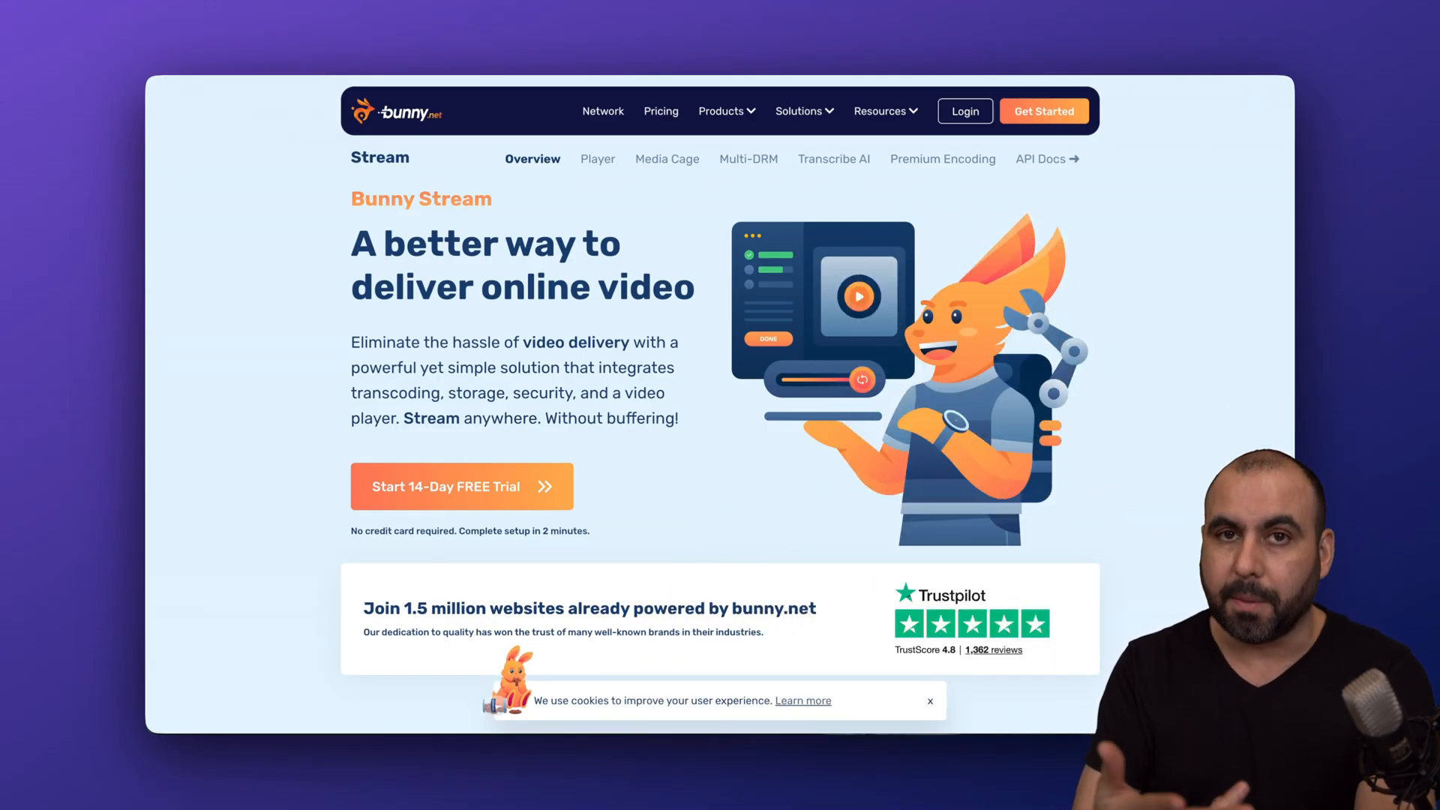
mouse_move(696, 476)
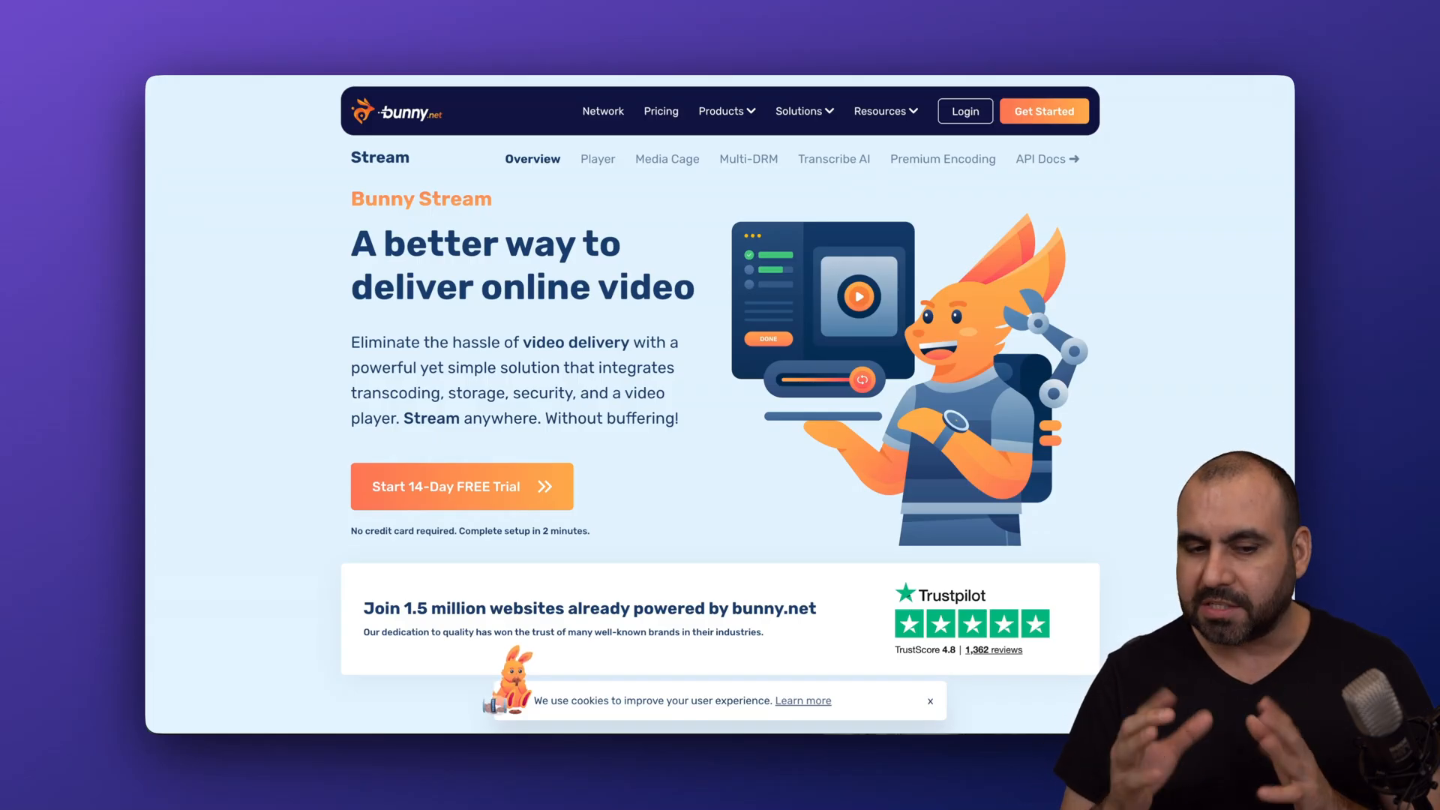
Scroll the Bunny Stream page down to the 'Simplified pricing' comparison against a traditional cloud provider
scroll(down, 3)
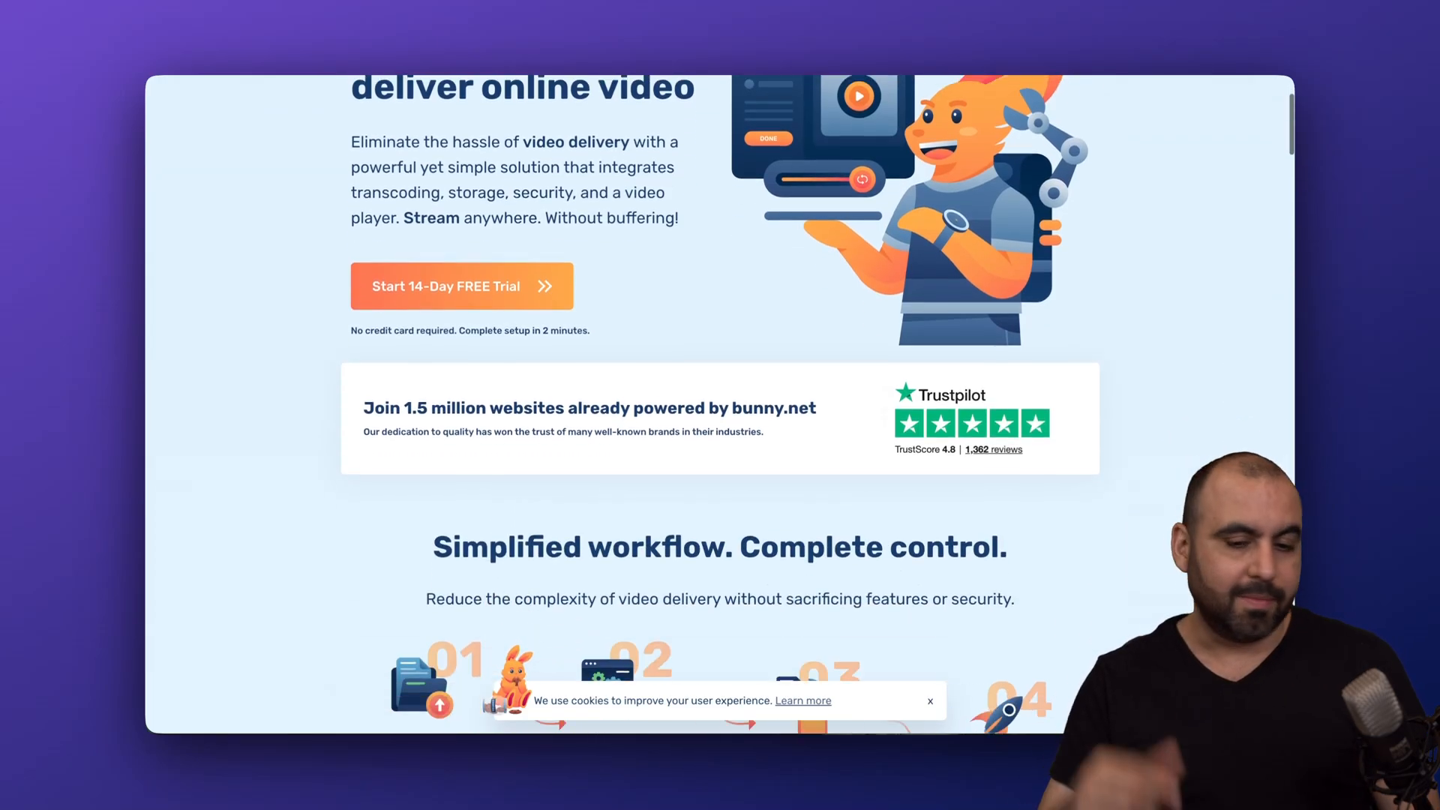
scroll(down, 3)
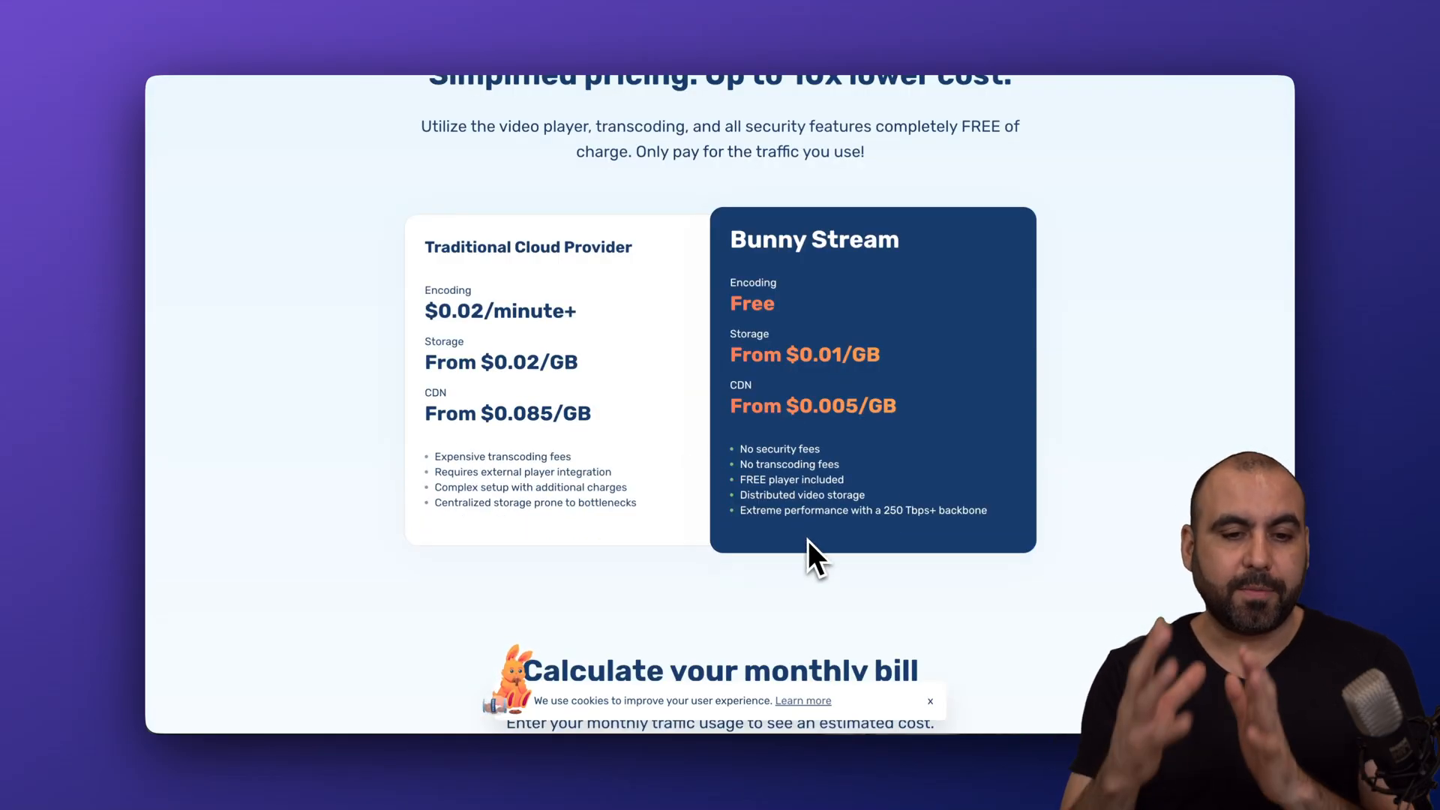
mouse_move(588, 368)
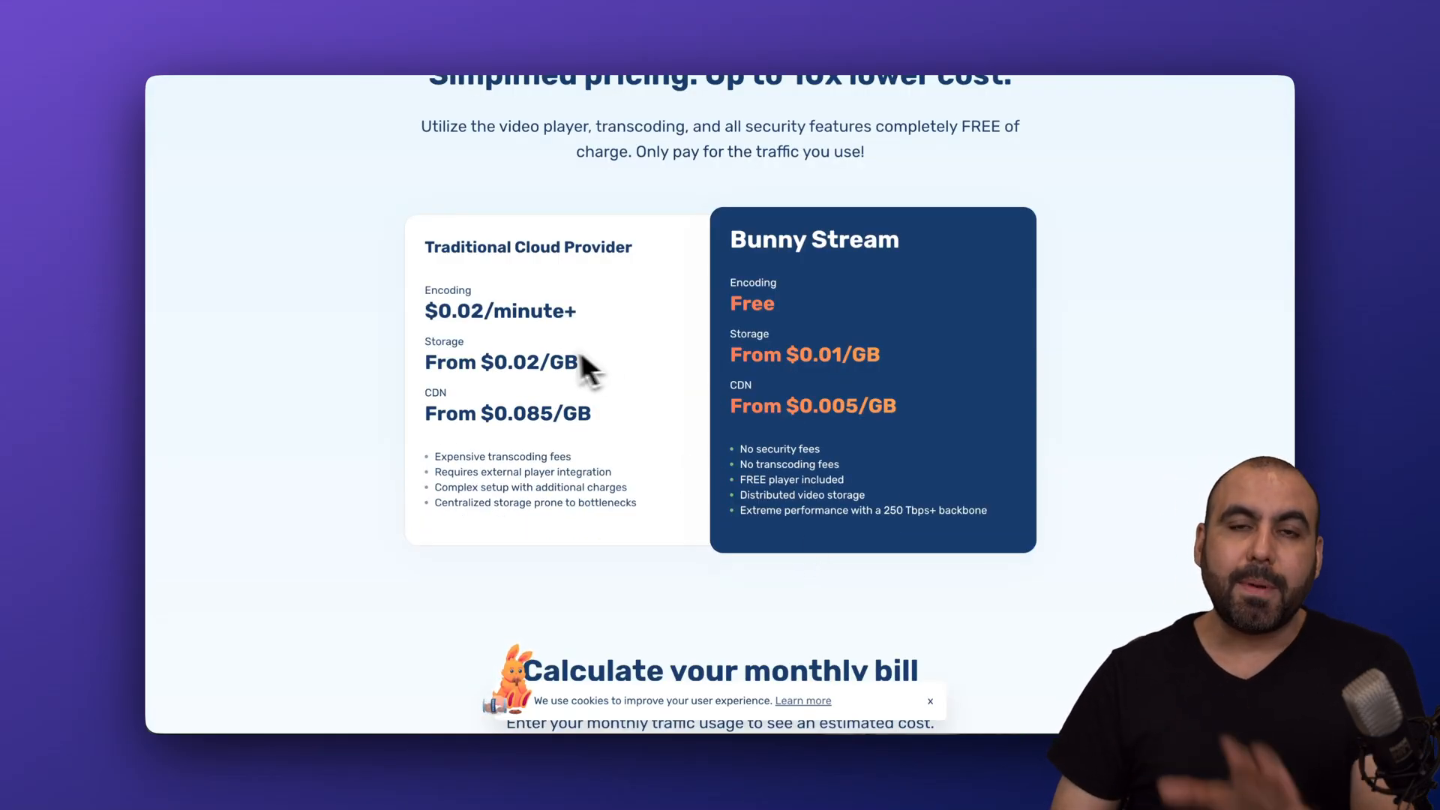
mouse_move(887, 330)
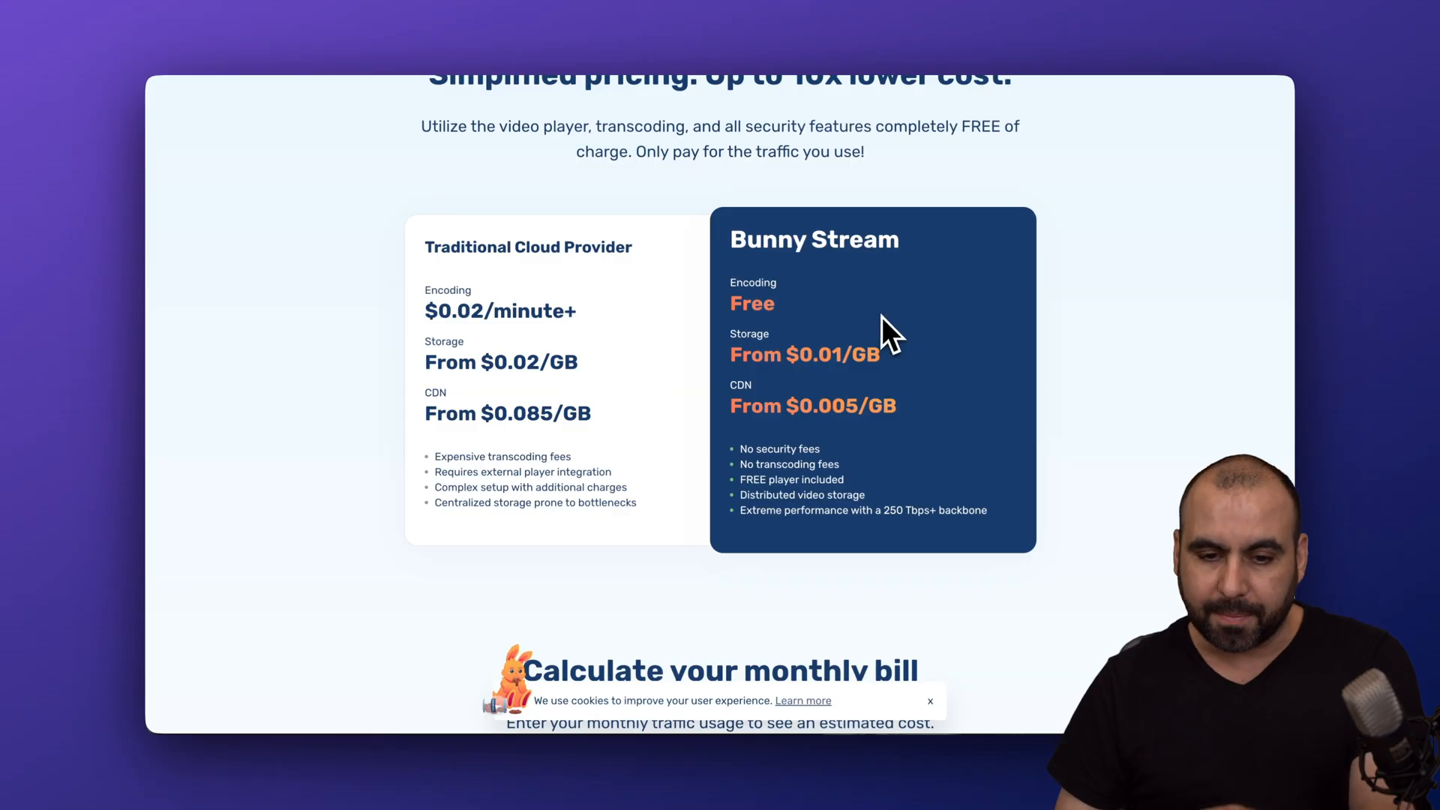
mouse_move(822, 330)
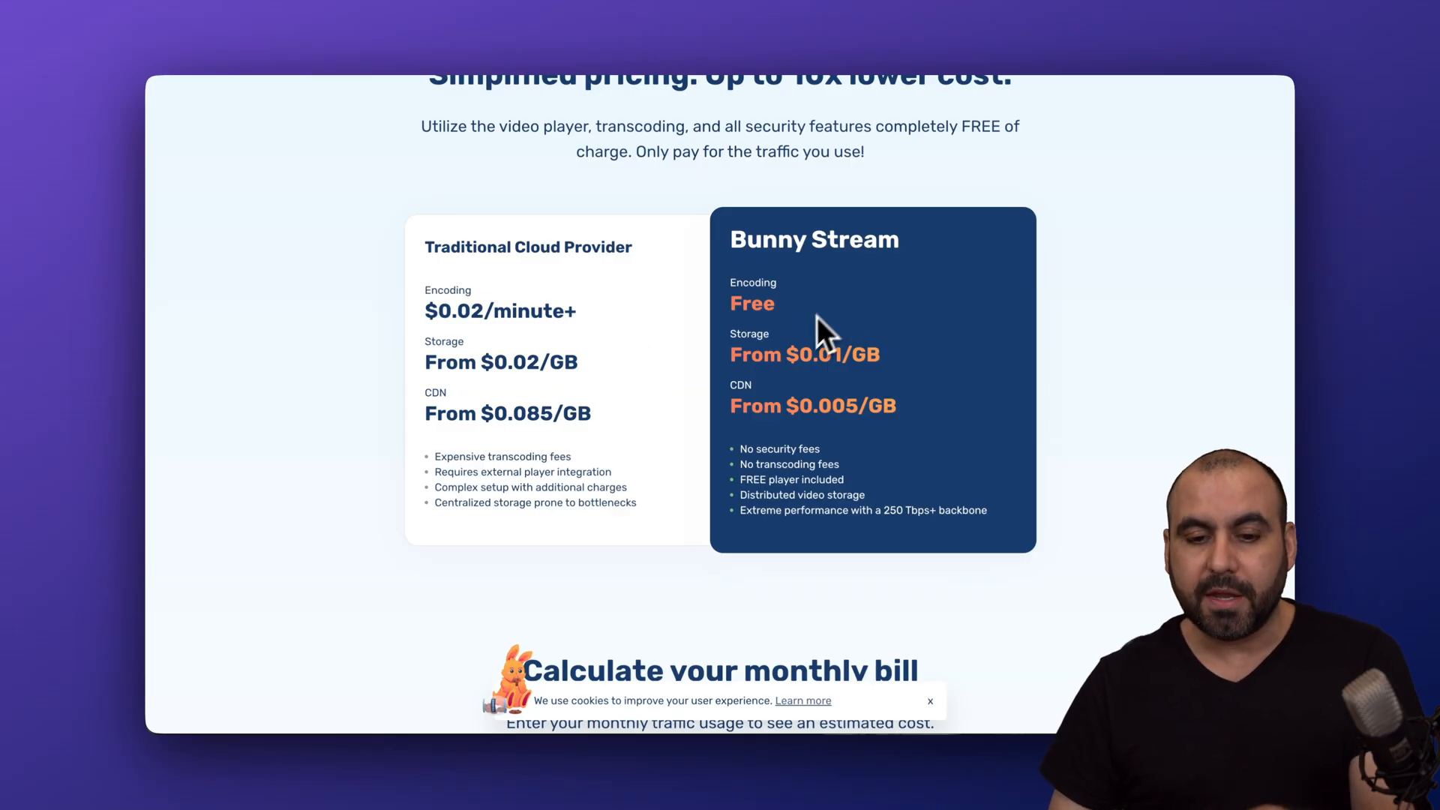
mouse_move(896, 395)
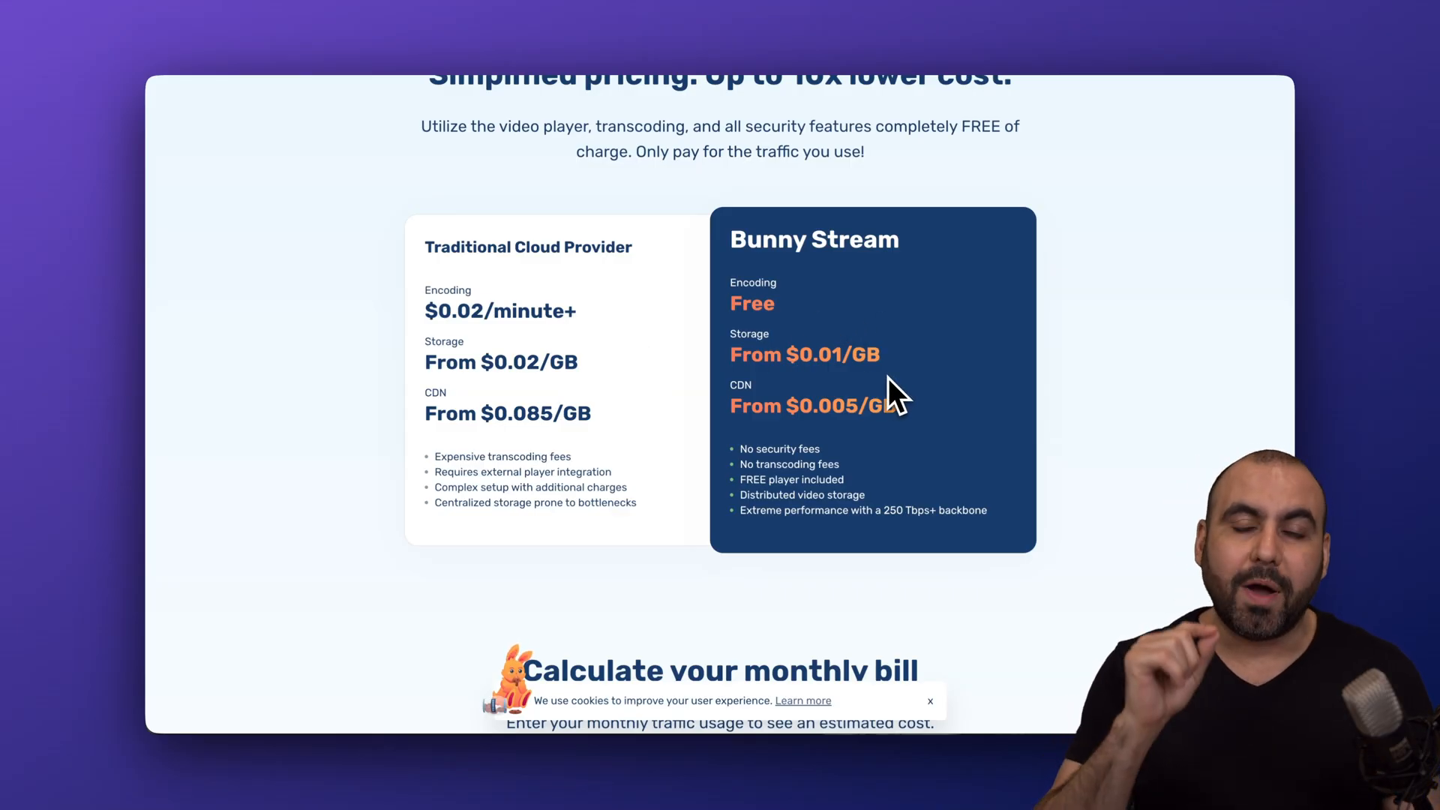
mouse_move(784, 432)
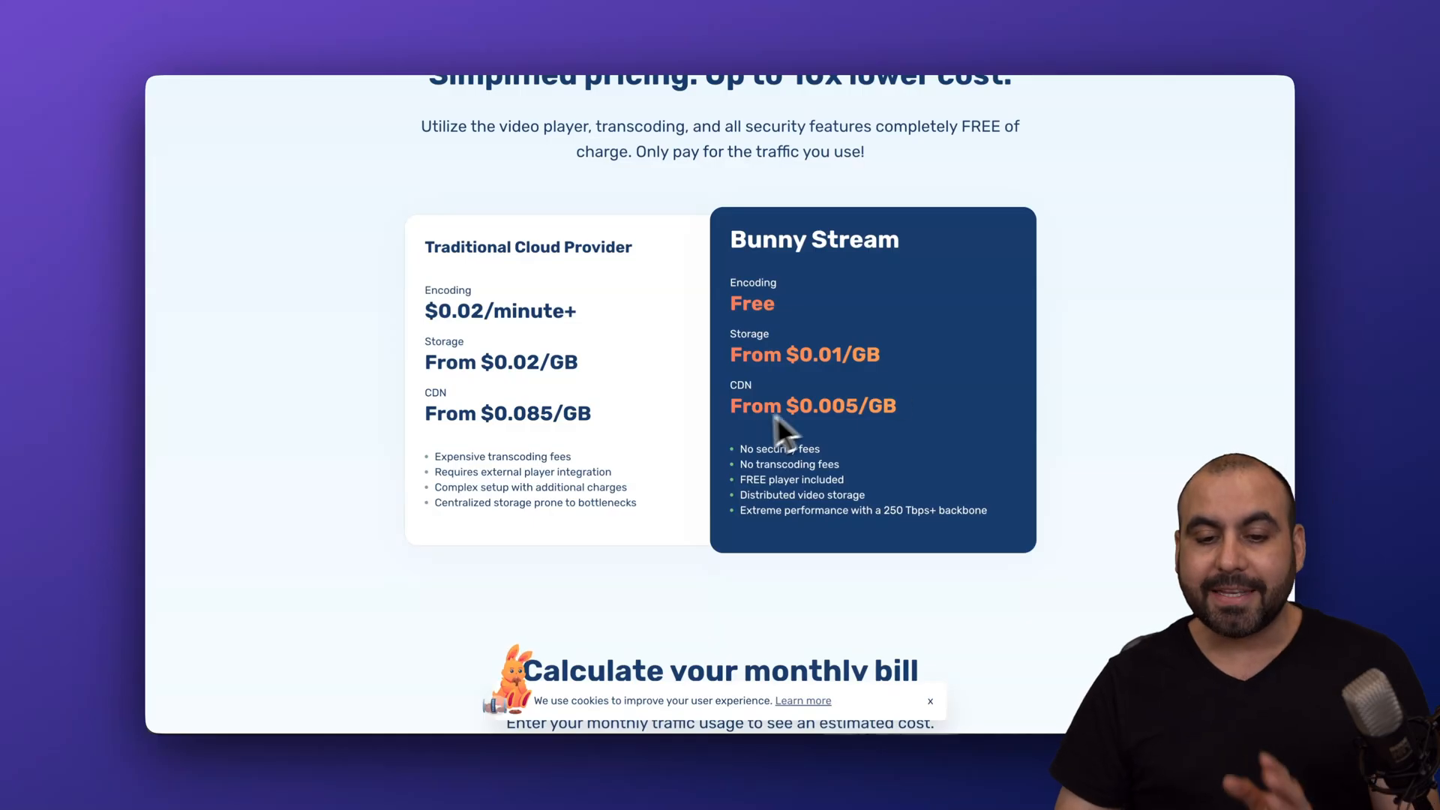
mouse_move(864, 450)
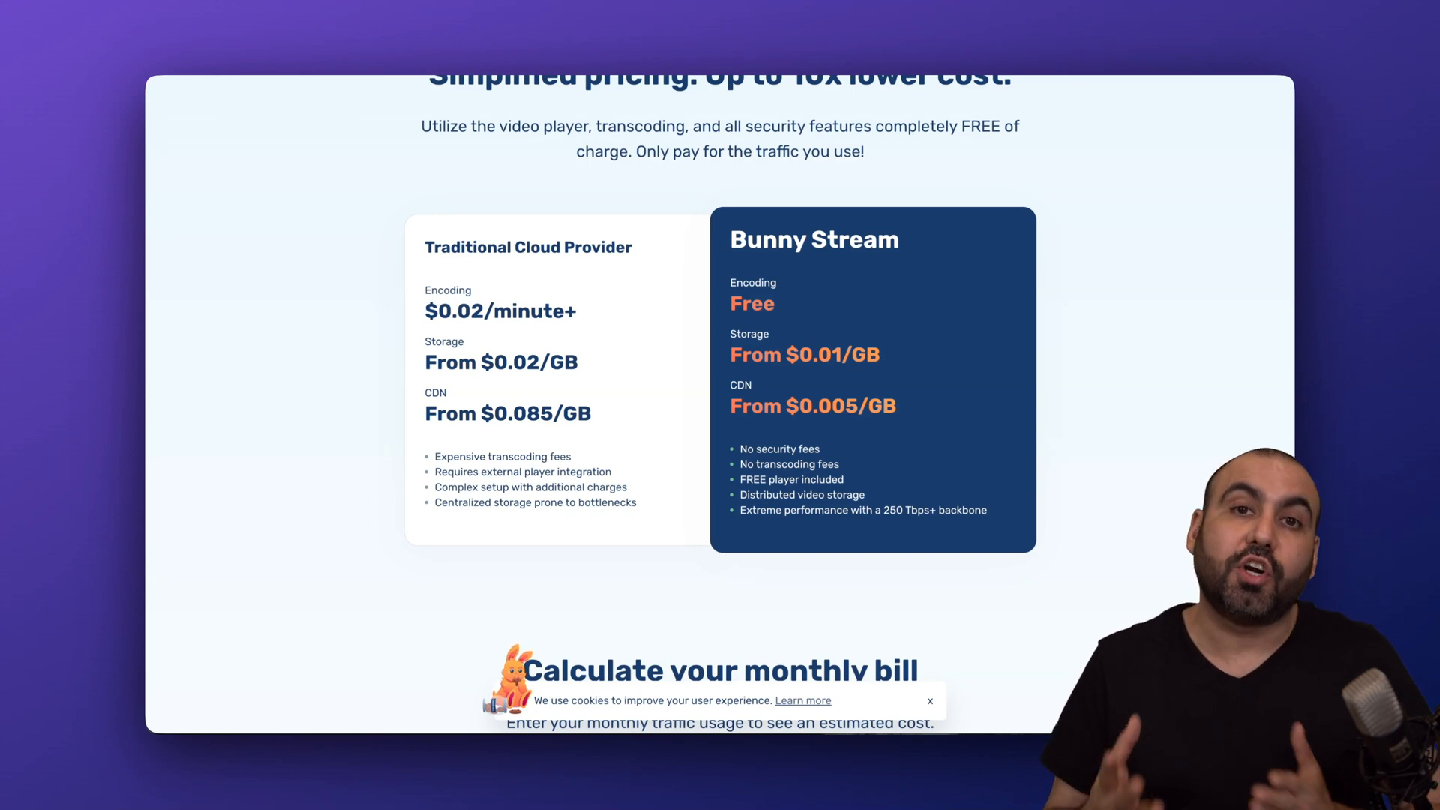
Scroll to the monthly bill calculator showing 100 GB storage, 50 GB traffic, three replication points and $4/month Standard Tier
scroll(down, 3)
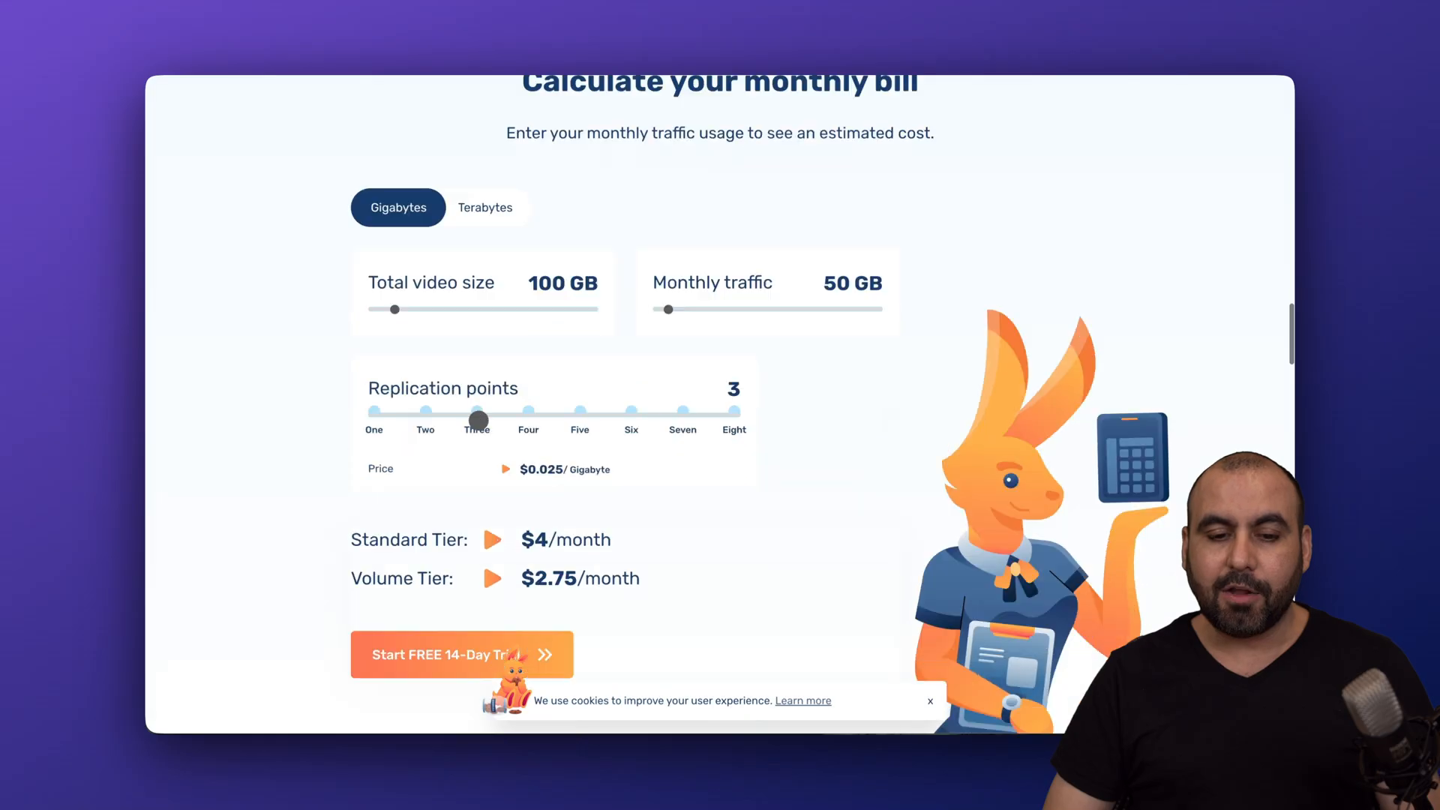
scroll(down, 3)
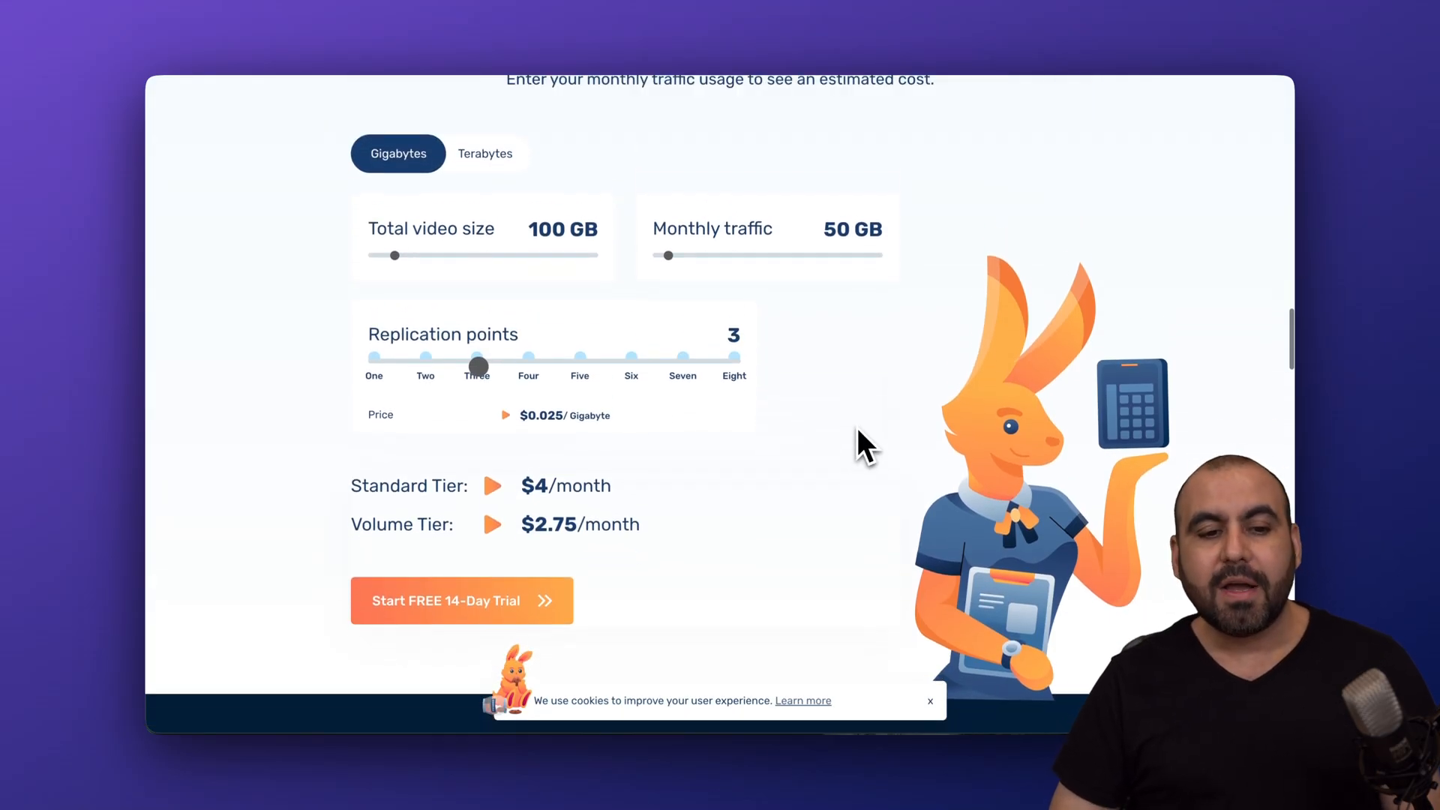
mouse_move(472, 266)
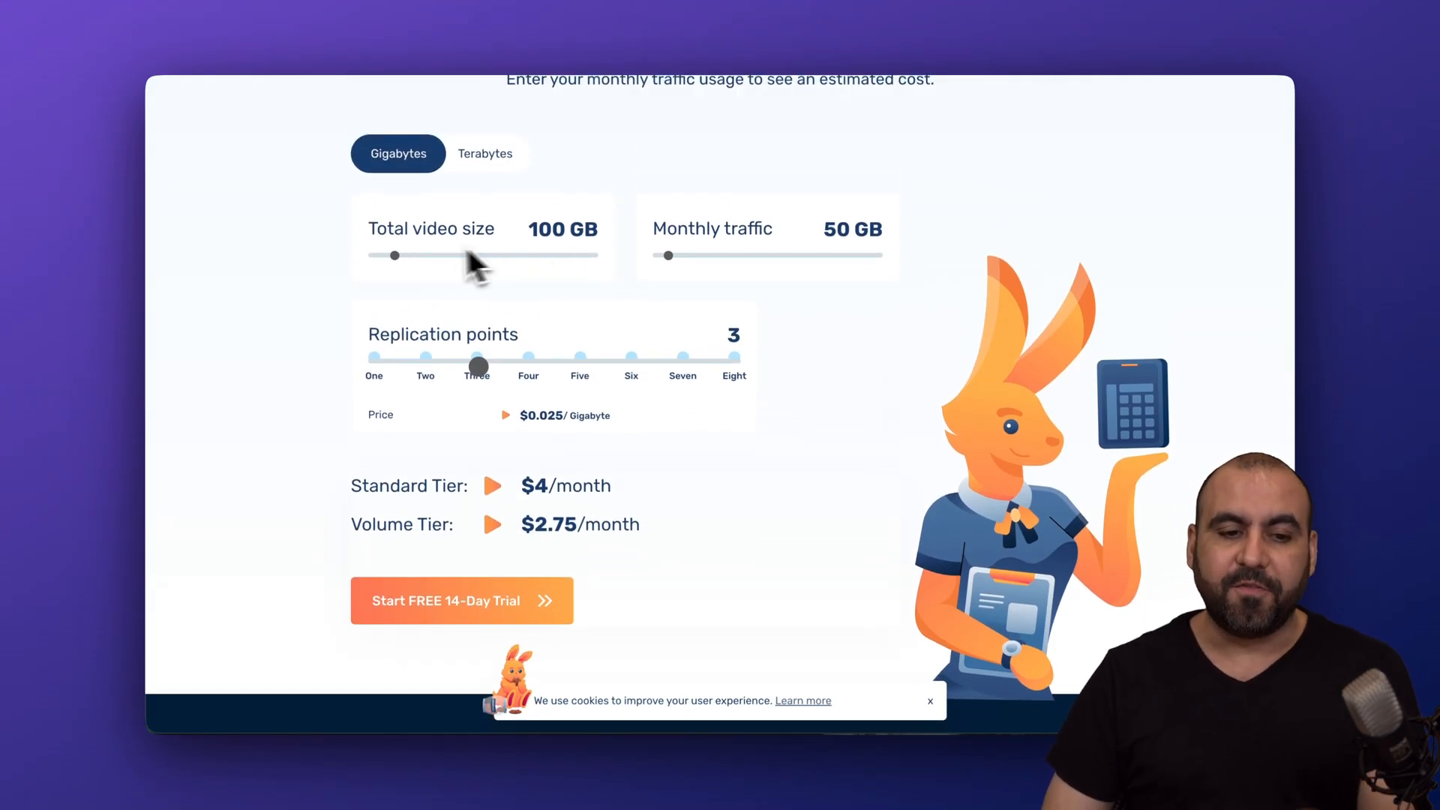
mouse_move(718, 271)
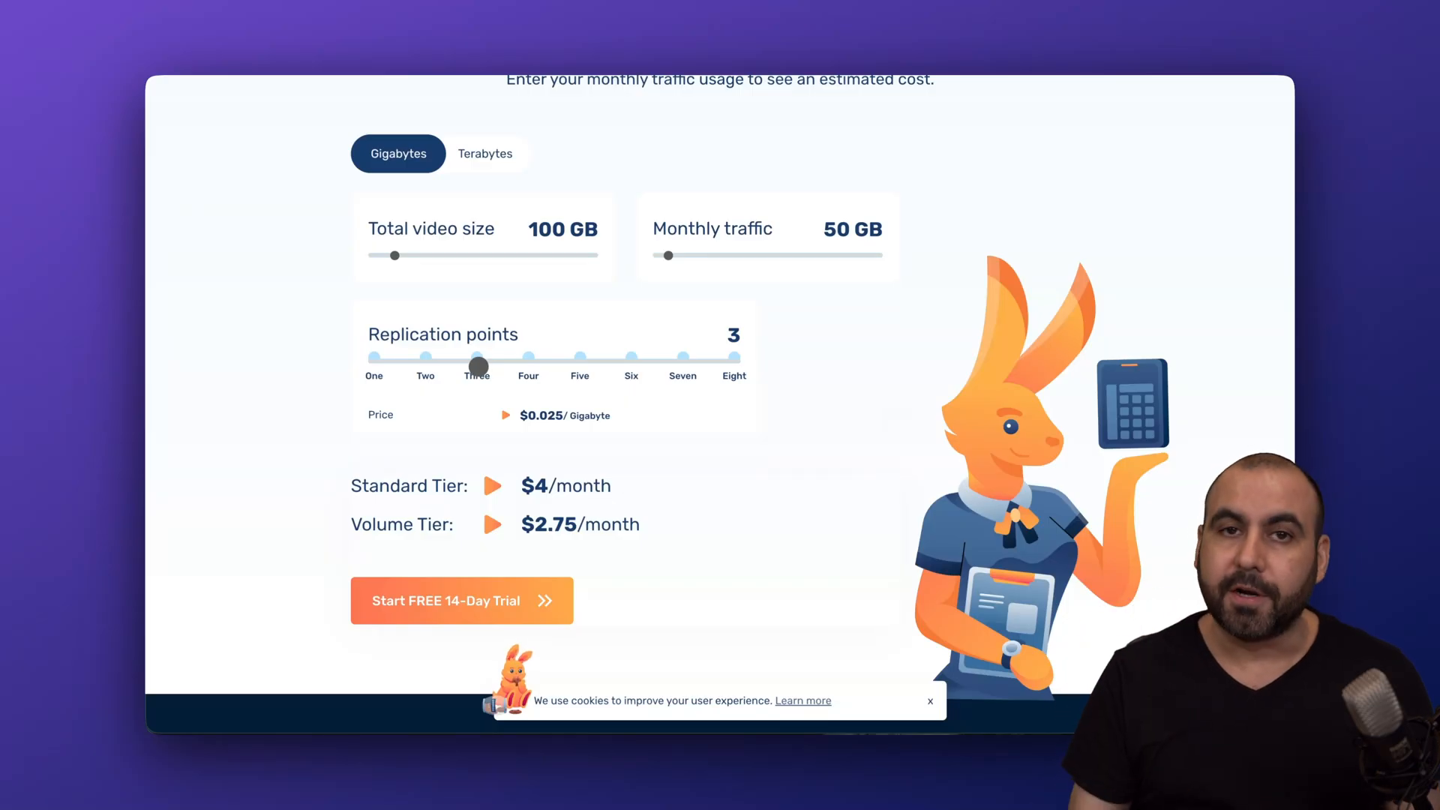
mouse_move(468, 384)
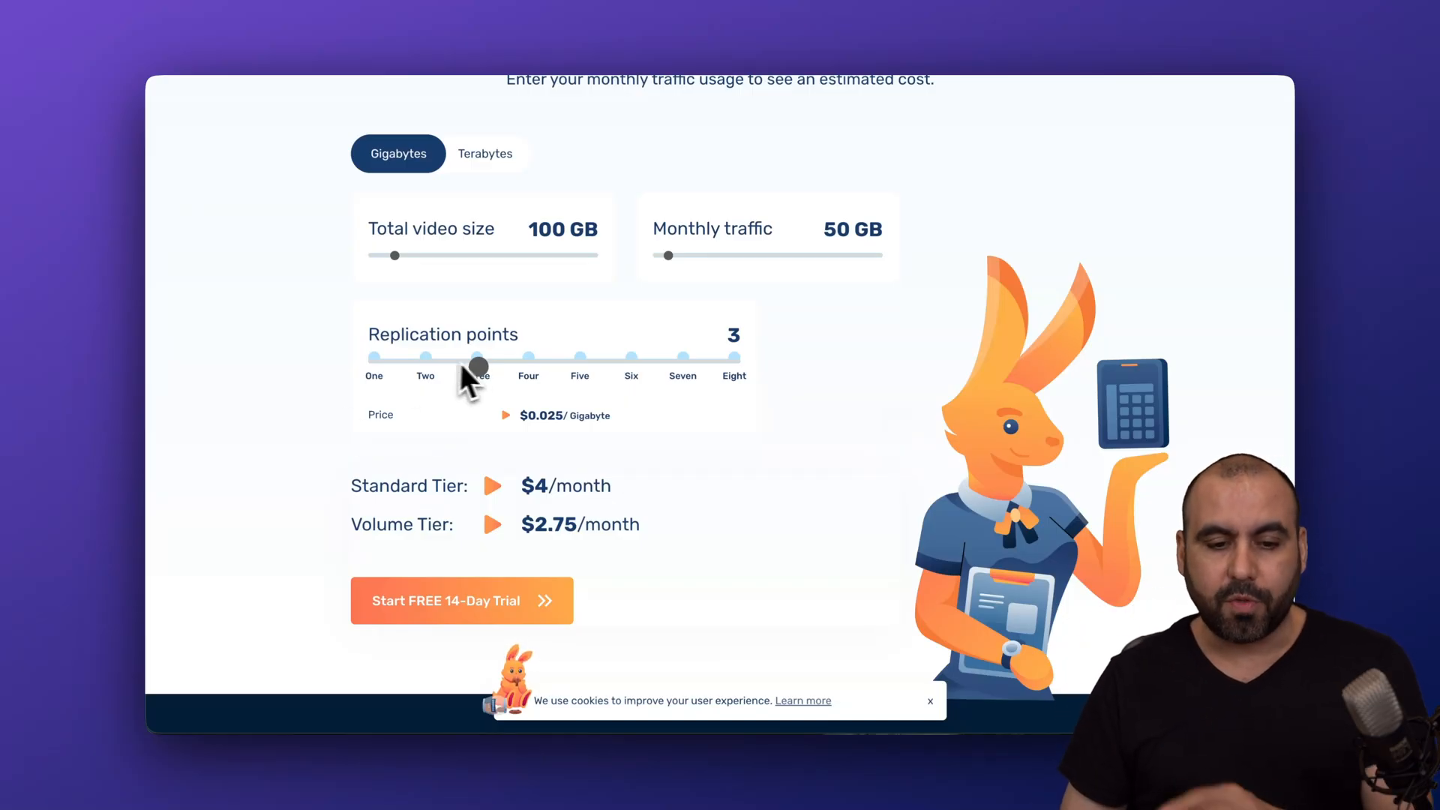
scroll(down, 3)
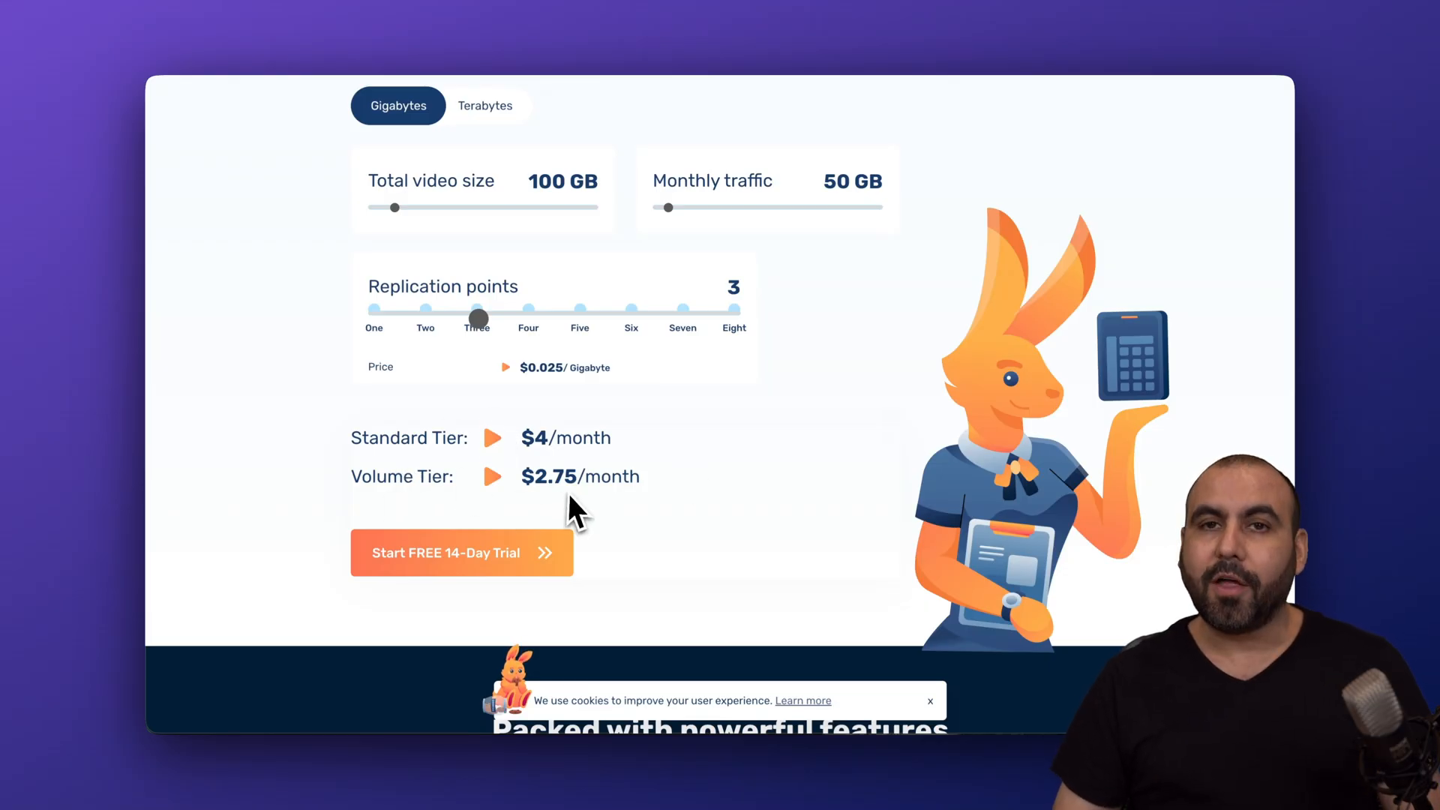
mouse_move(702, 481)
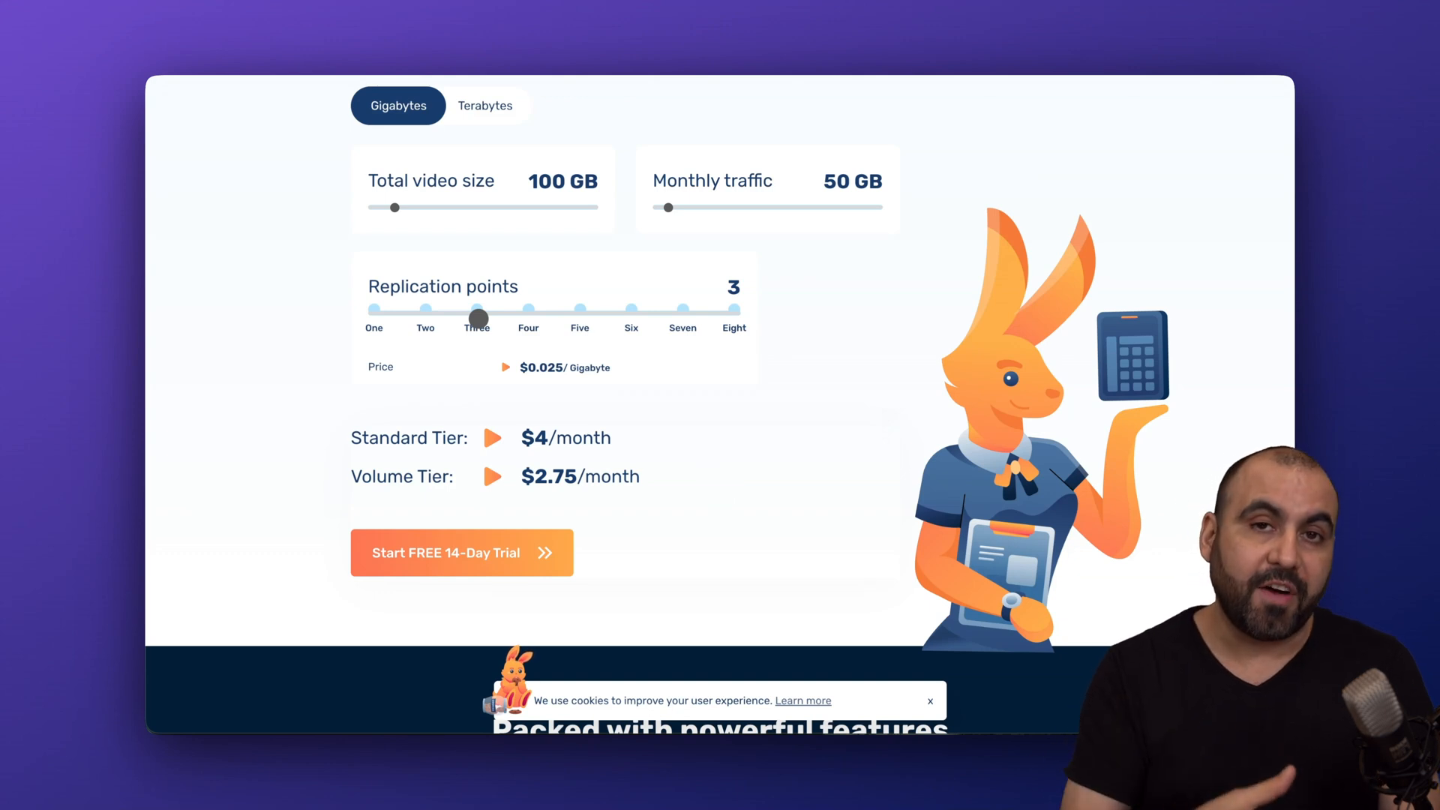
mouse_move(776, 280)
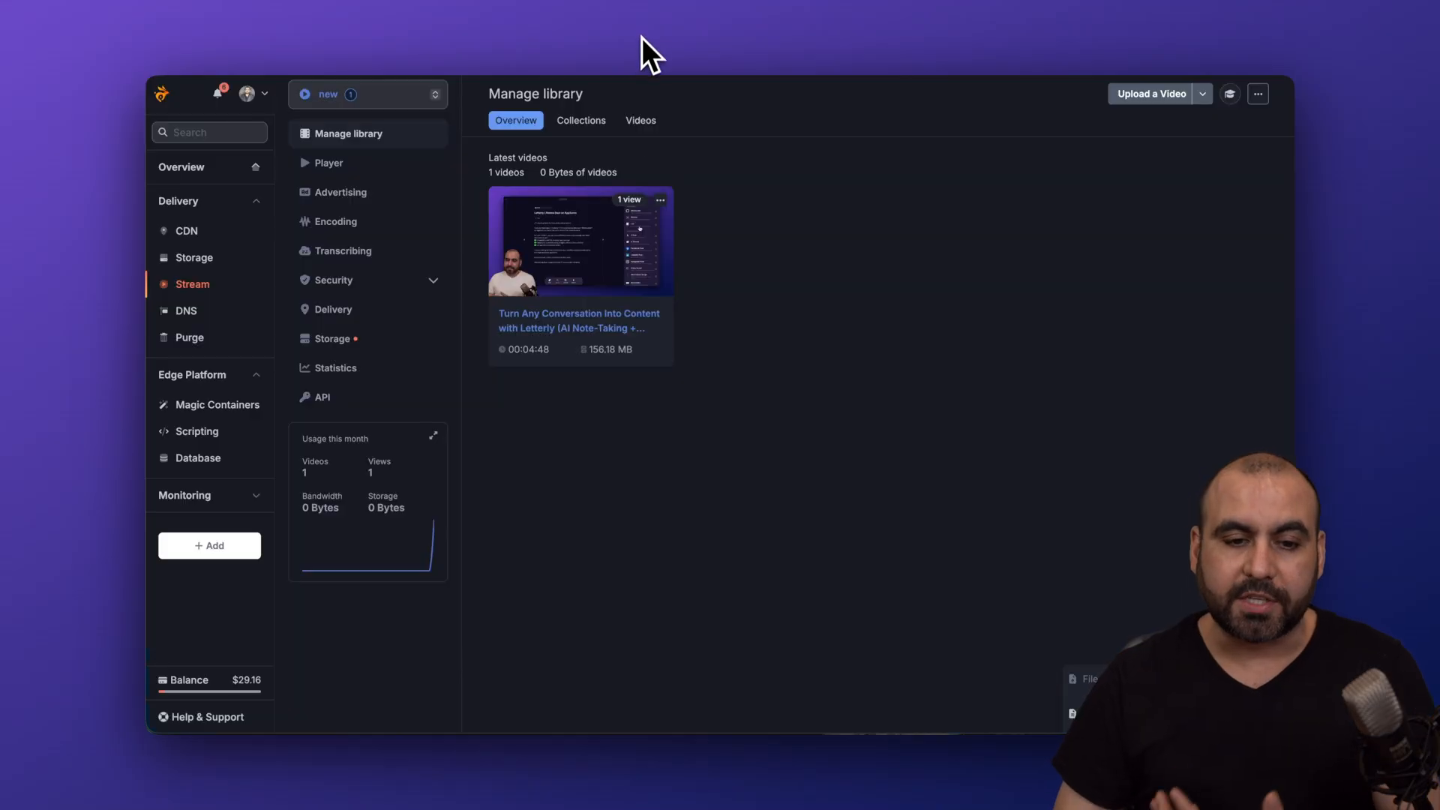
mouse_move(707, 555)
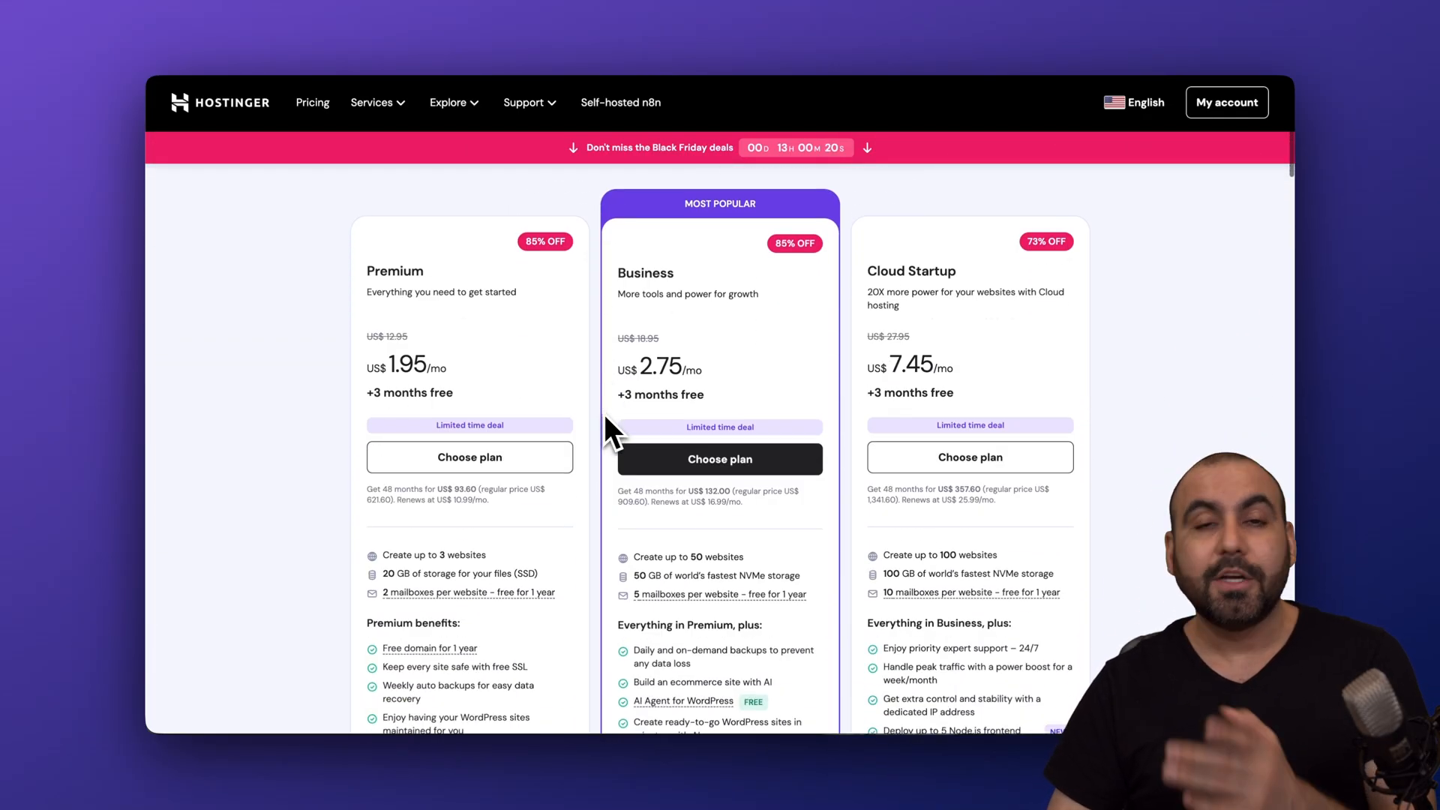
Review the Hostinger Premium, Business and Cloud Startup plan cards and their feature lists, returning to the prices
scroll(down, 3)
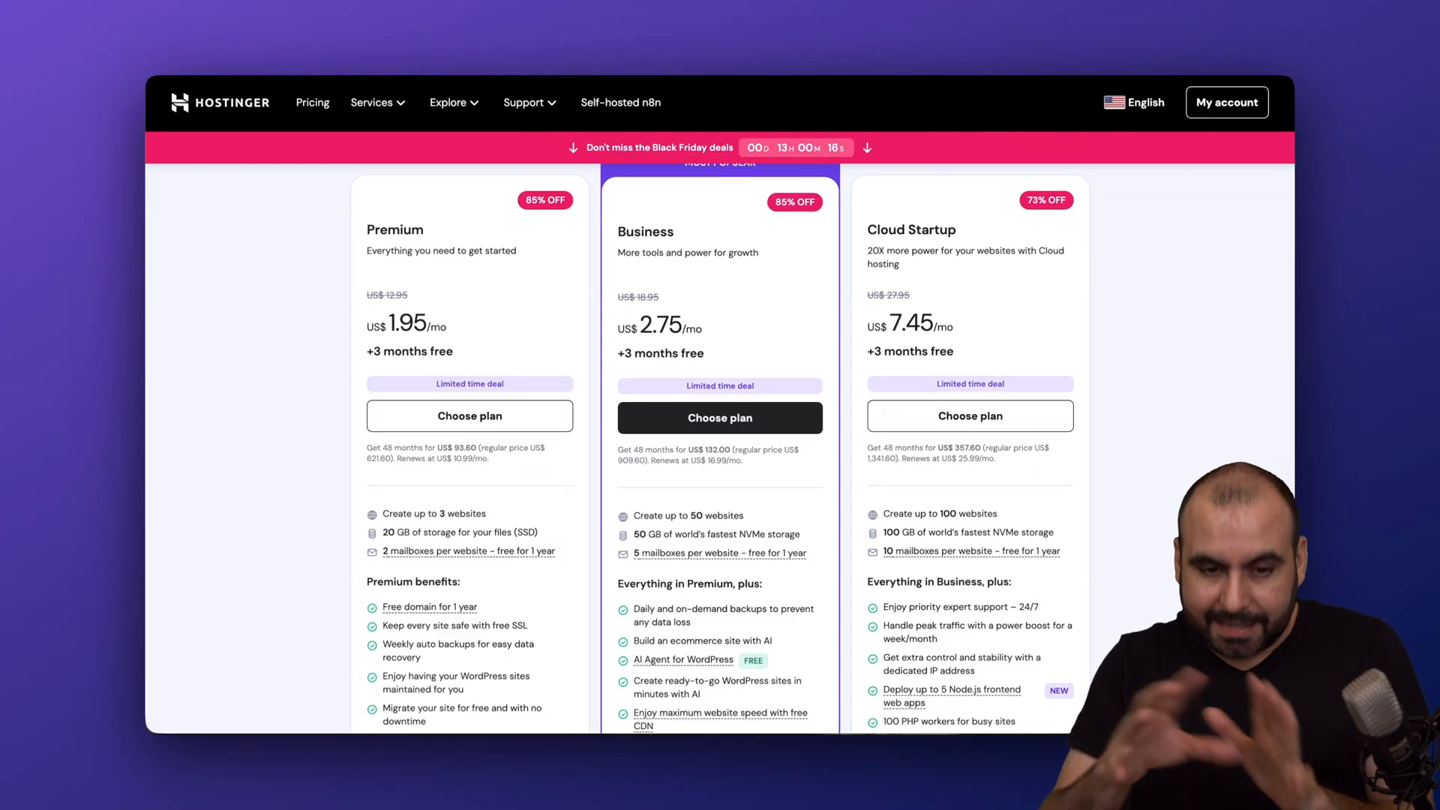
mouse_move(748, 329)
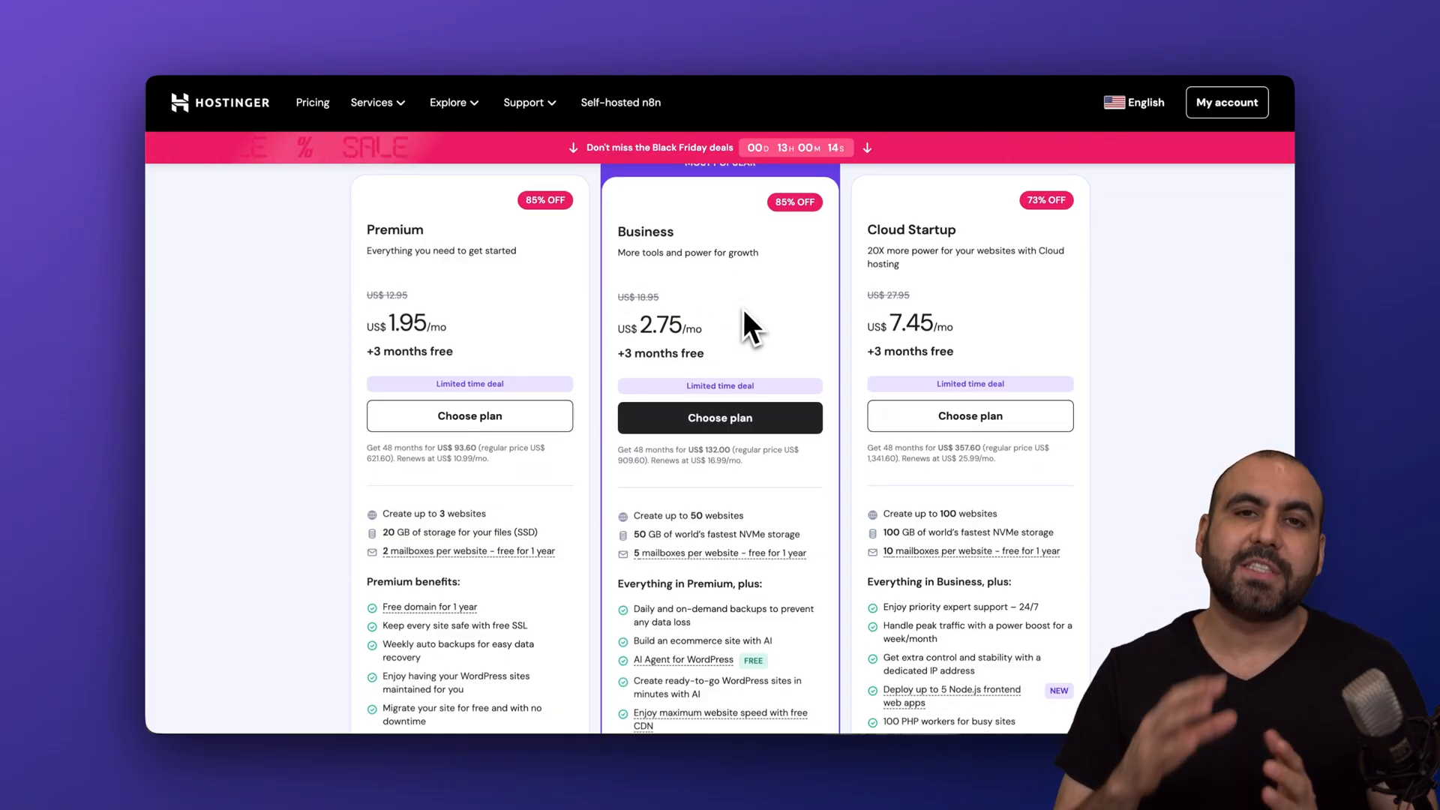
mouse_move(661, 359)
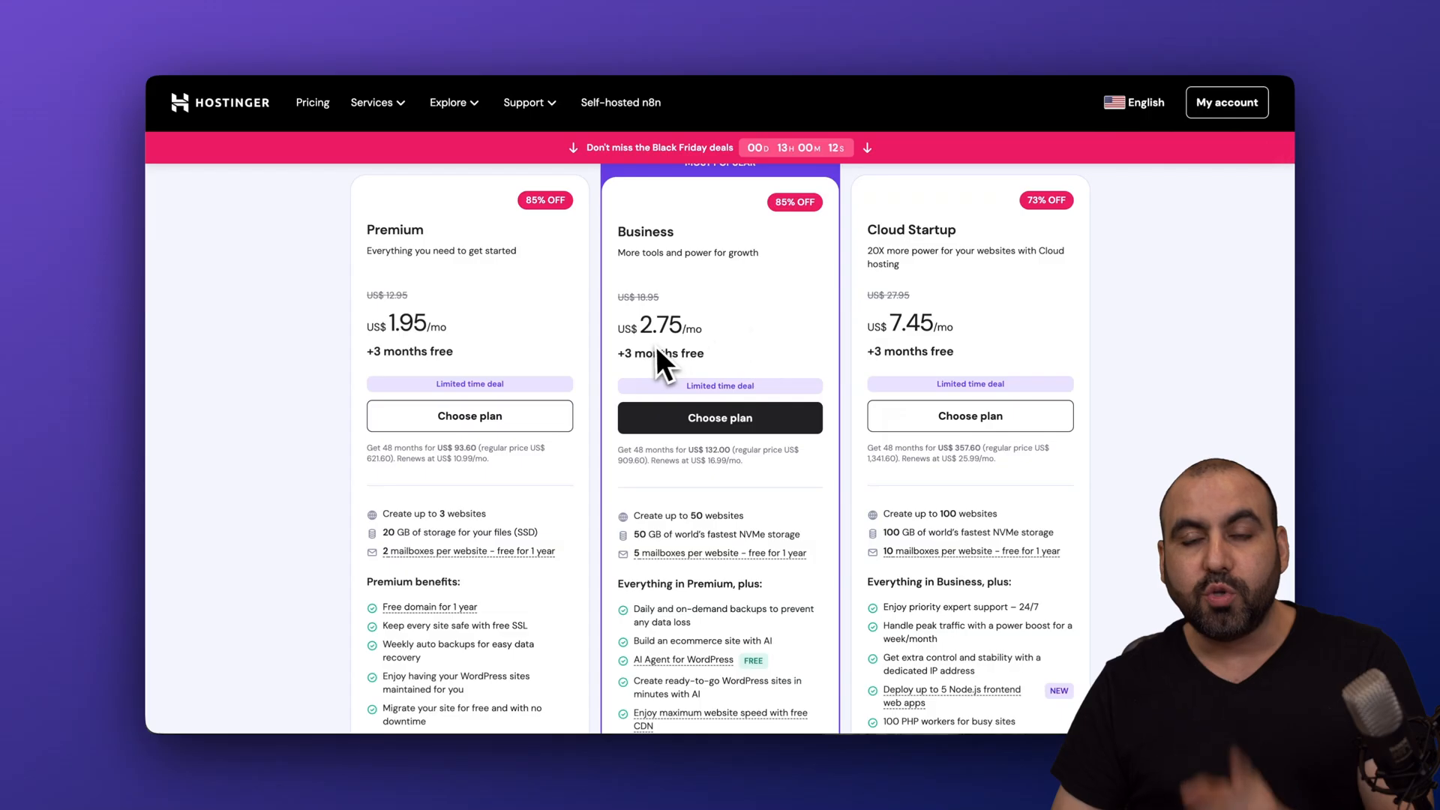
scroll(down, 3)
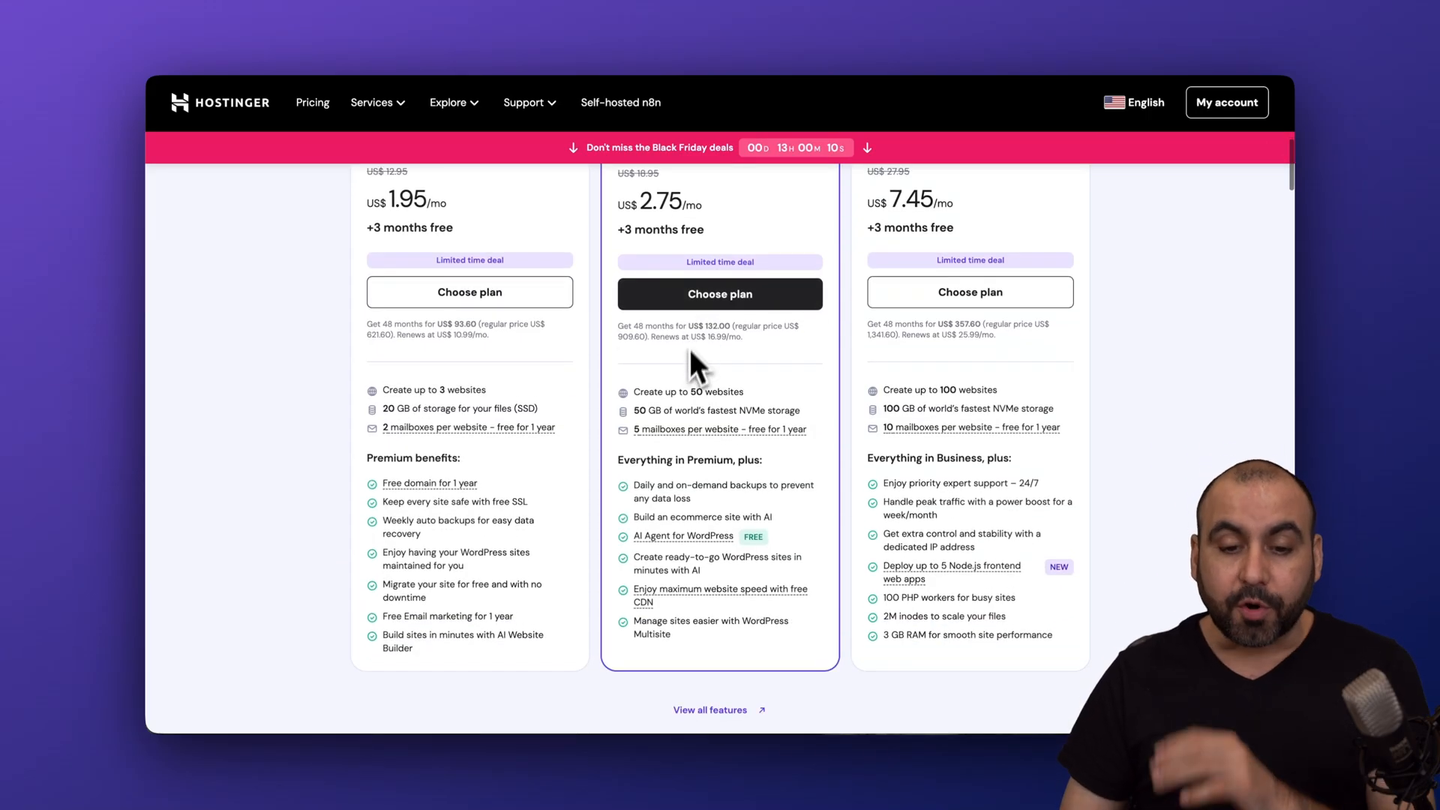
mouse_move(744, 414)
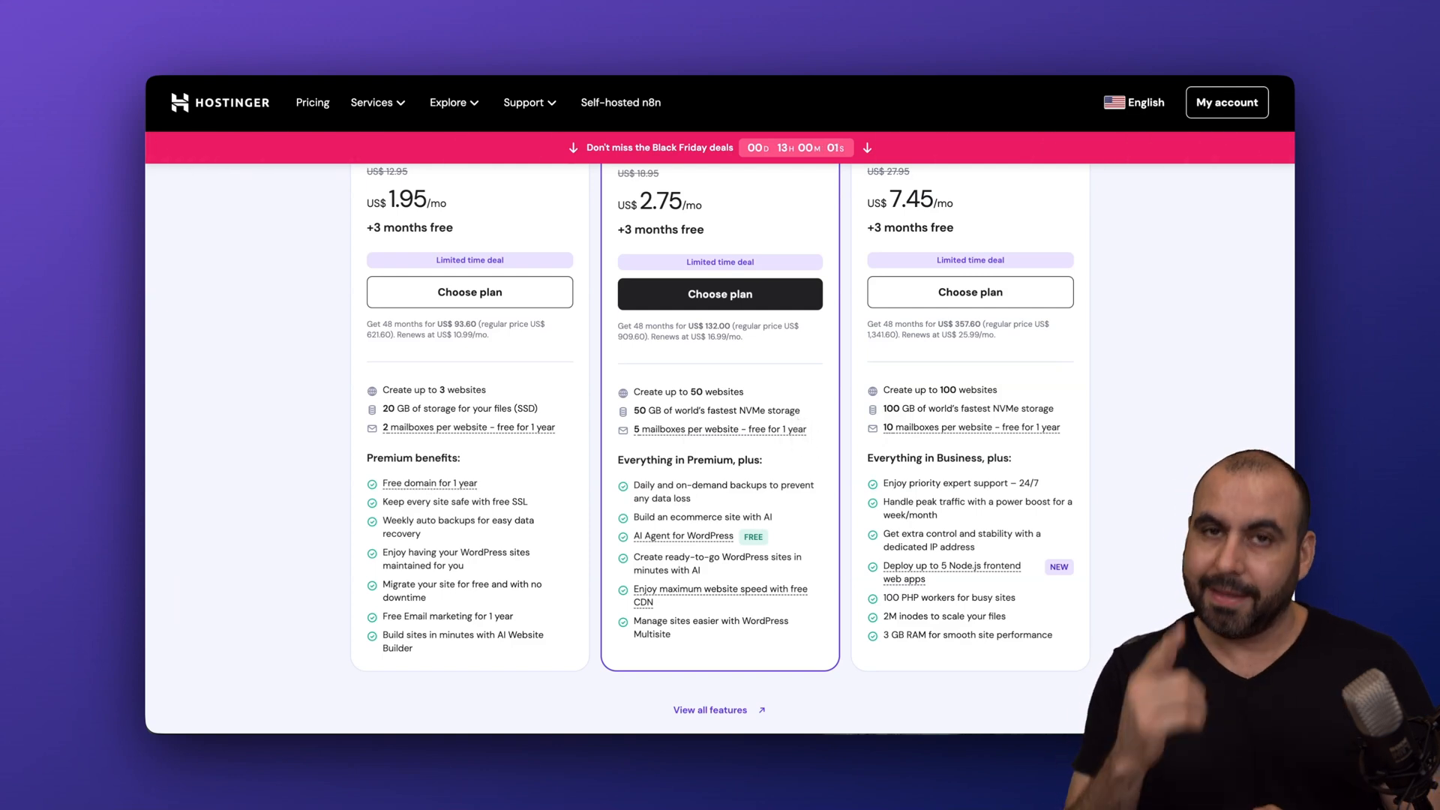
mouse_move(671, 450)
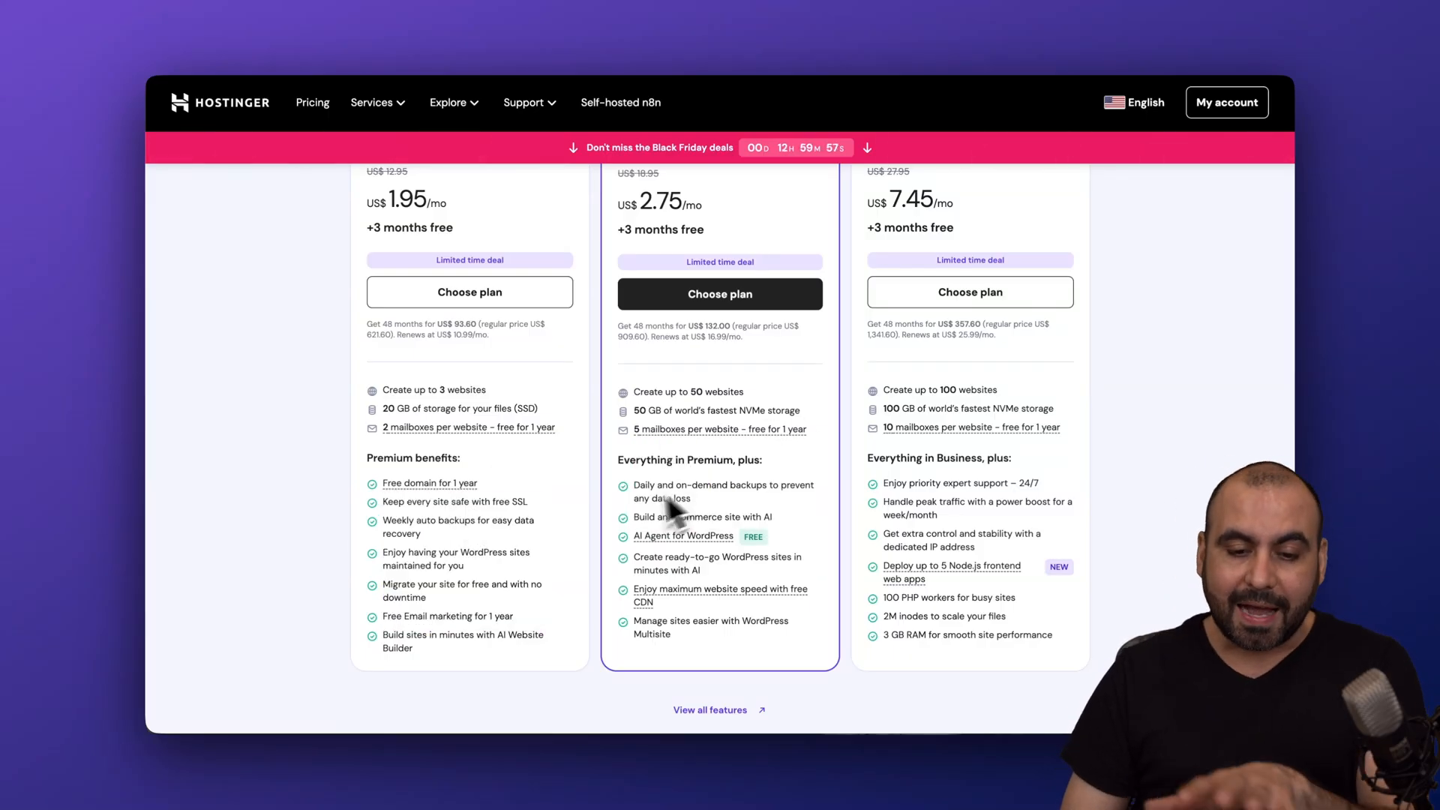
mouse_move(775, 550)
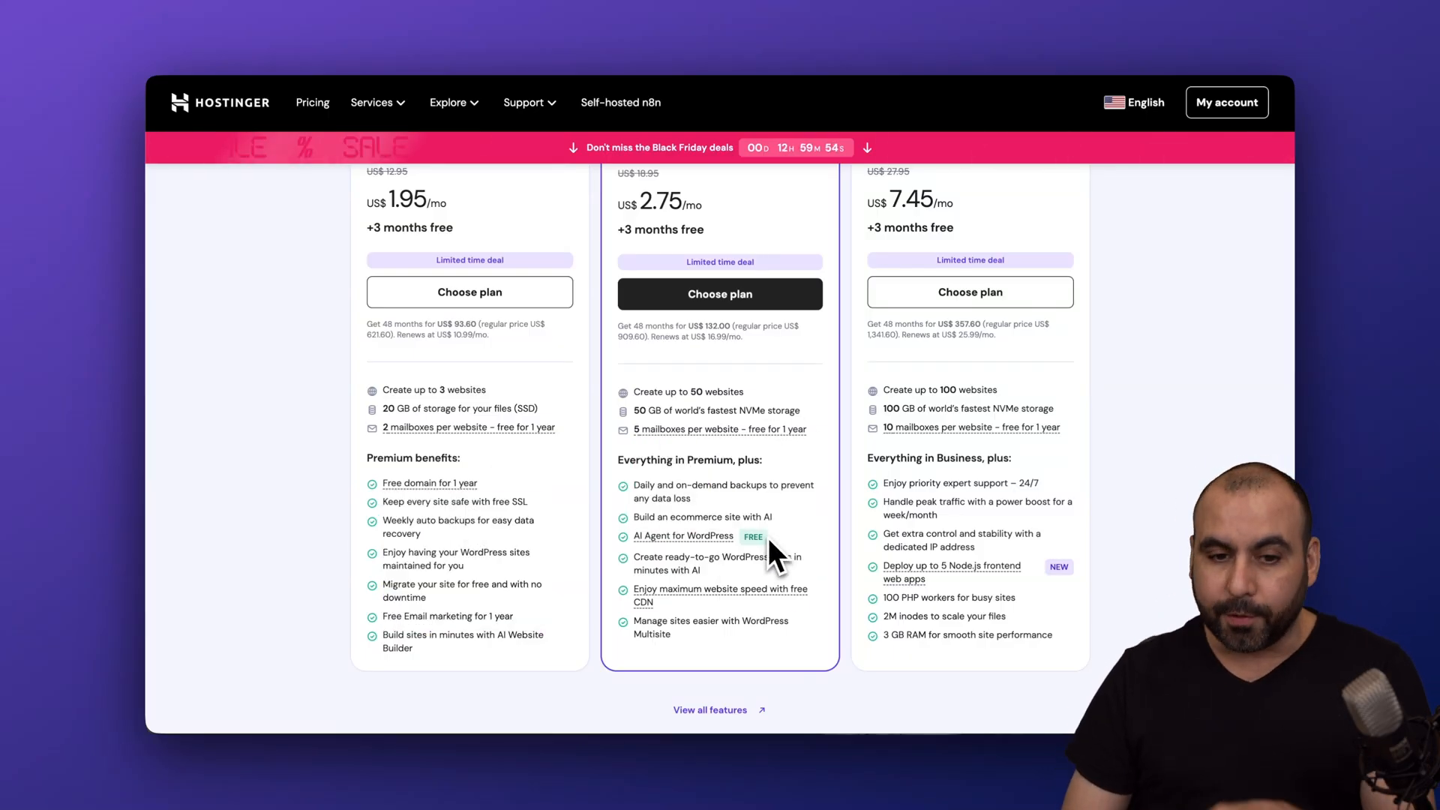
scroll(up, 3)
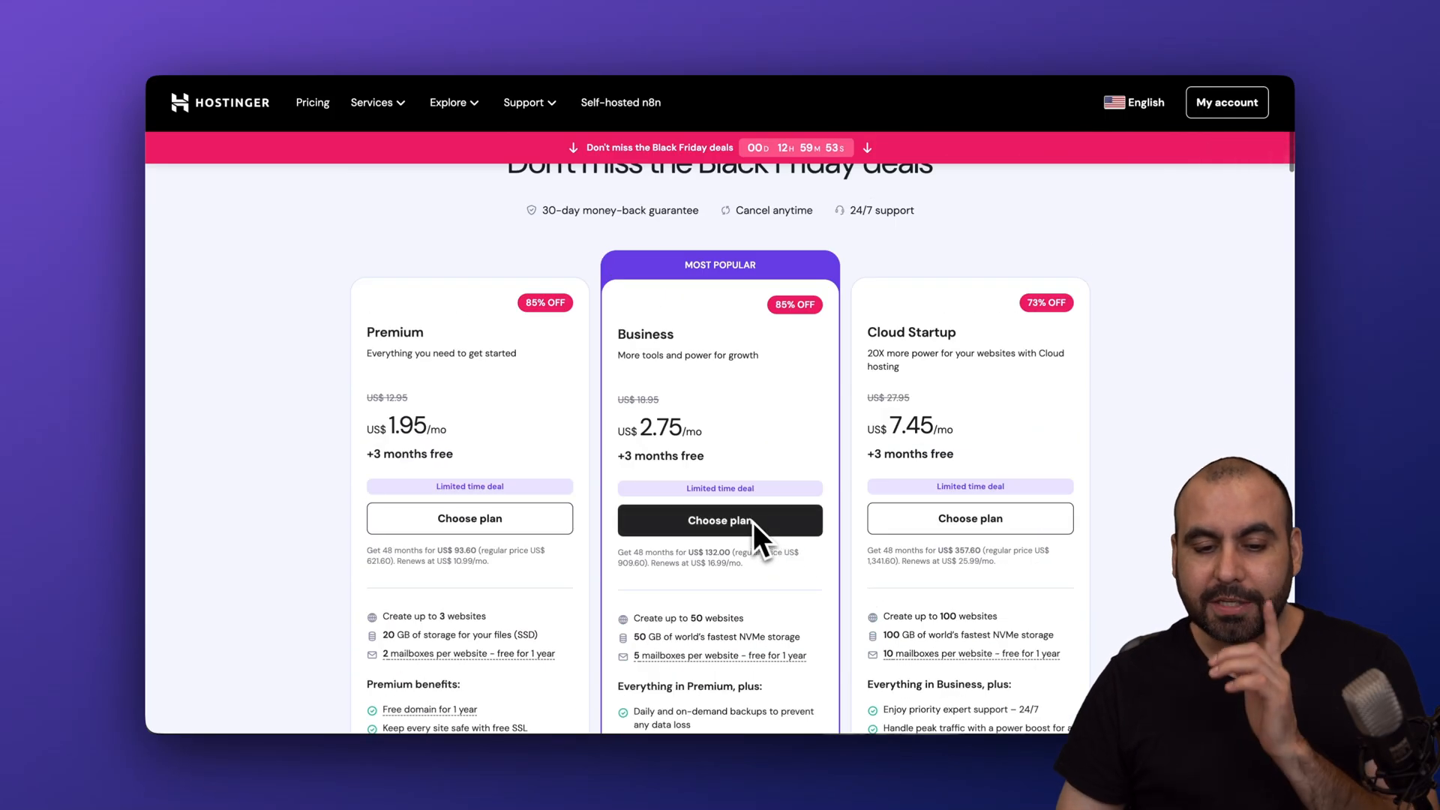
Add the Business Web Hosting plan to the cart on a 48-month billing term
click(718, 521)
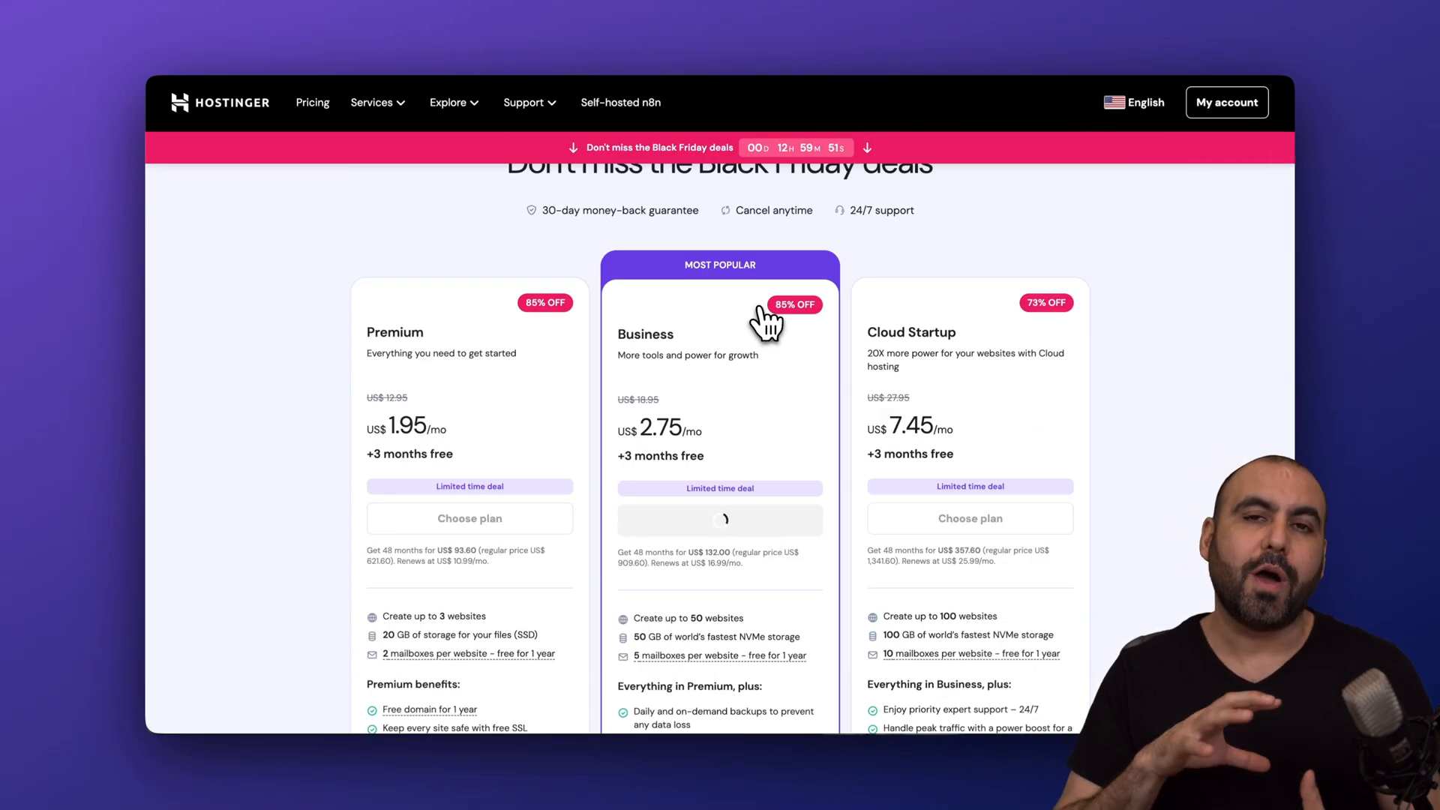
click(720, 518)
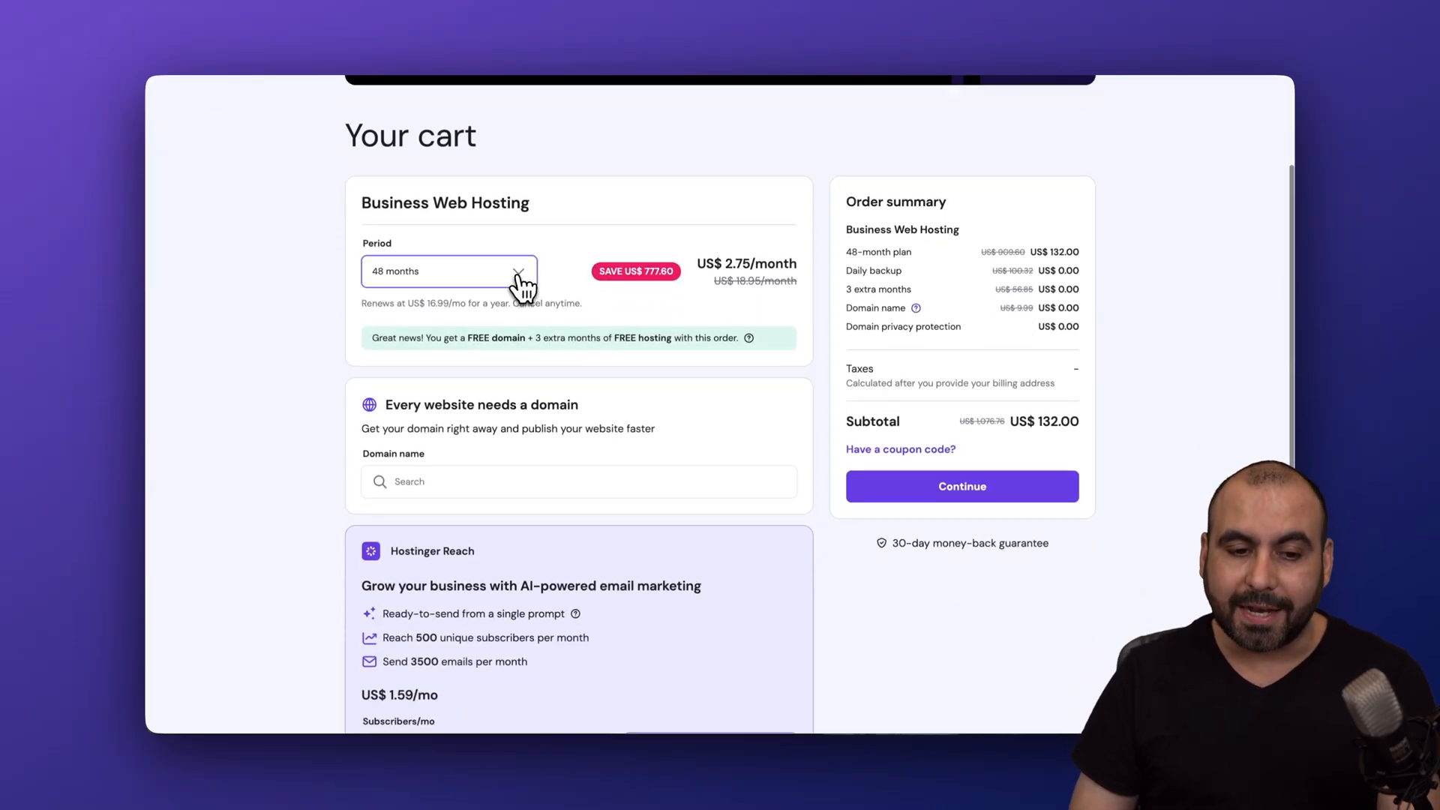
click(448, 272)
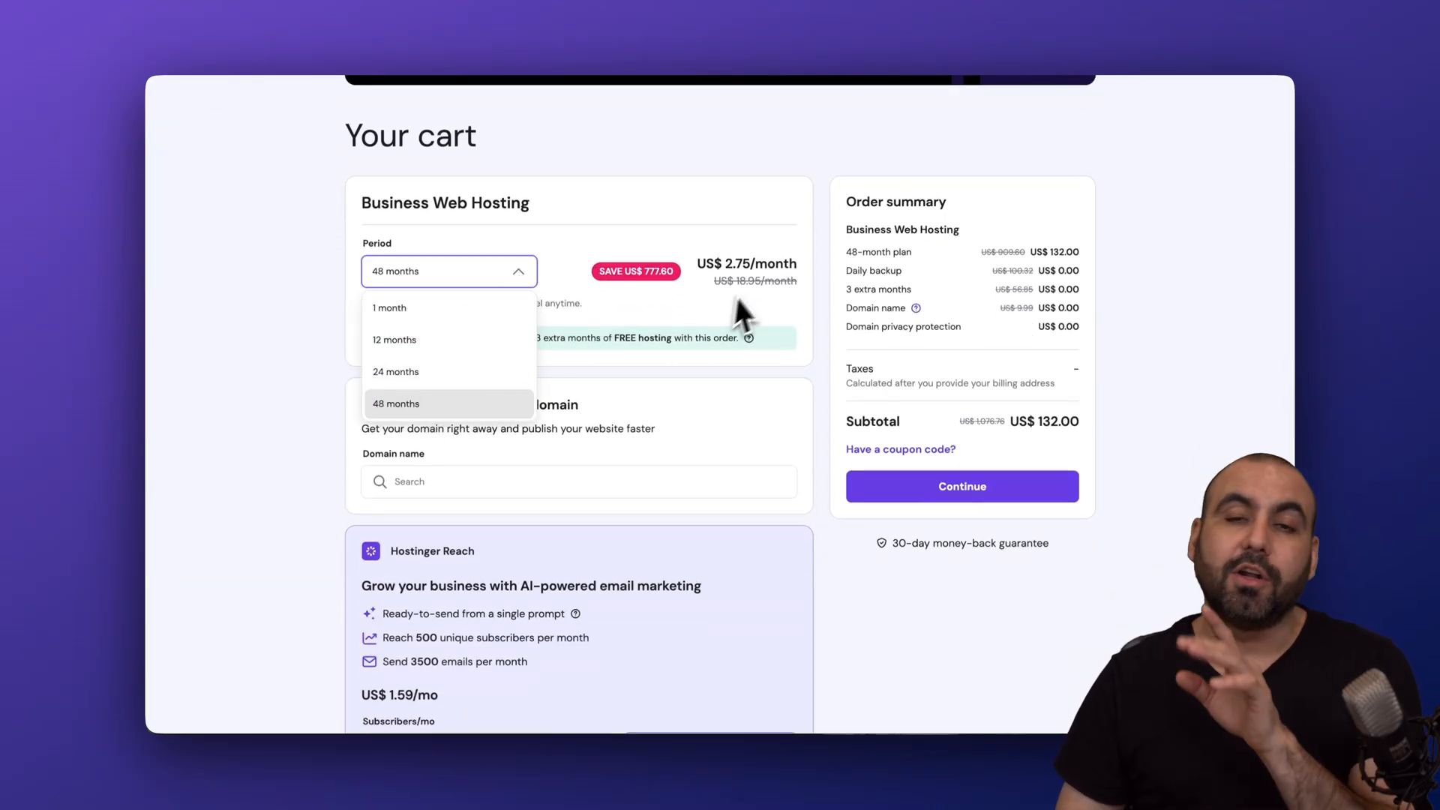
click(394, 403)
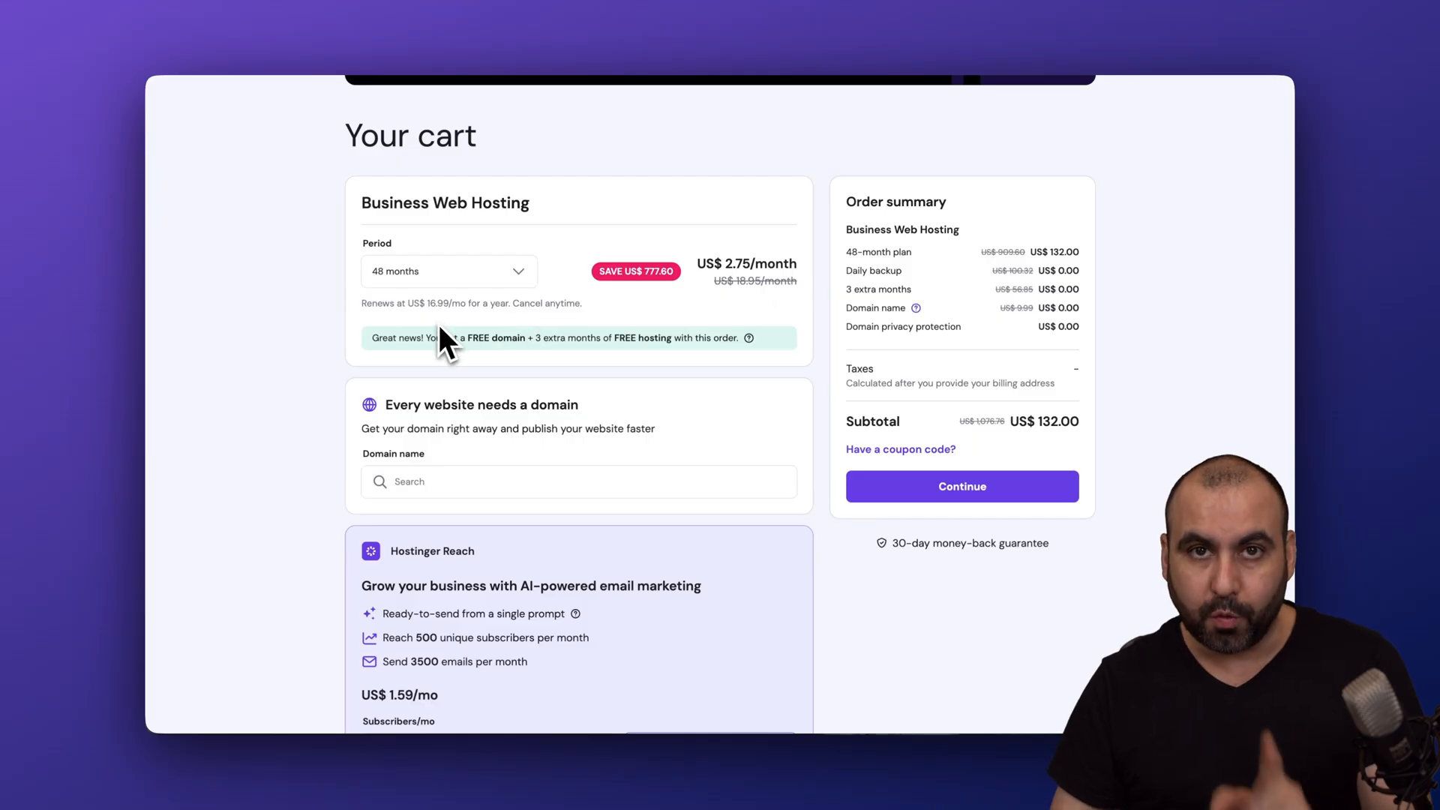
Enter a coupon code in the cart and apply it, with the subtotal at US$ 132.00
scroll(down, 3)
text(SAAS)
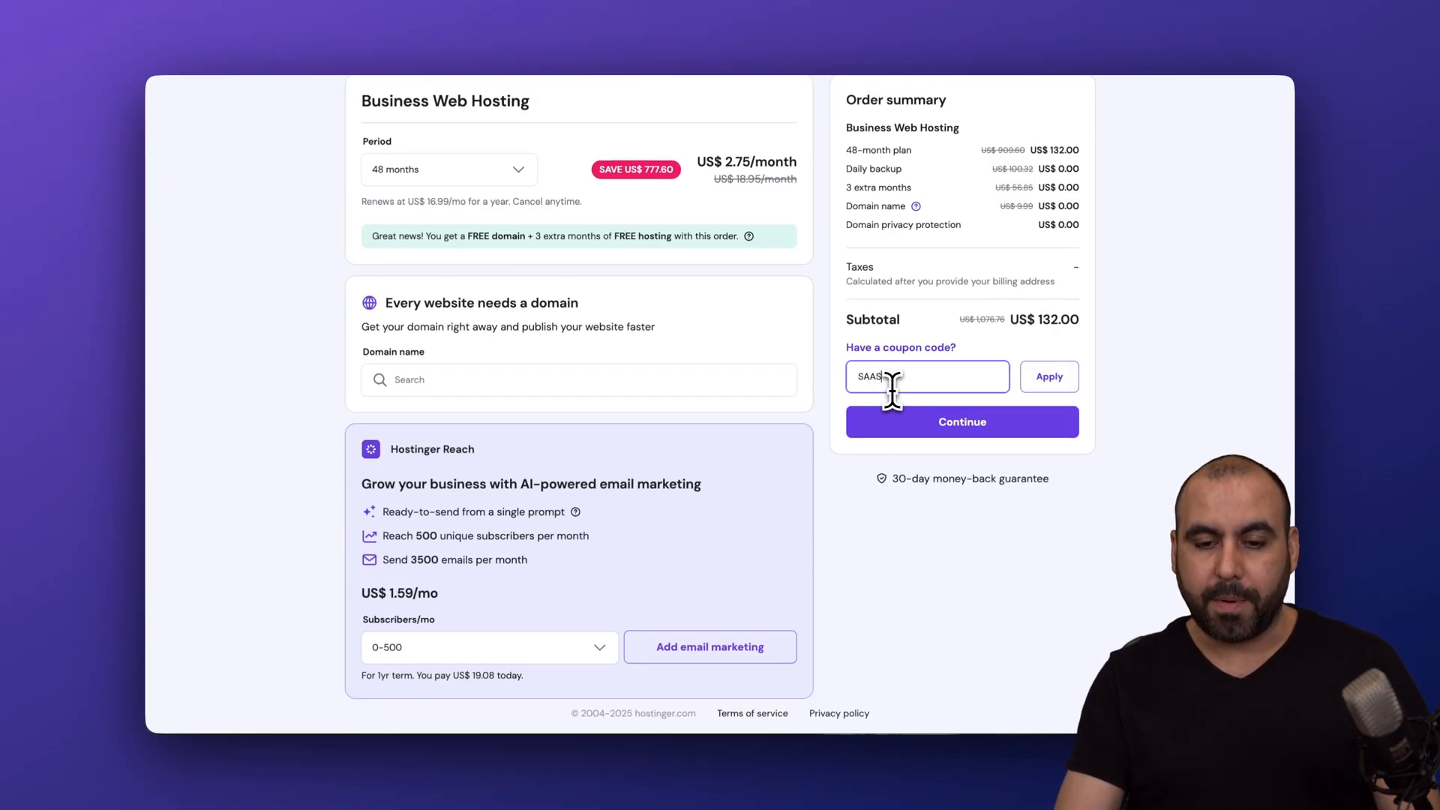
click(1048, 377)
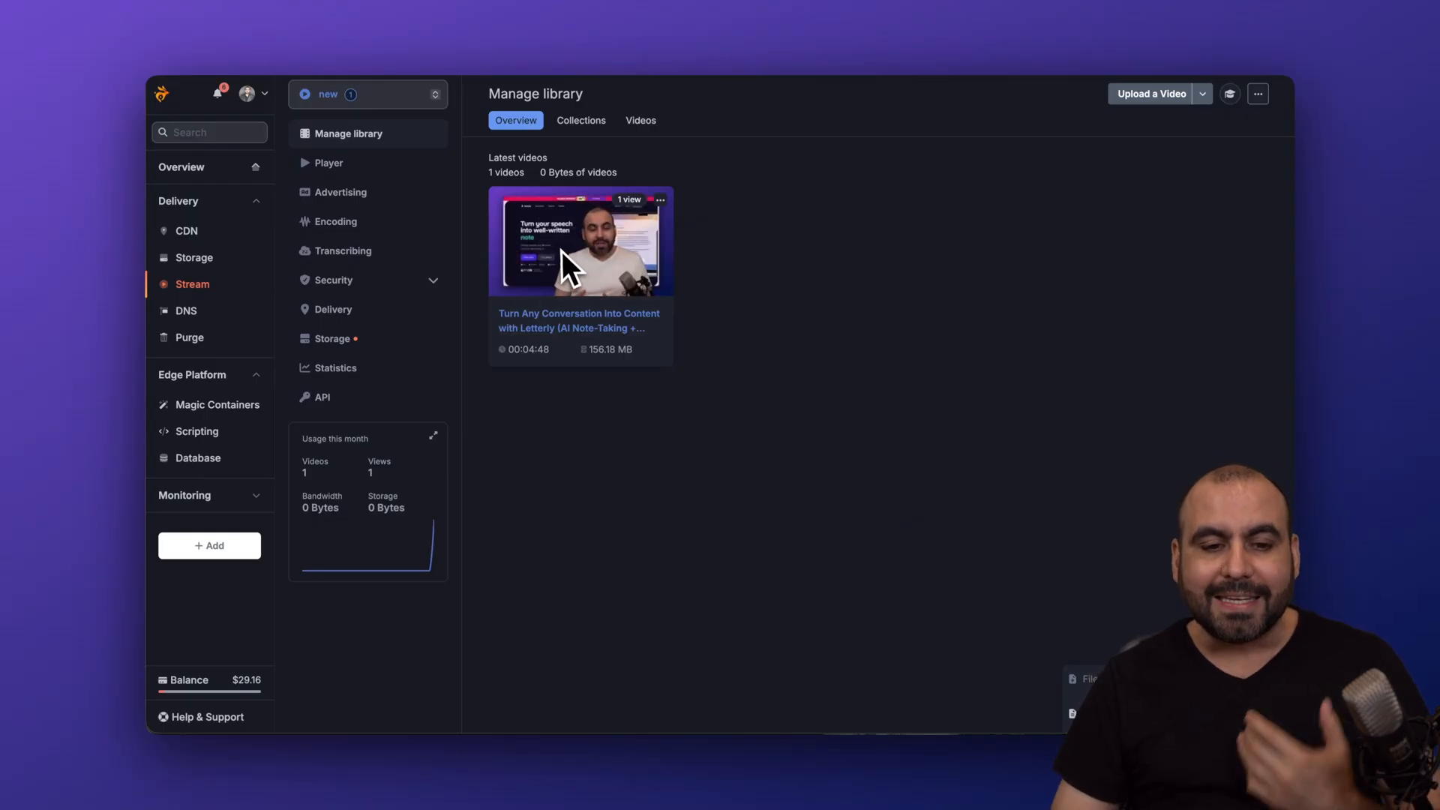
mouse_move(726, 584)
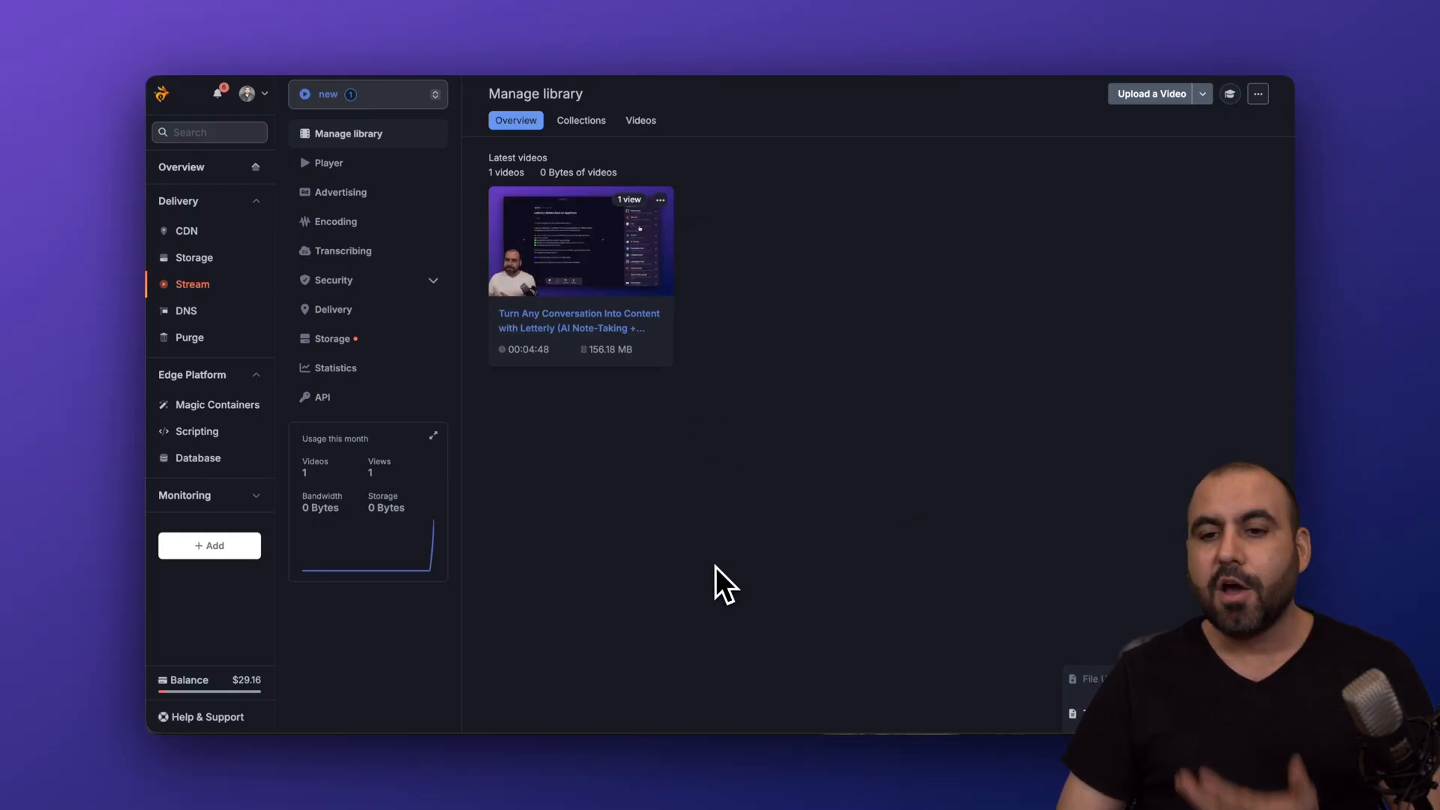
click(1150, 93)
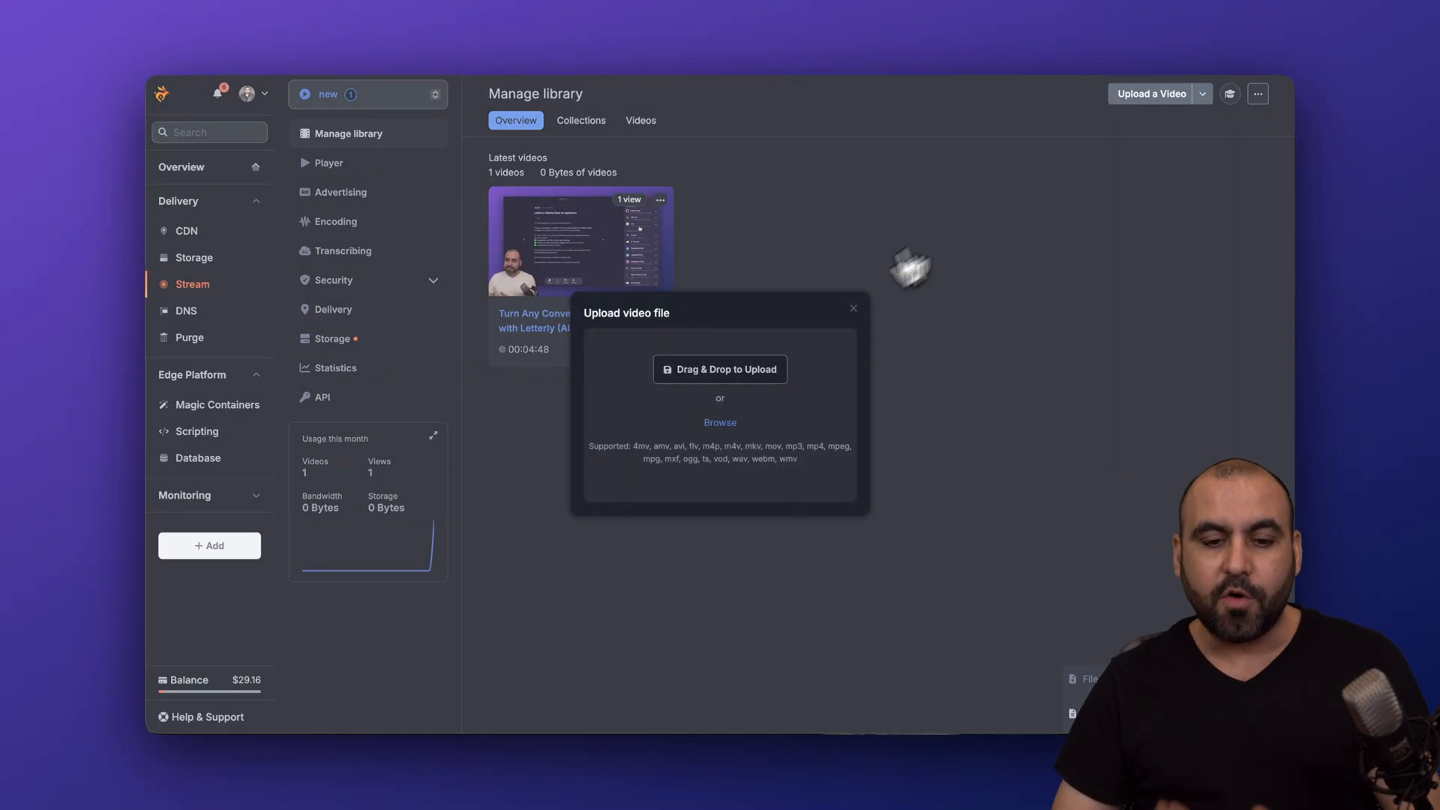
click(852, 307)
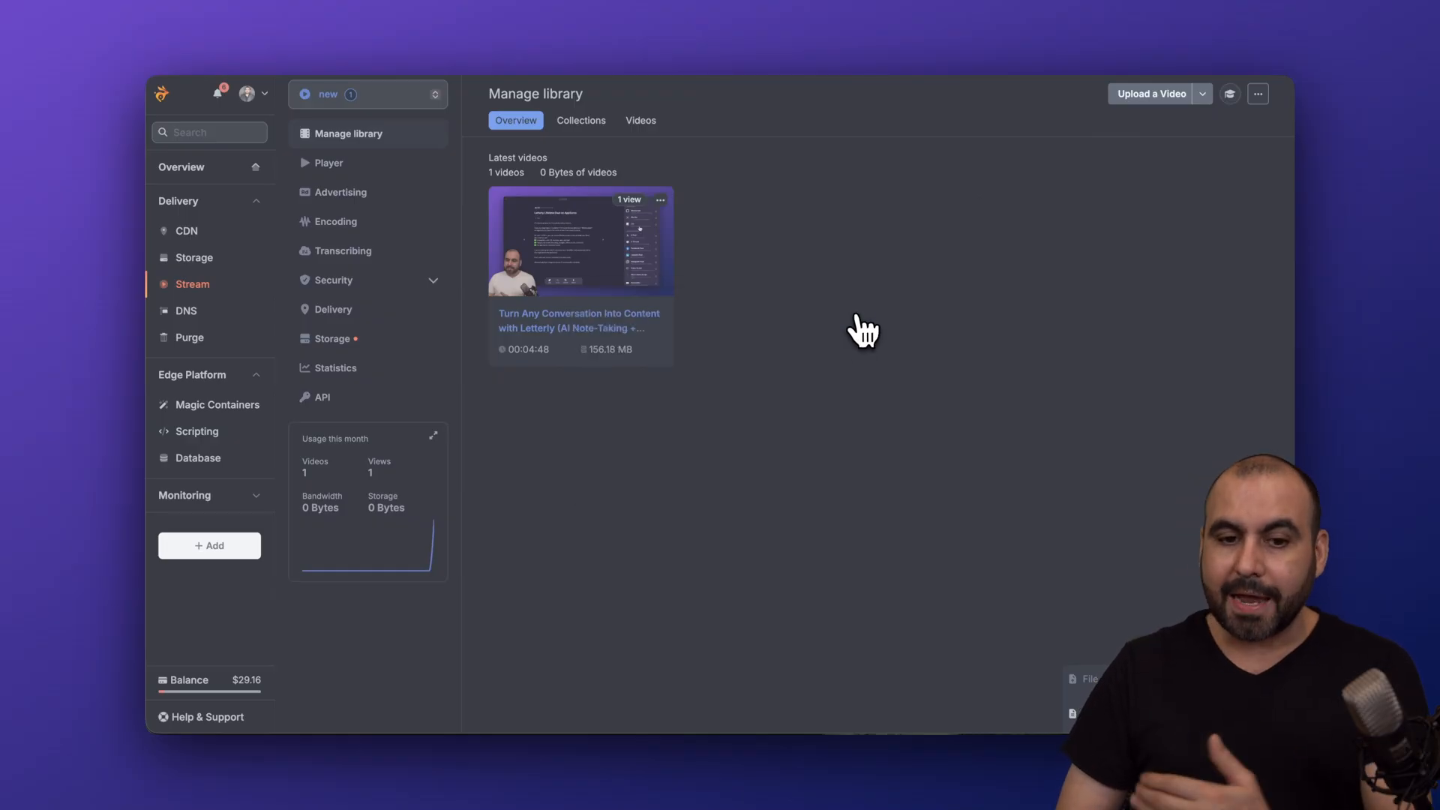
mouse_move(860, 363)
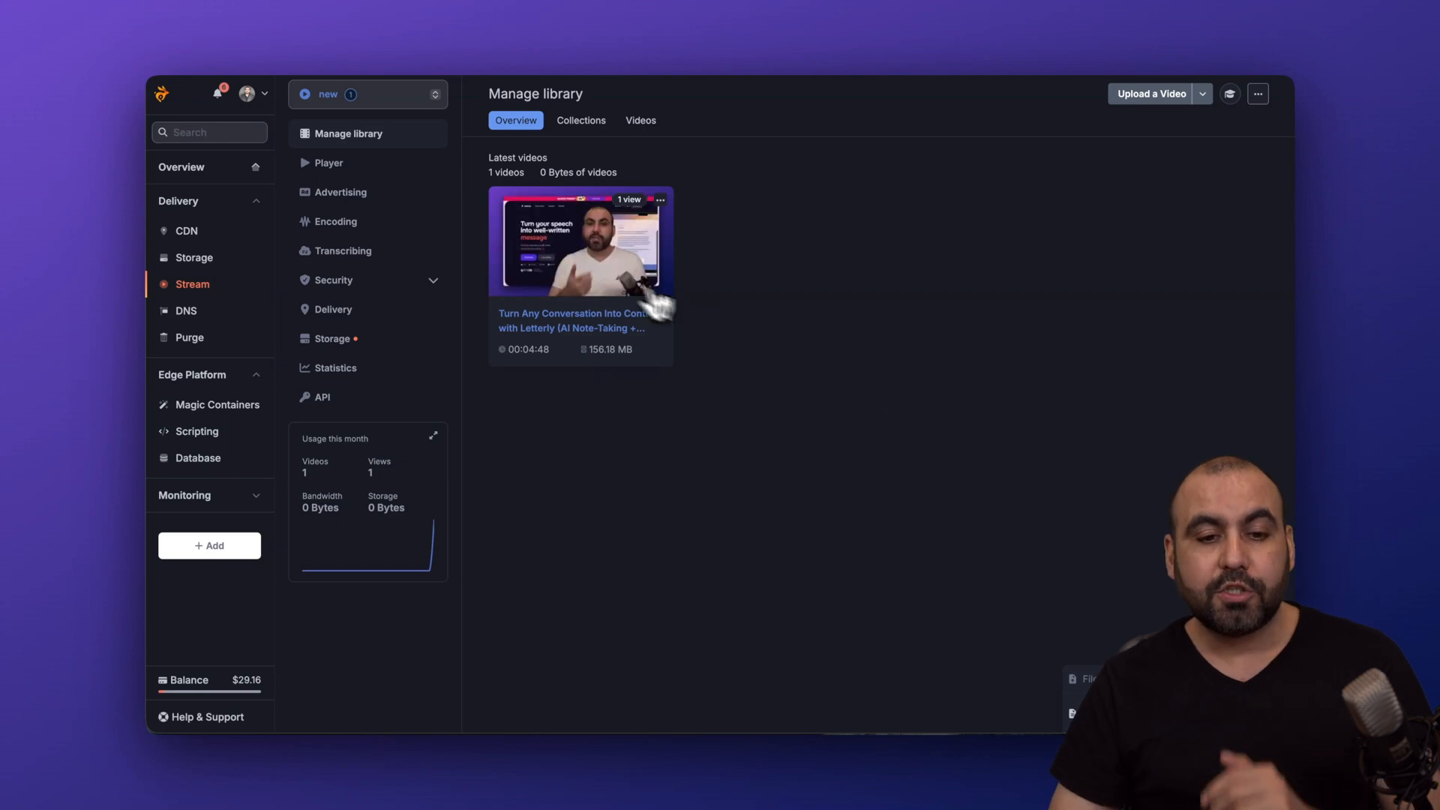
In the library's Player settings, adjust the Captions control shown on the player
click(328, 162)
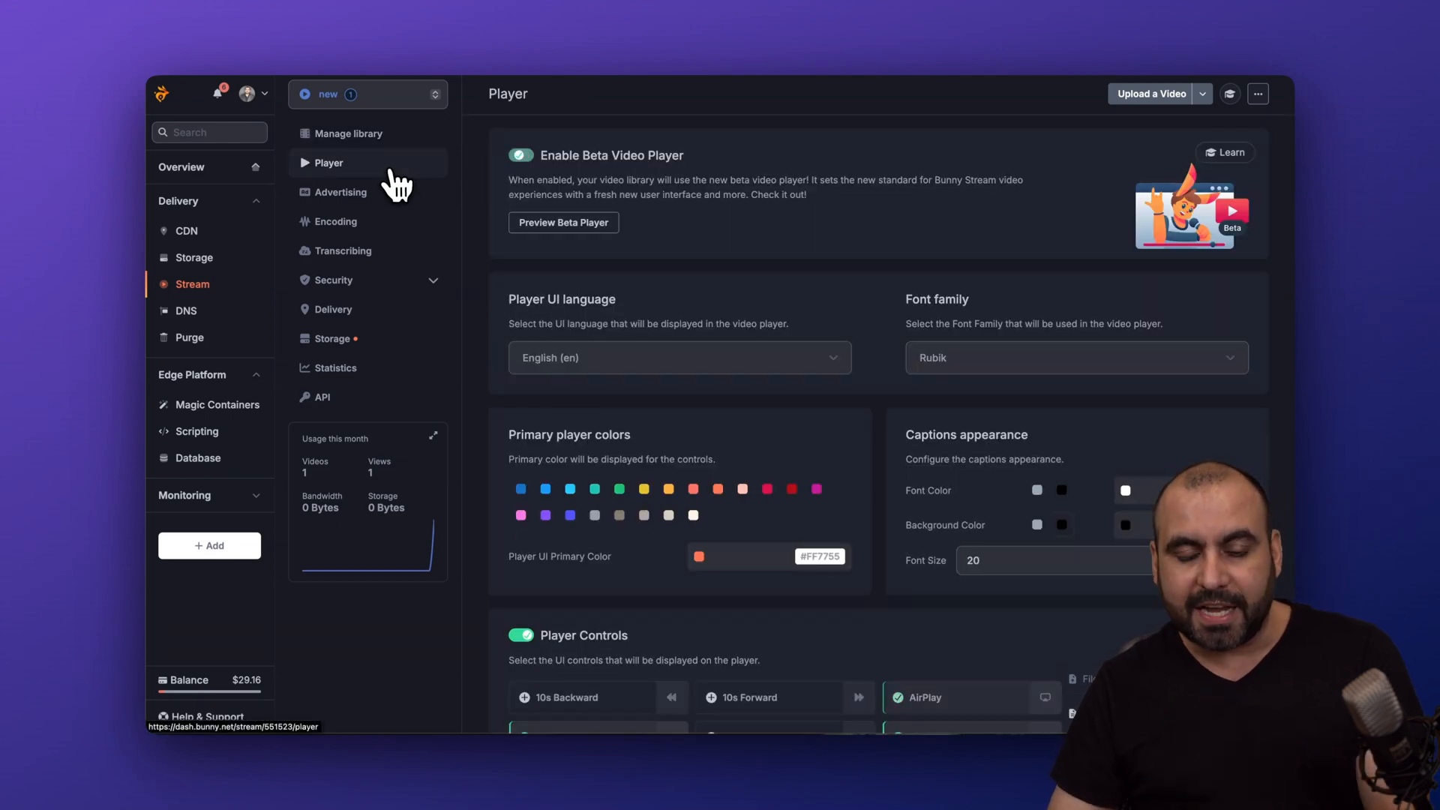
mouse_move(1022, 272)
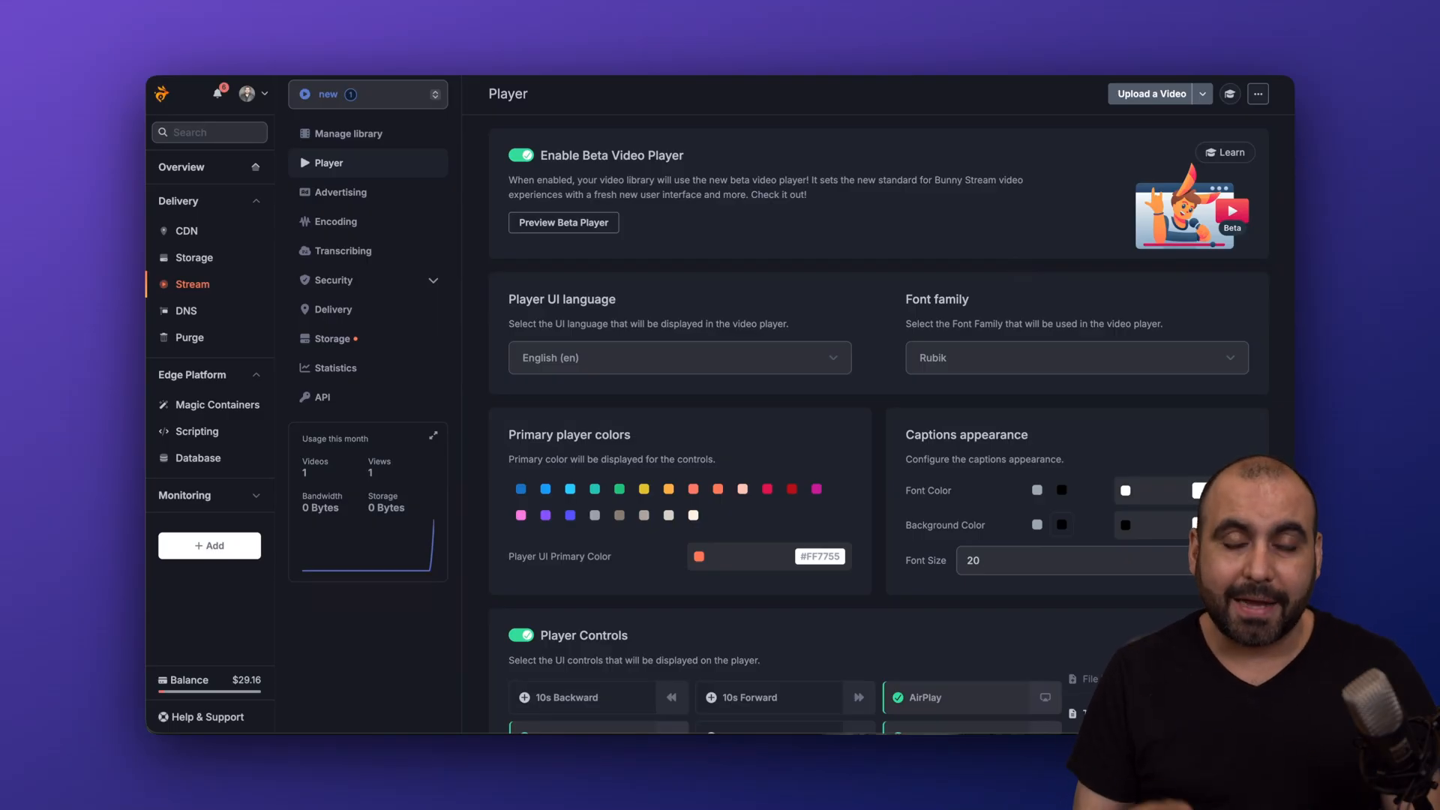
scroll(down, 3)
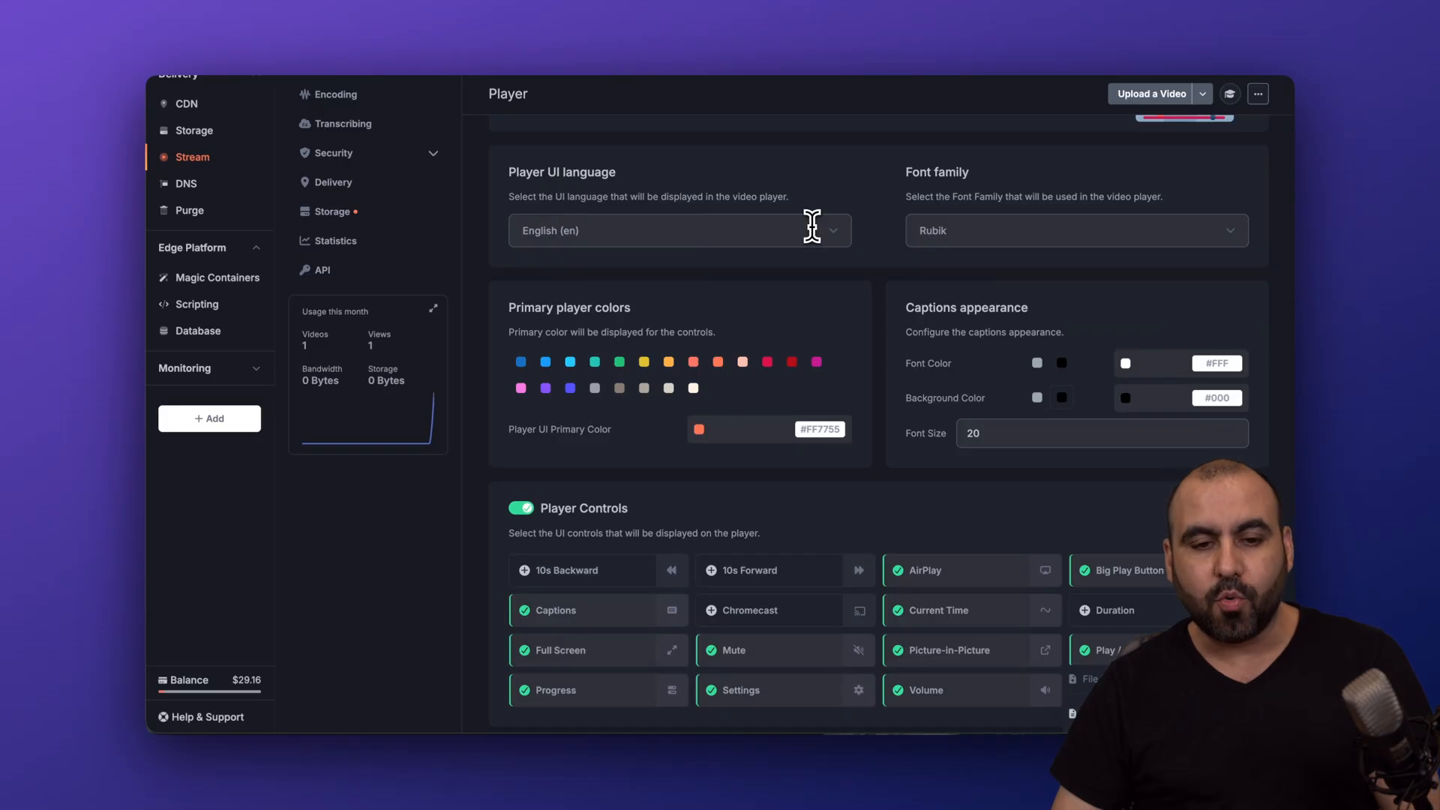
mouse_move(1008, 207)
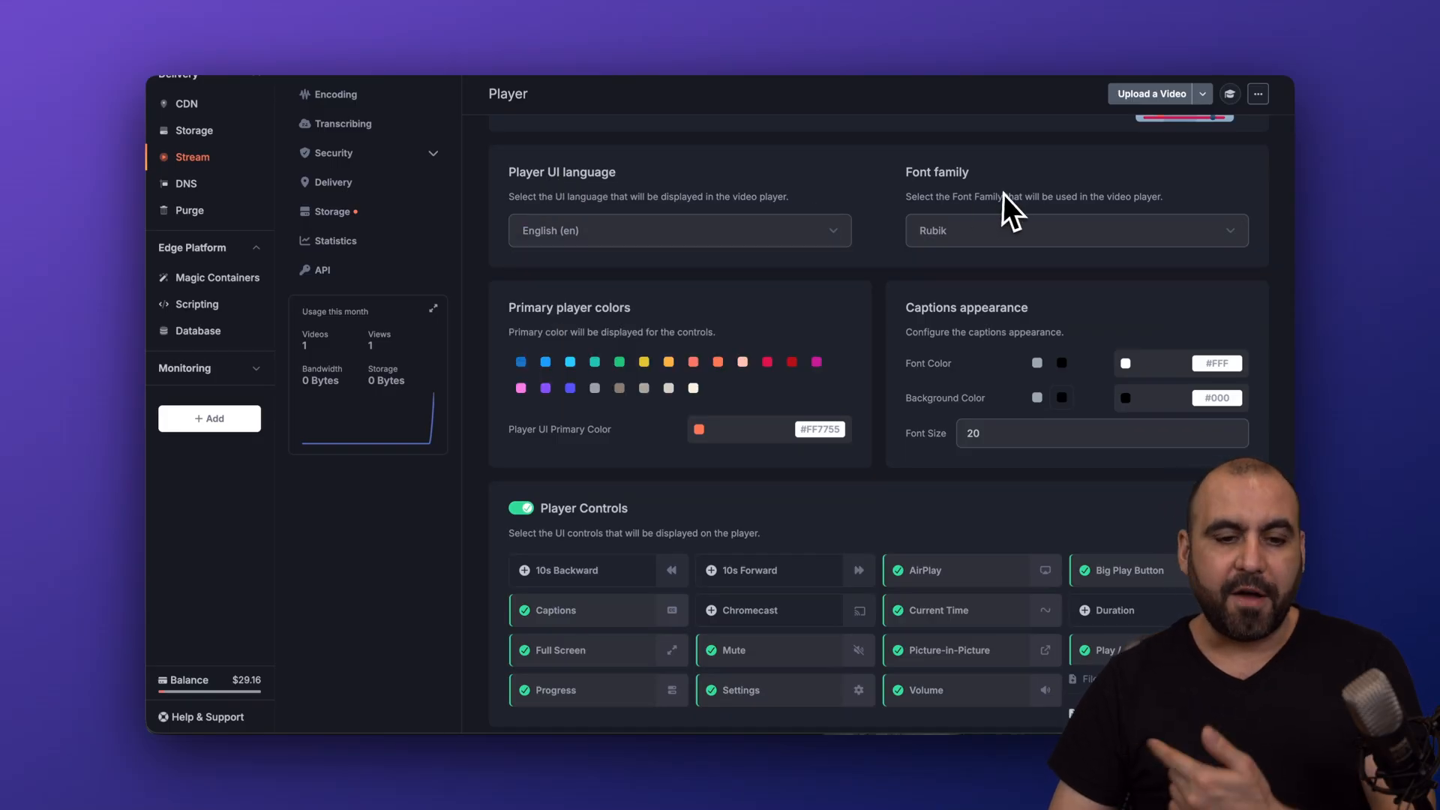
scroll(down, 3)
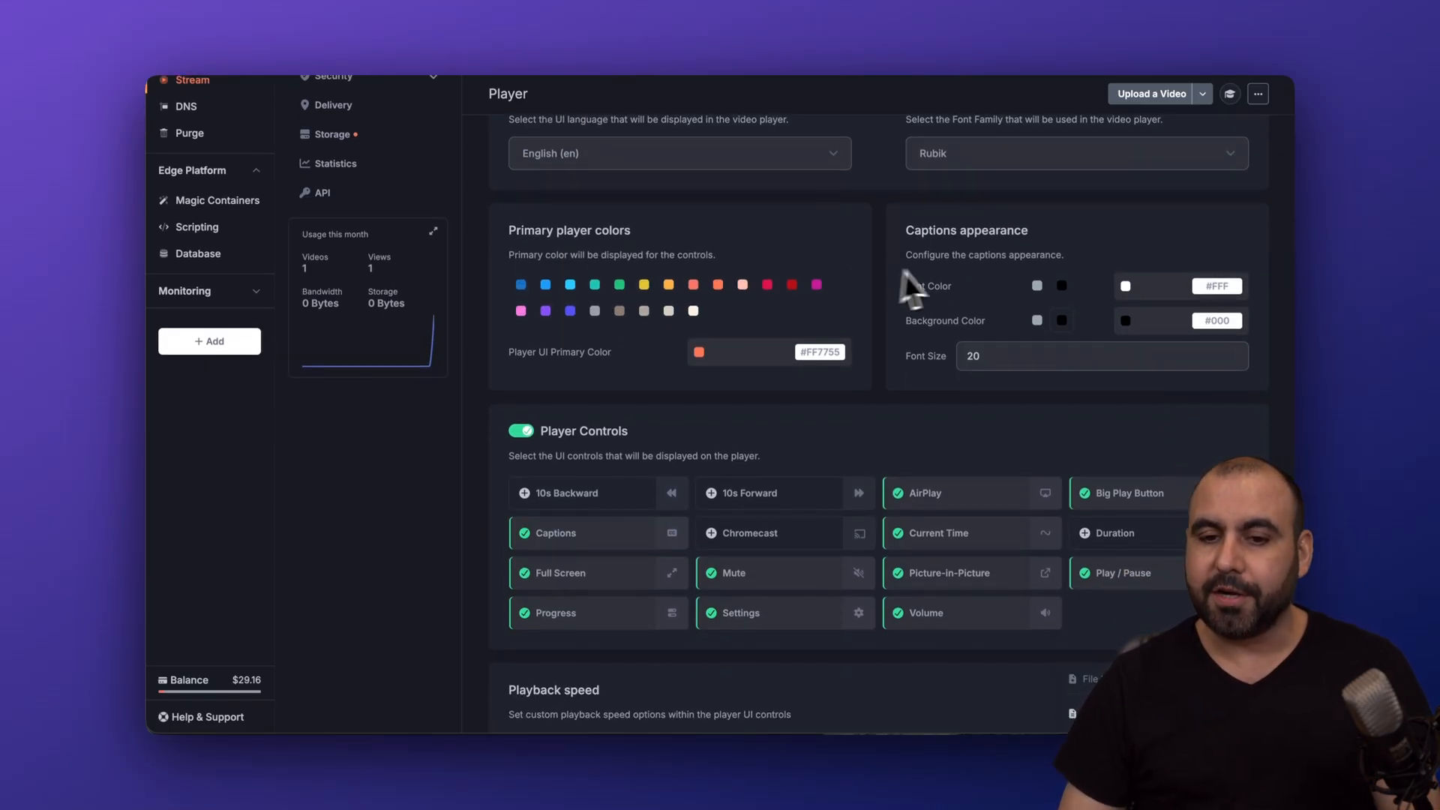
scroll(down, 3)
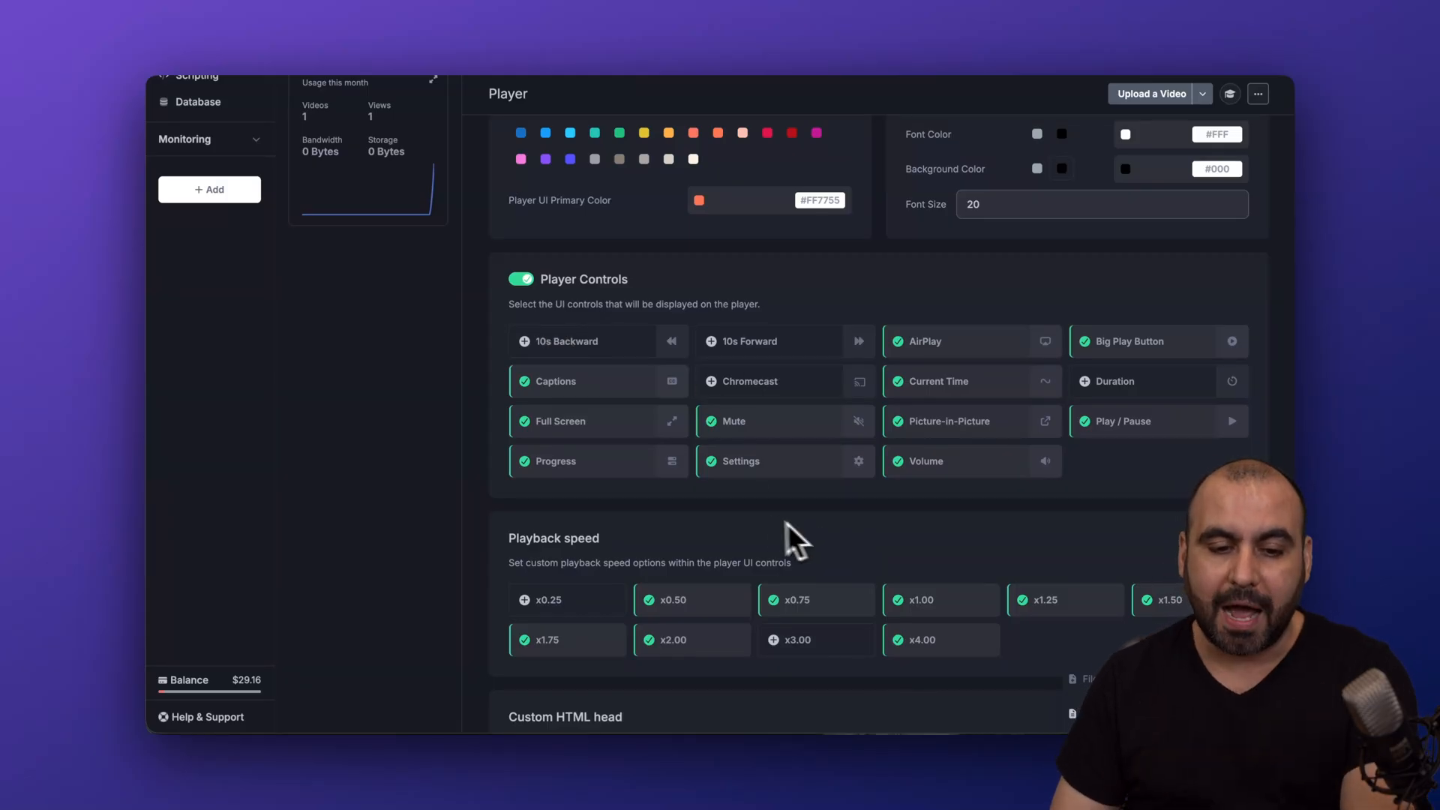
click(553, 381)
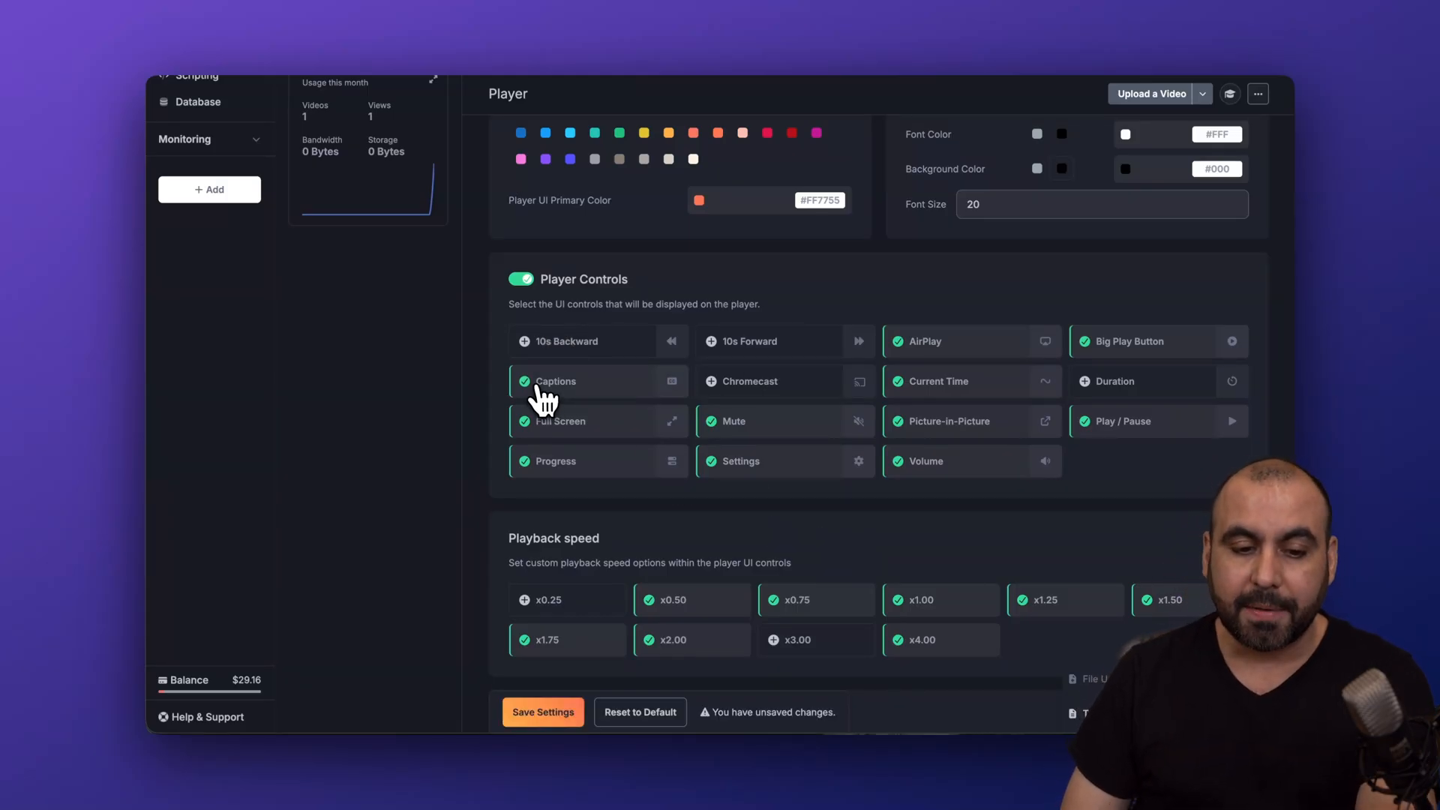
mouse_move(550, 463)
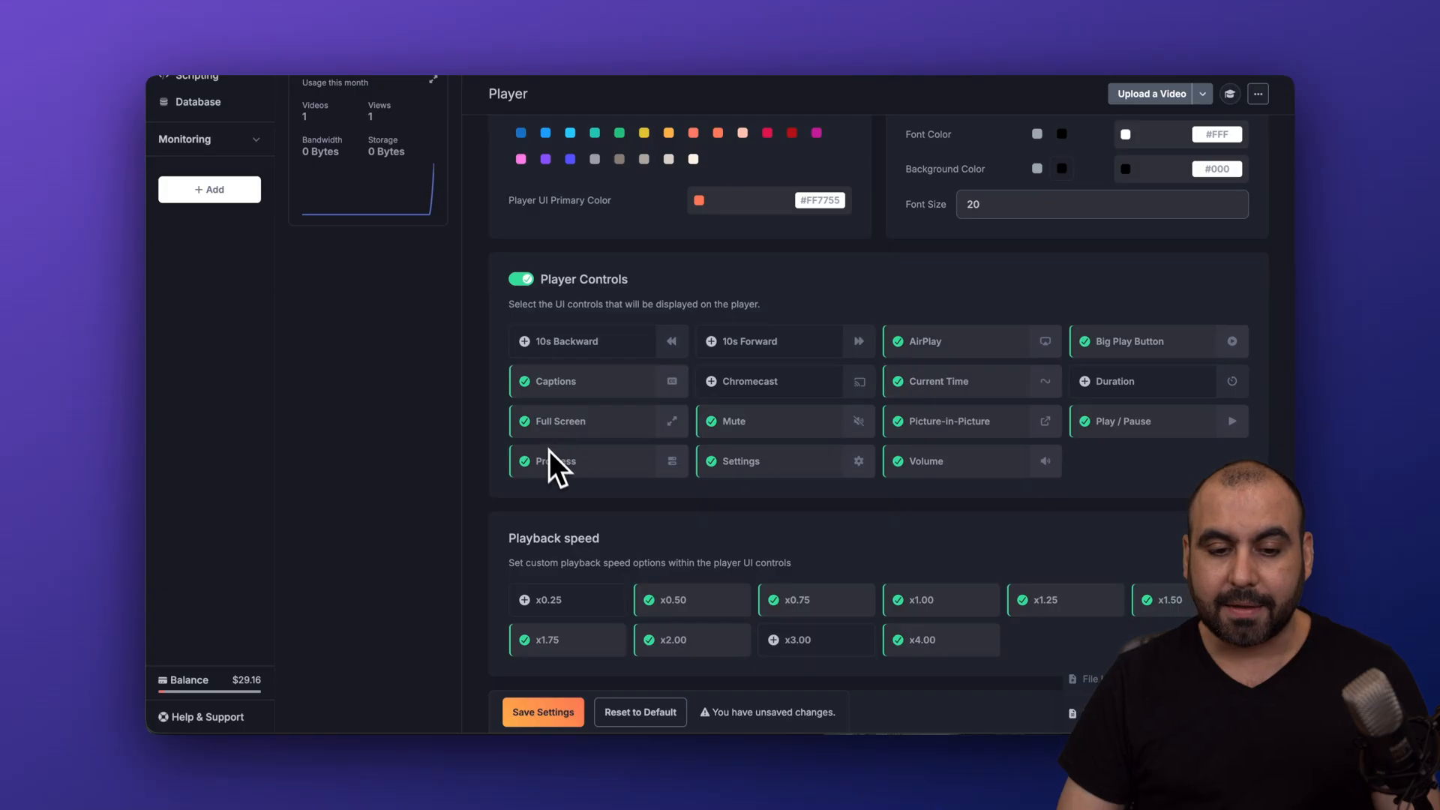
mouse_move(815, 478)
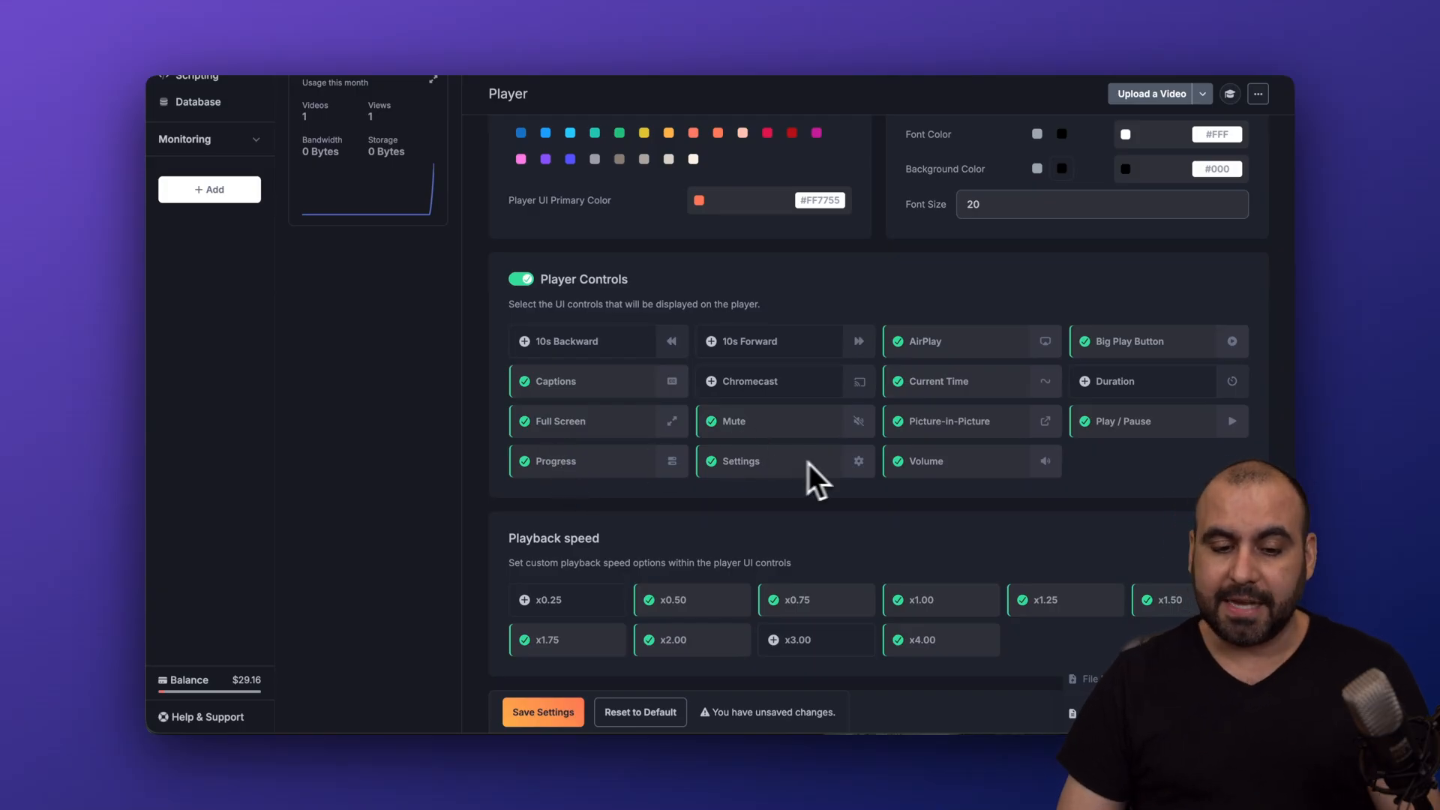
Limit the player's playback speeds to x0.75–x1.50, leaving the changes unsaved
scroll(down, 3)
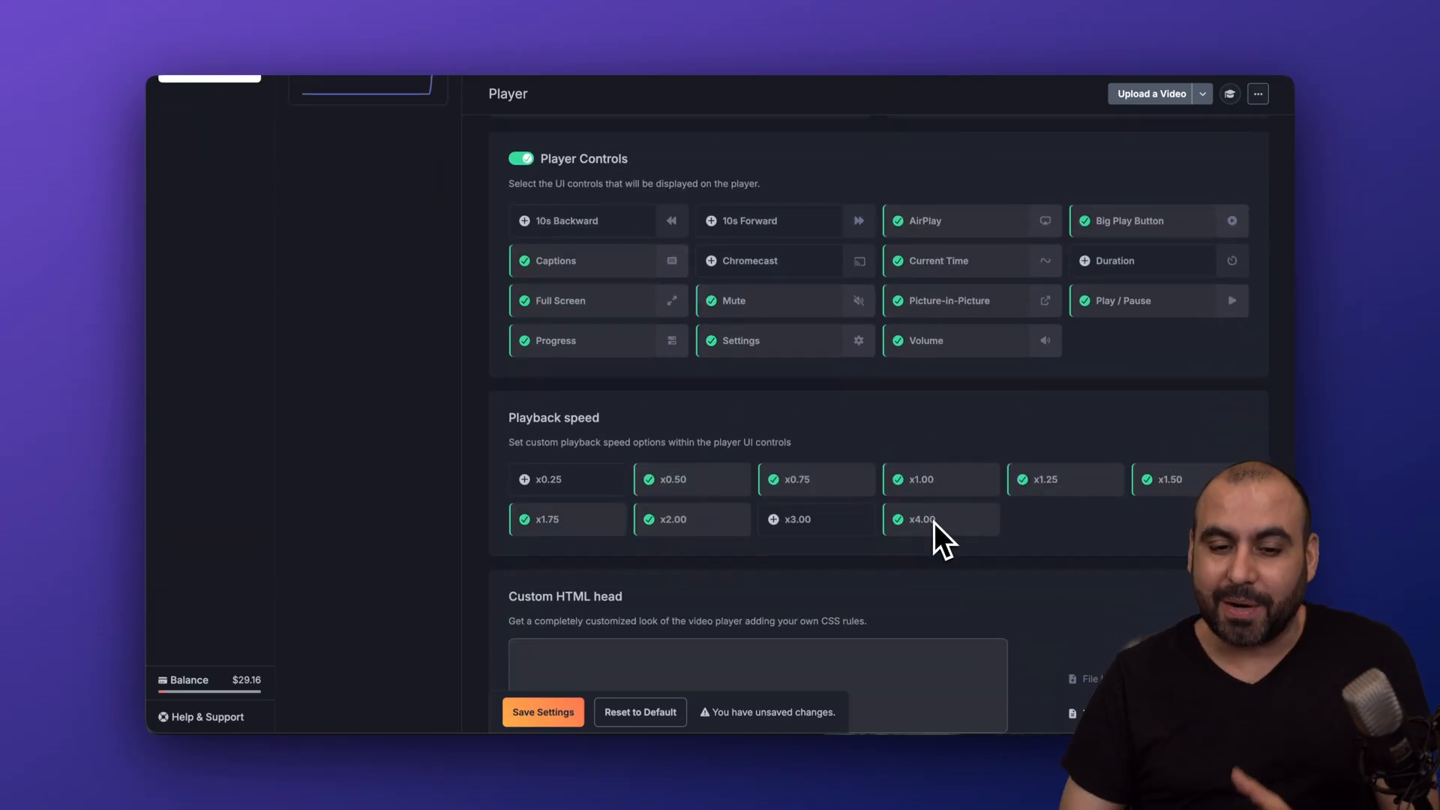
scroll(down, 3)
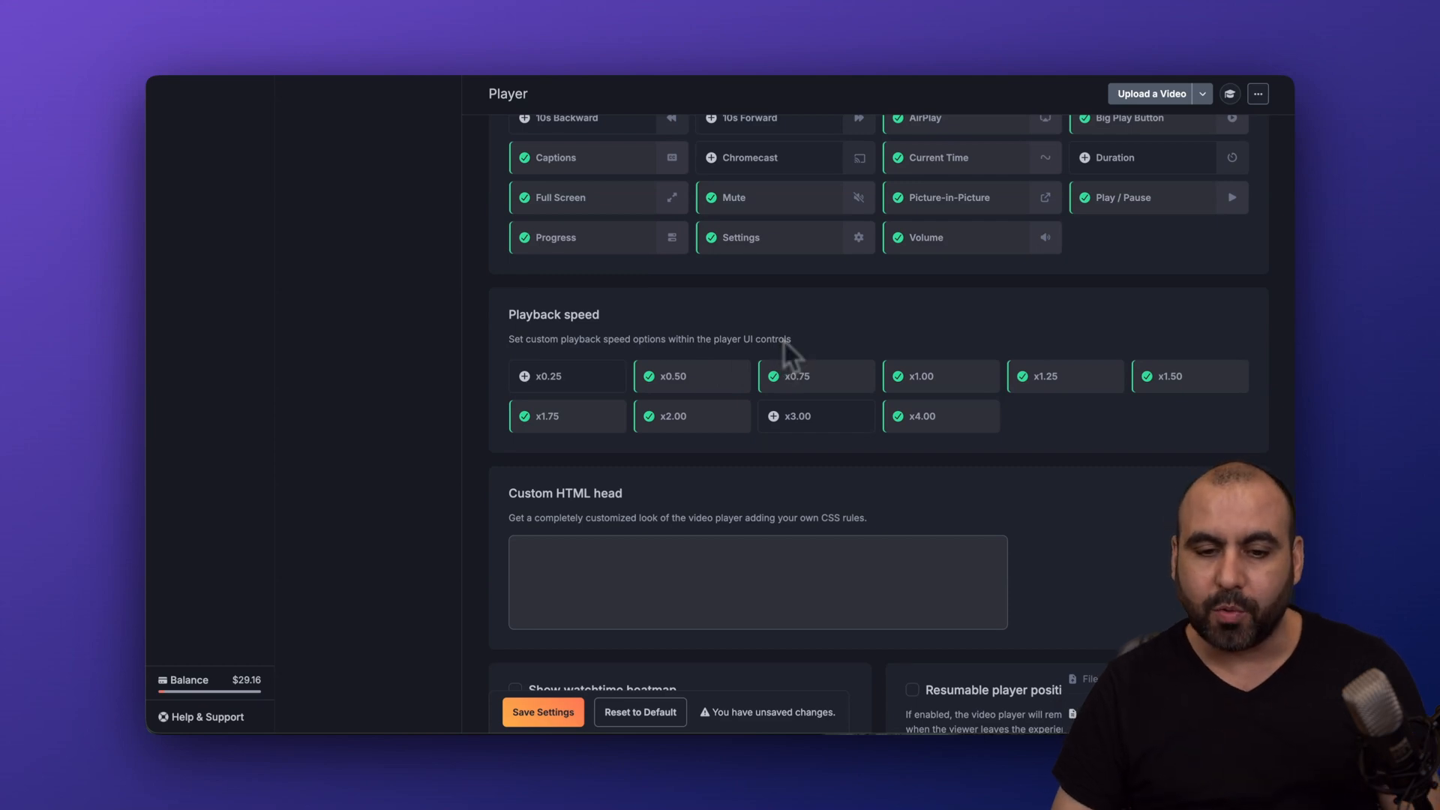
click(689, 375)
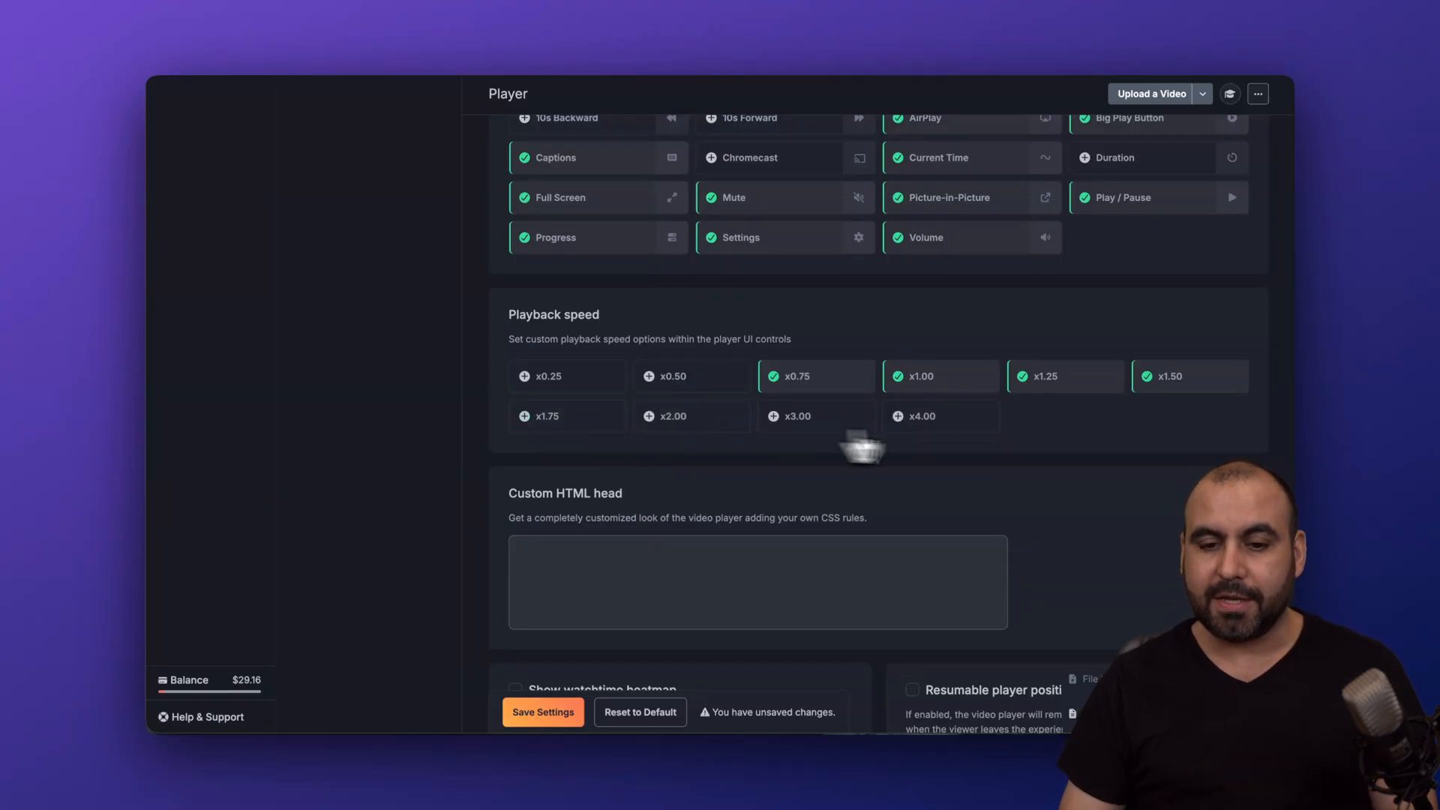
scroll(down, 3)
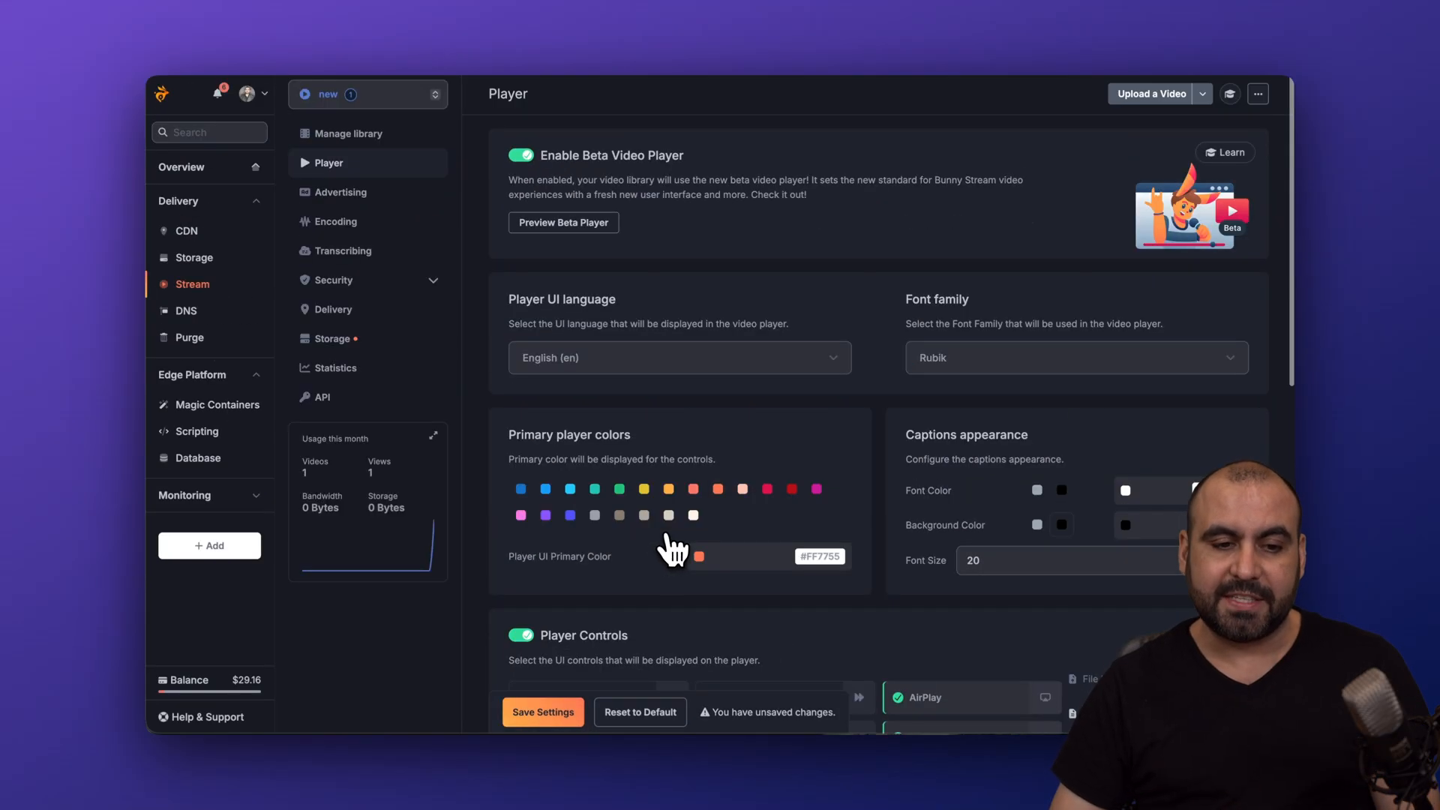
mouse_move(368, 329)
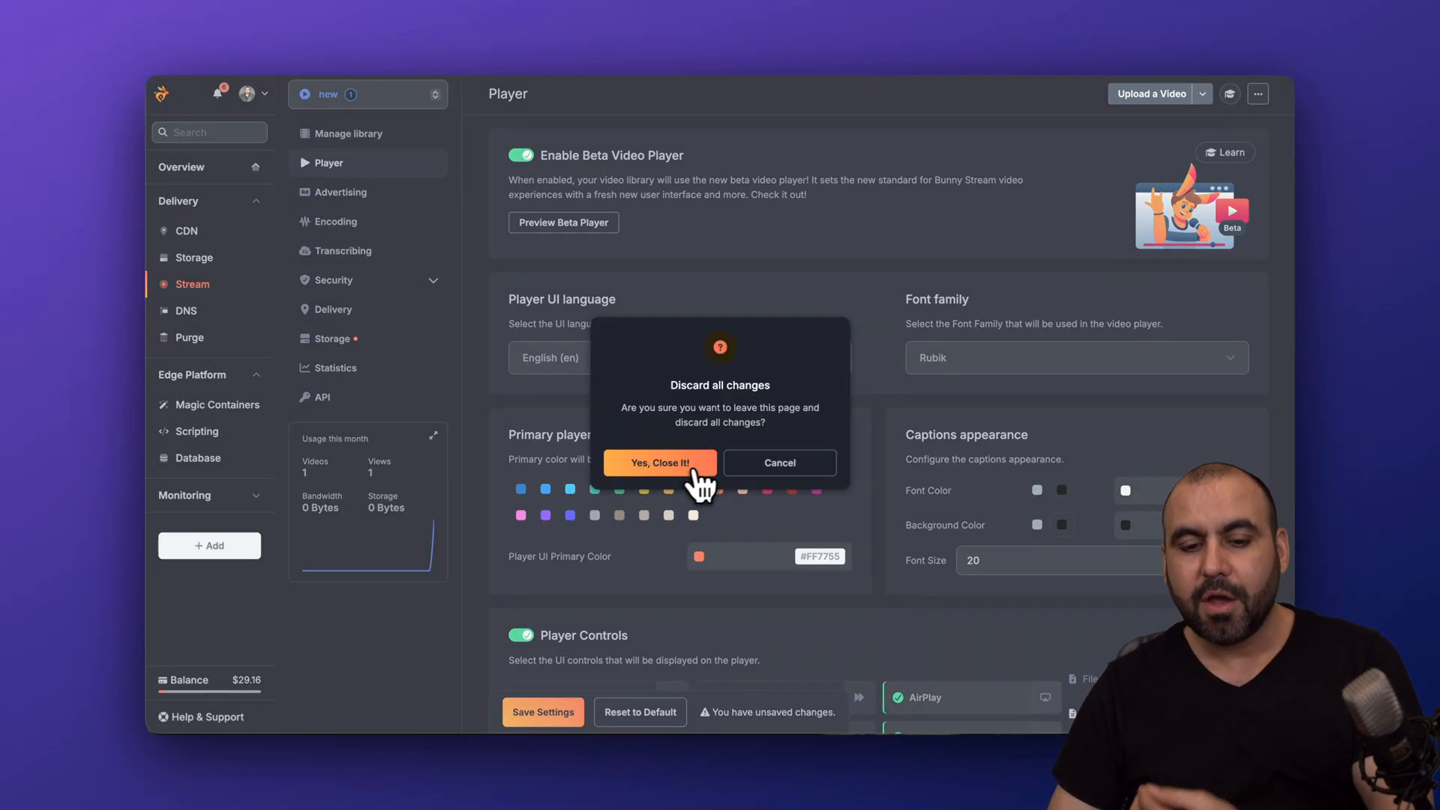
Discard the unsaved player changes and view the uploaded Letterly video's details
click(658, 462)
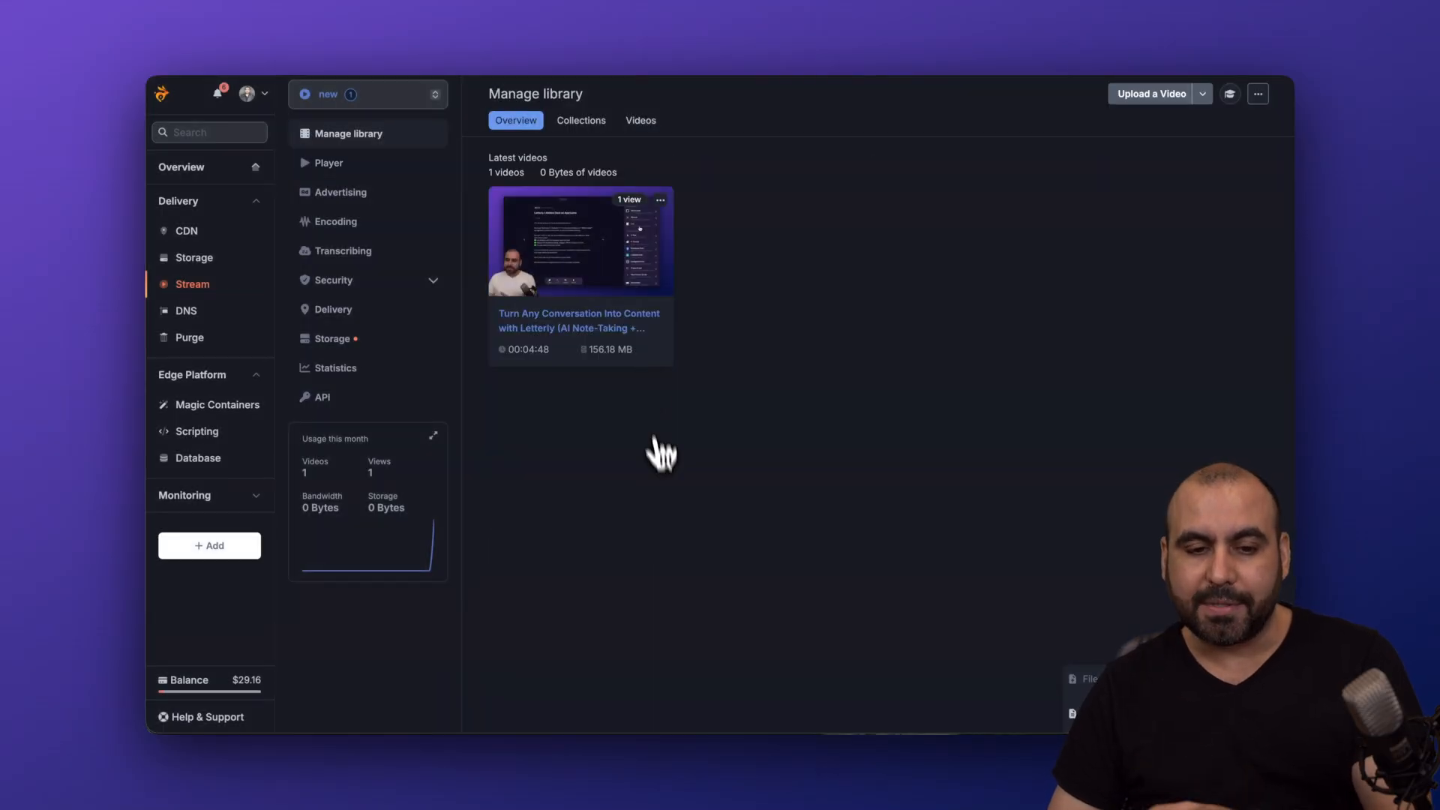
click(579, 243)
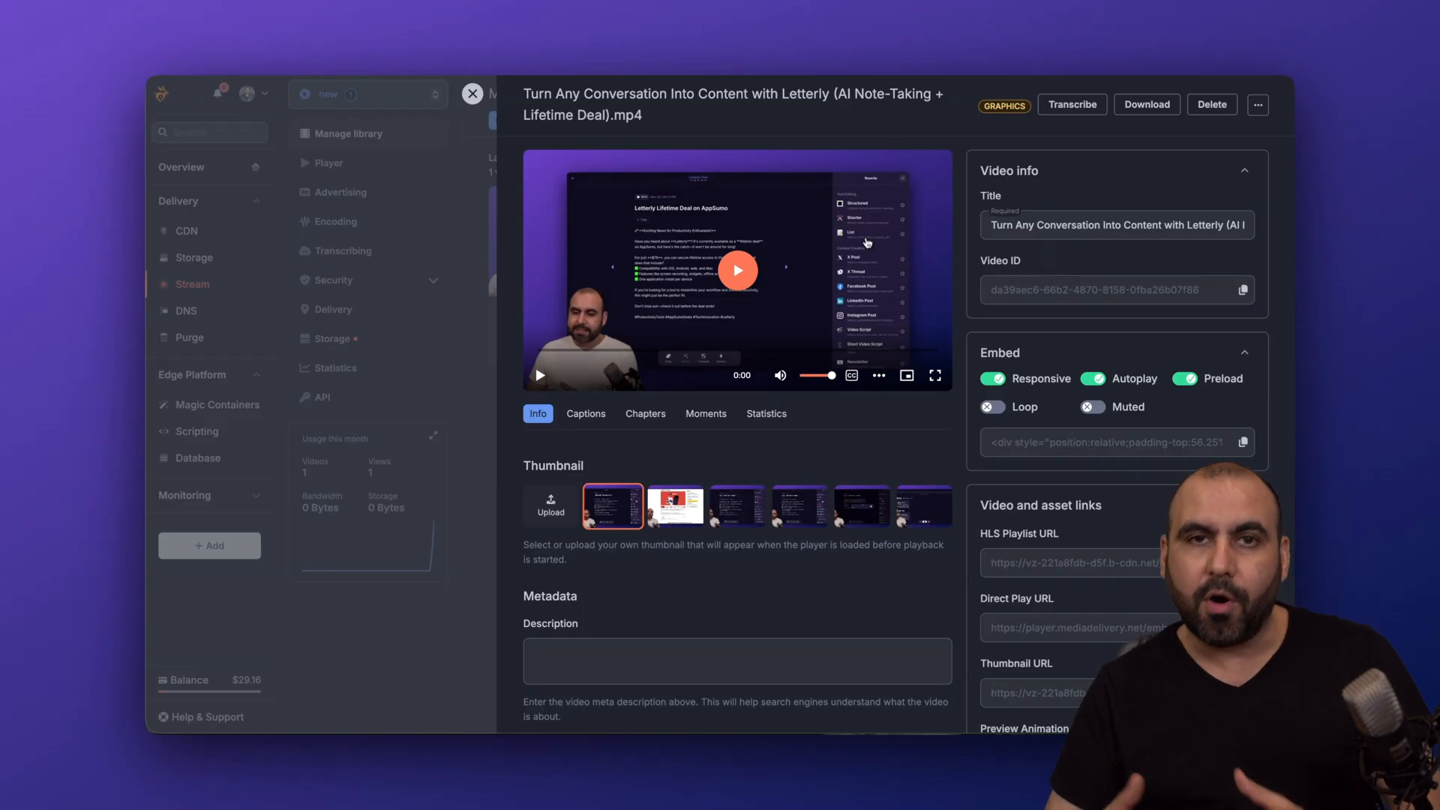
mouse_move(1061, 290)
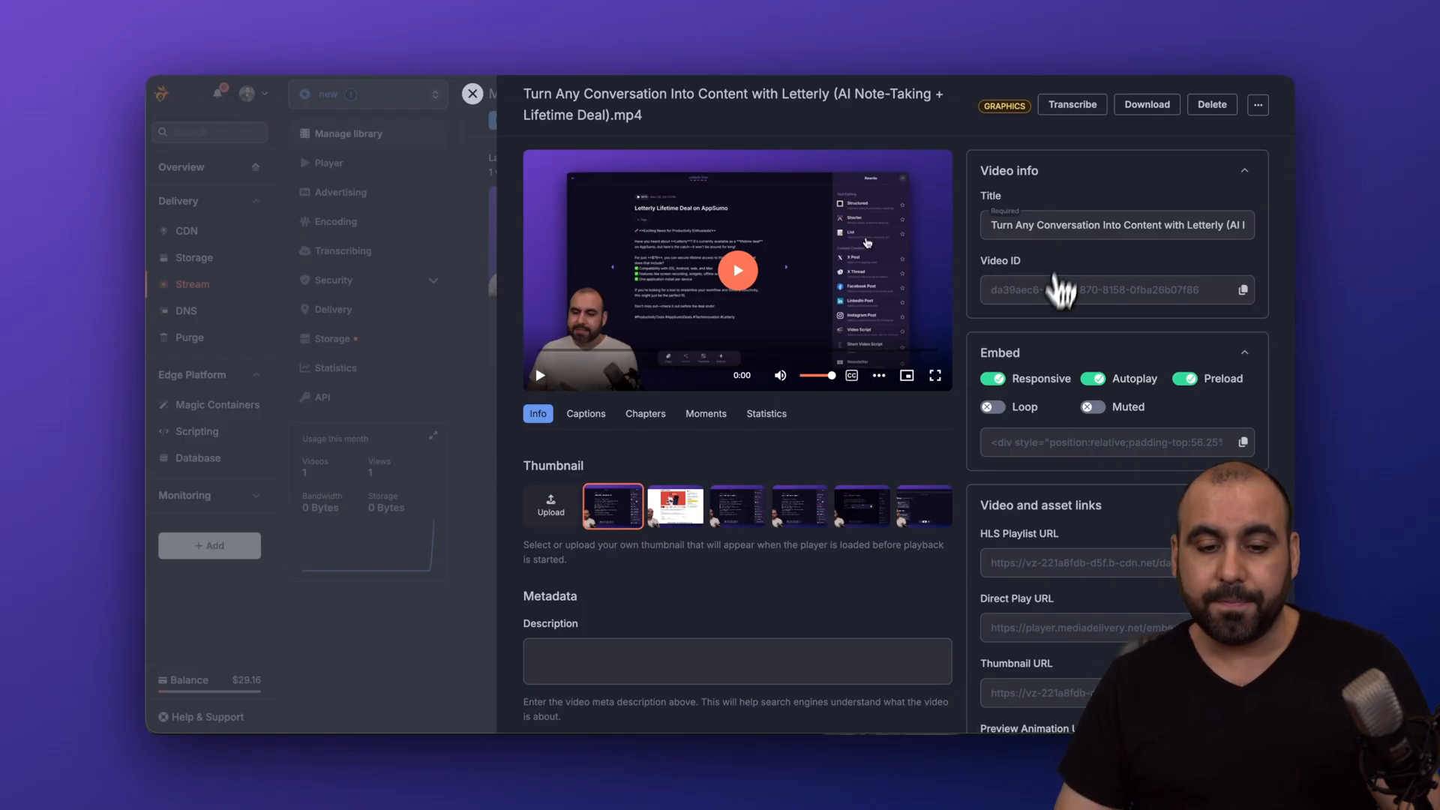
scroll(down, 3)
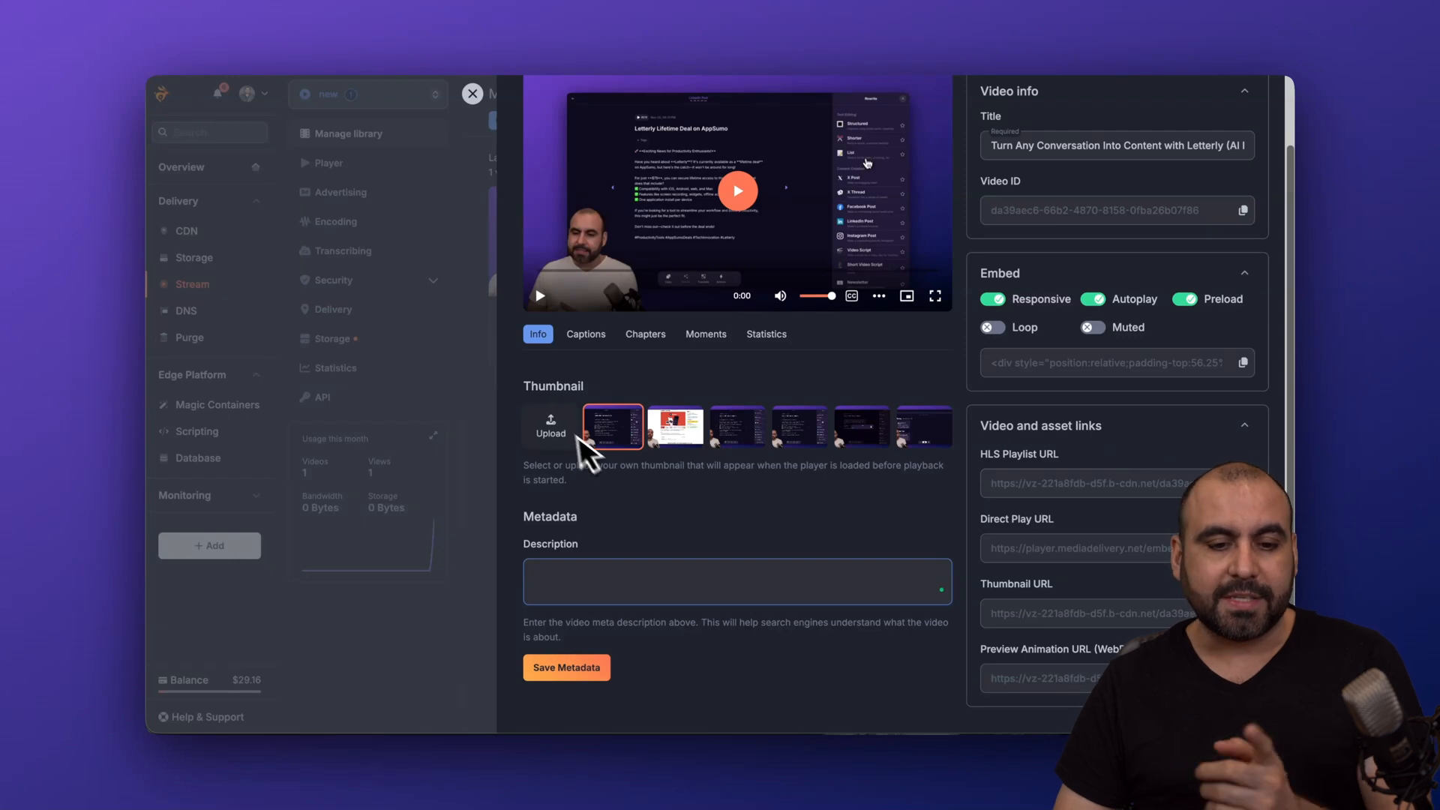
mouse_move(830, 454)
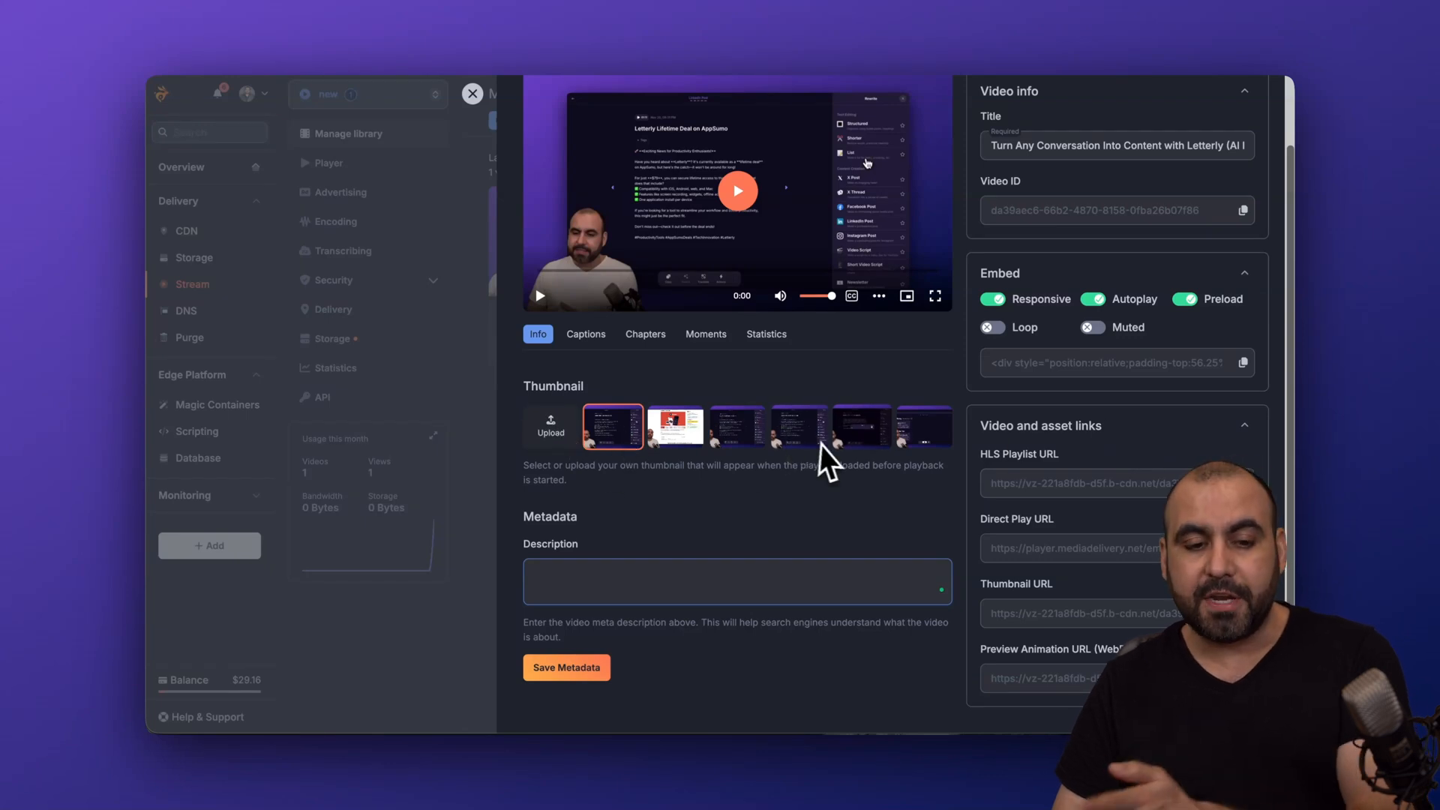
Review the video's Captions, Chapters and Statistics sections, ending back on Captions
click(585, 334)
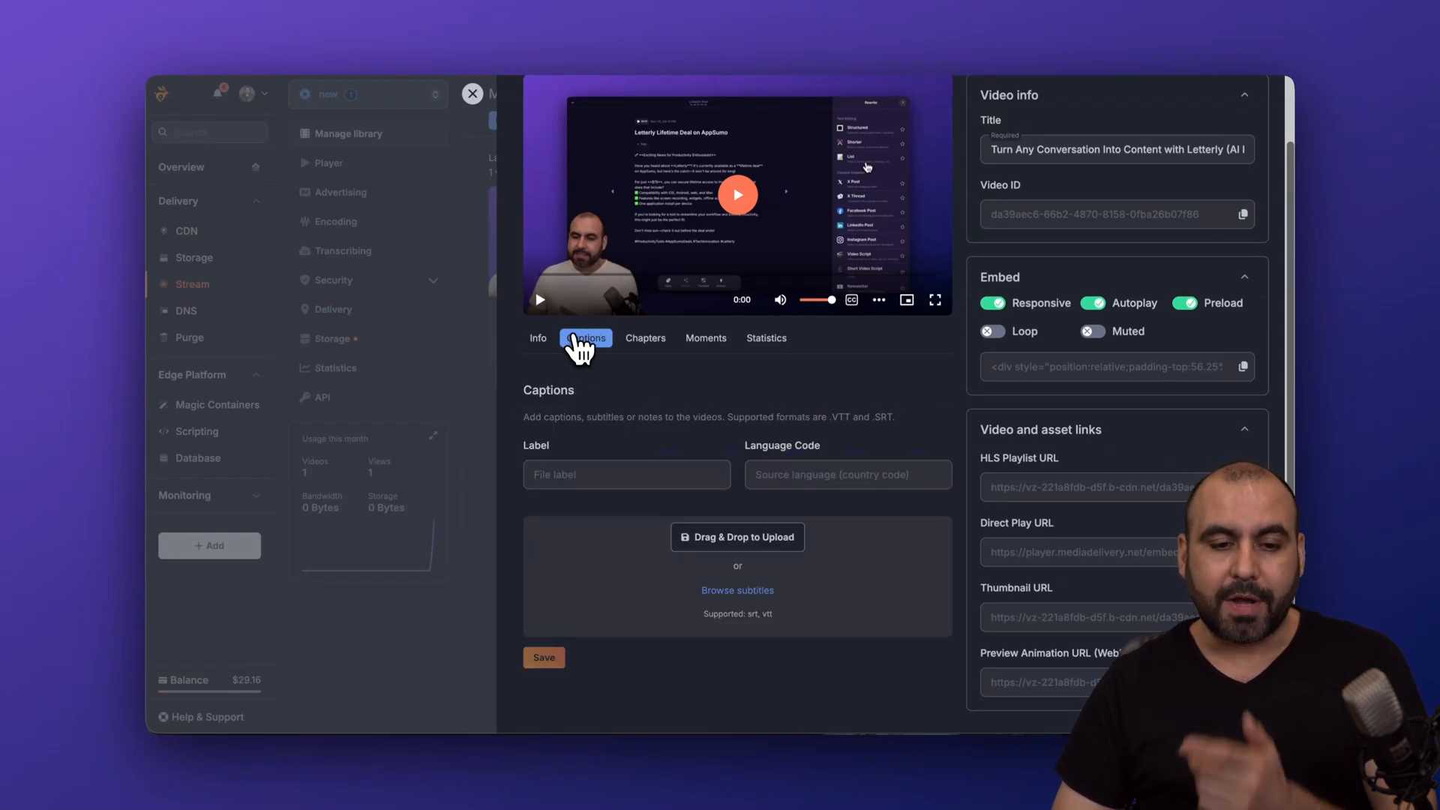
click(644, 337)
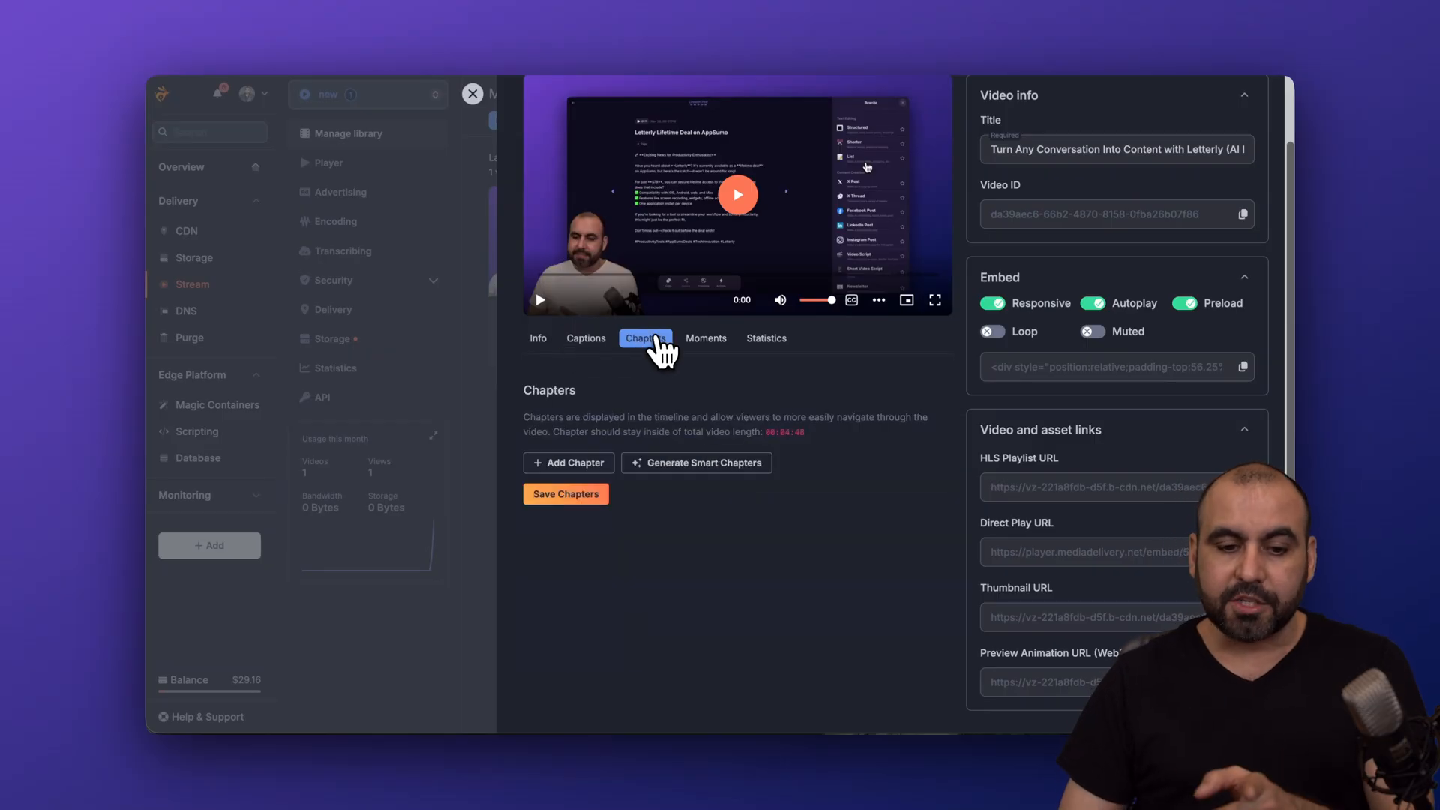
click(767, 337)
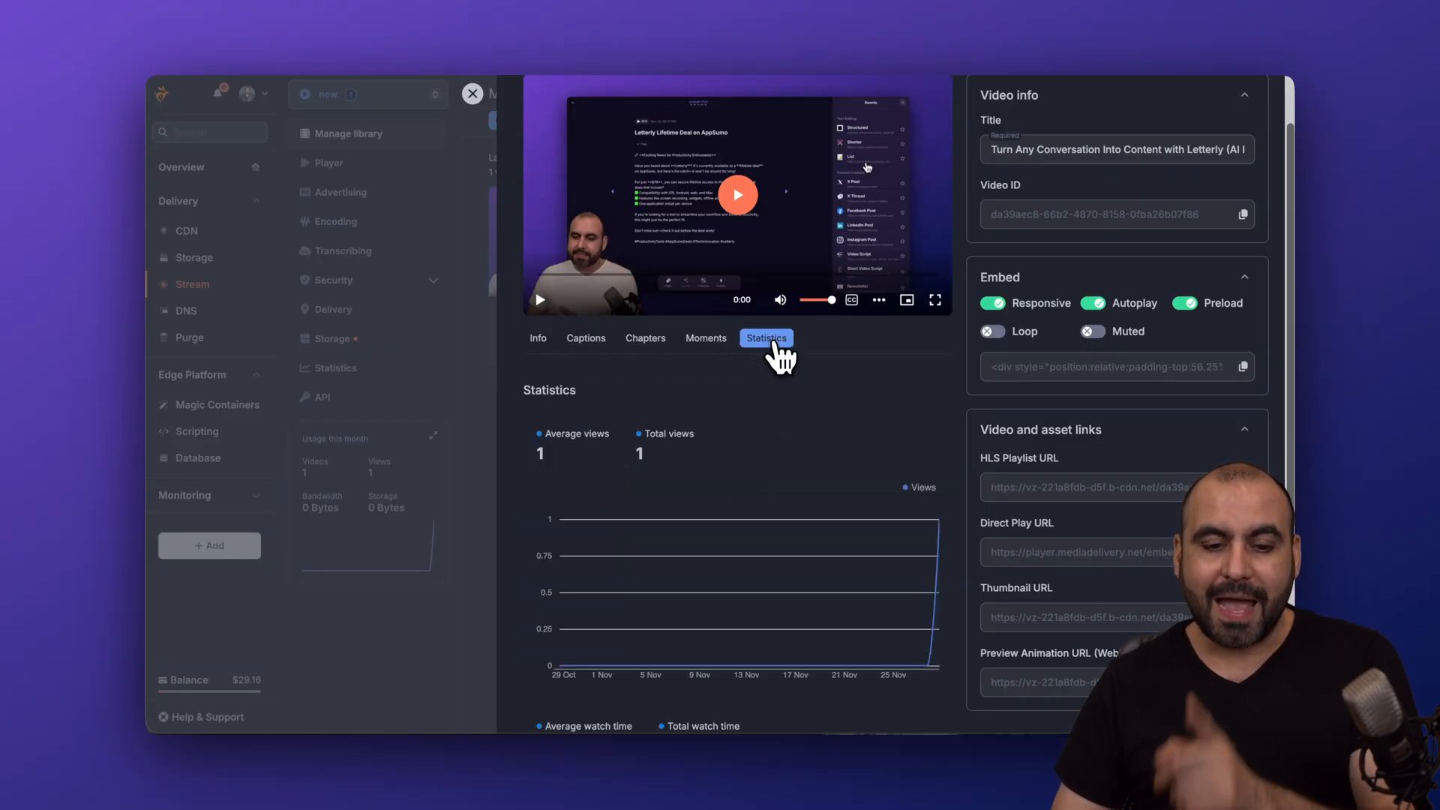
click(585, 337)
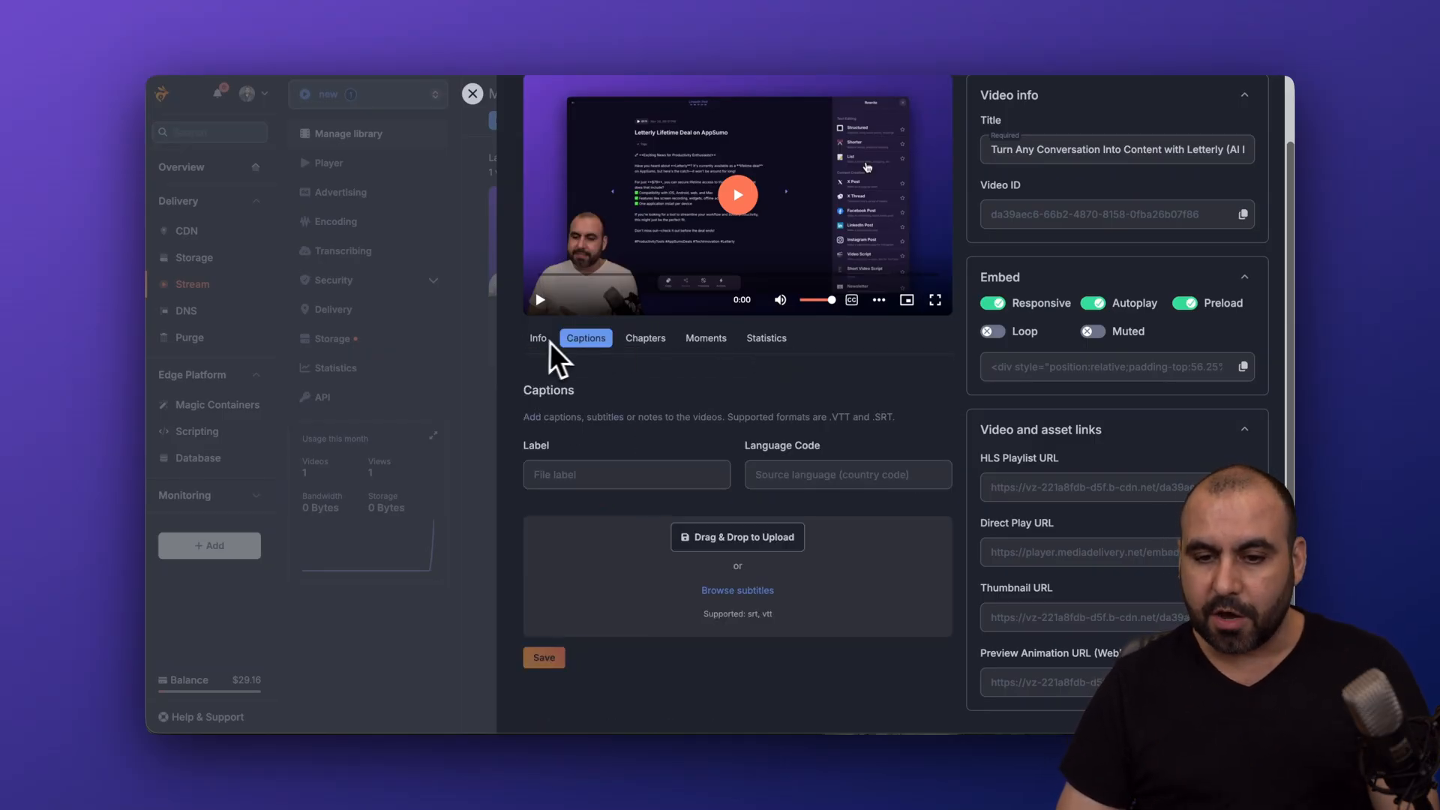
scroll(up, 3)
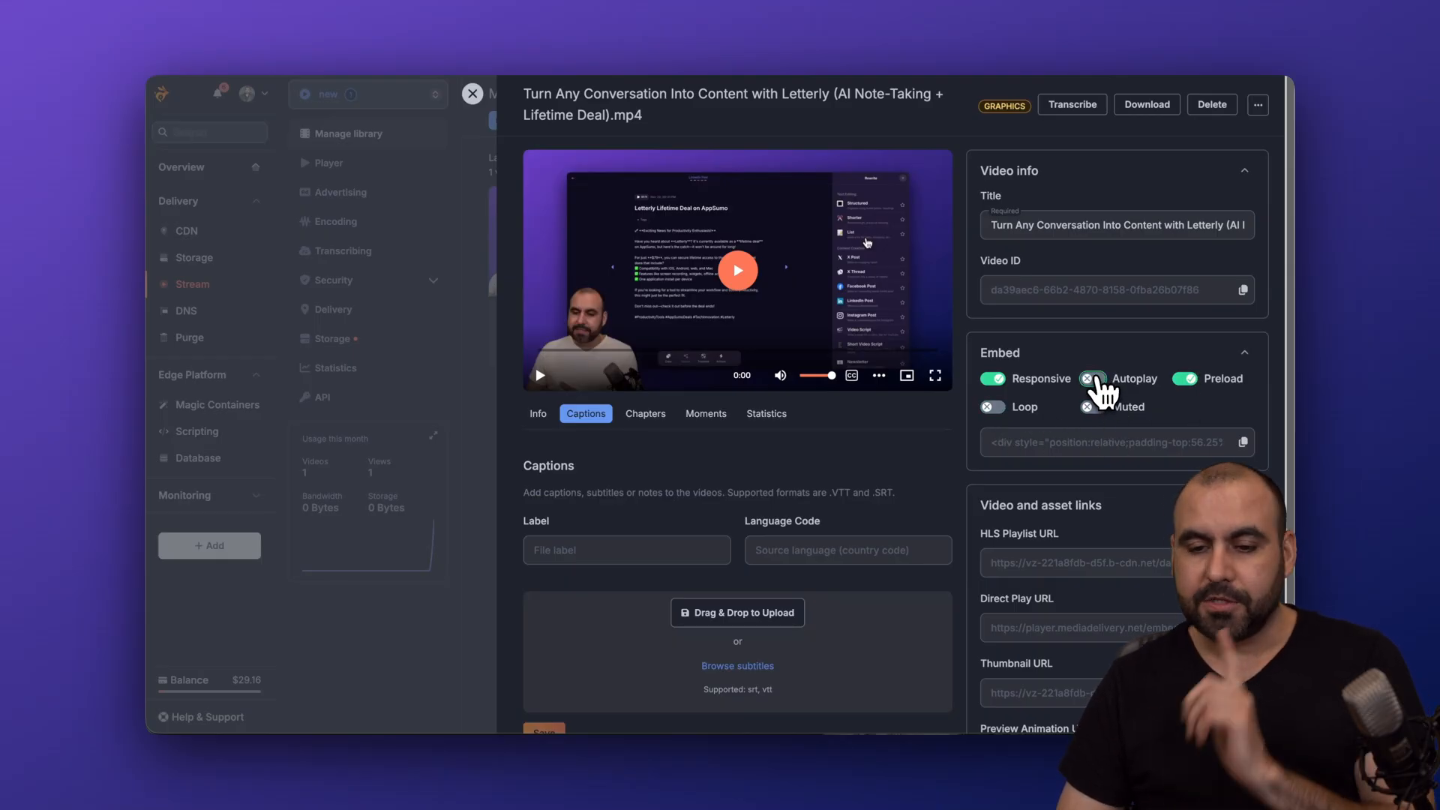
Switch autoplay off in the video's embed options, keeping Responsive and Preload on
click(1243, 441)
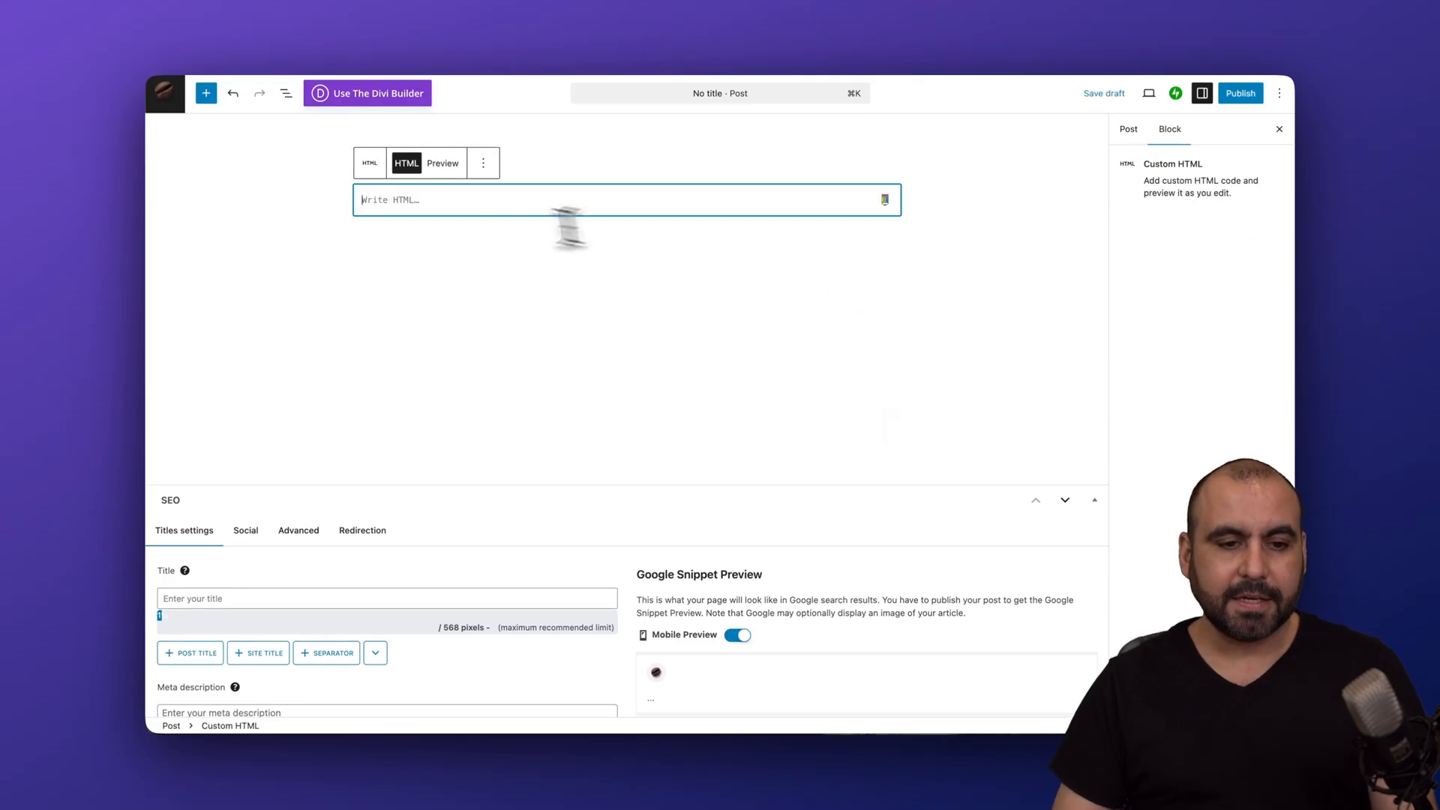
Preview the WordPress post with the Bunny Stream embed code in a new tab
click(1147, 93)
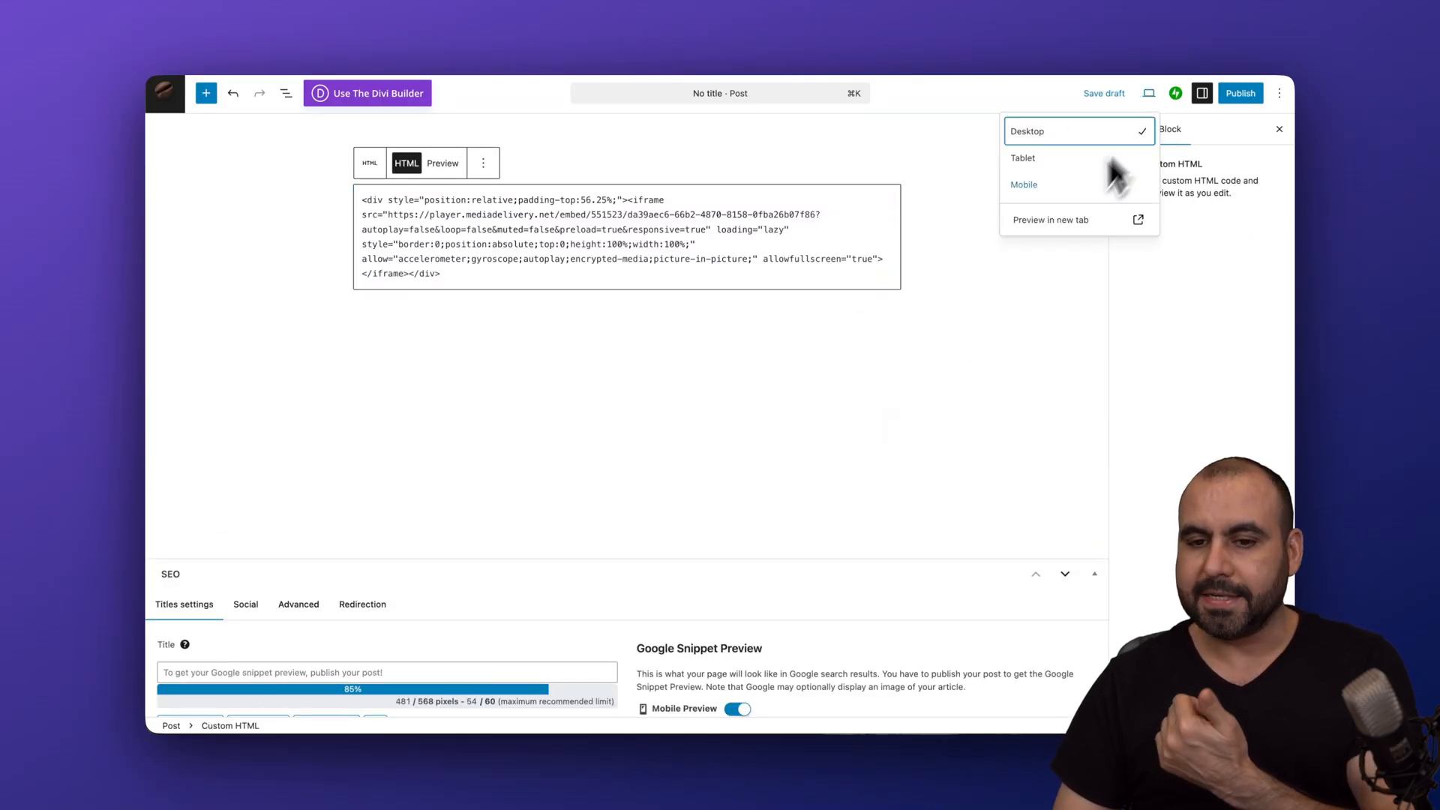
click(1047, 219)
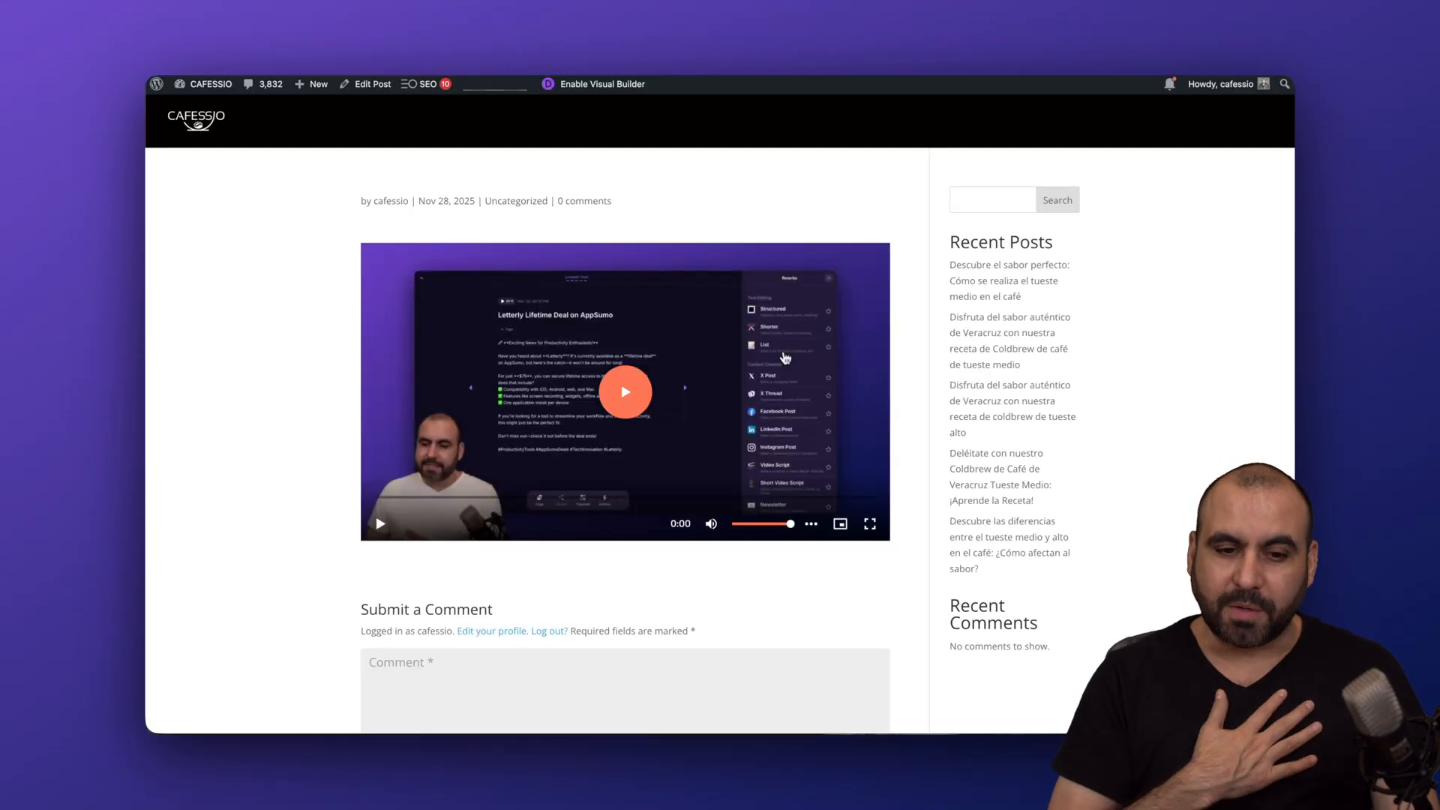
scroll(up, 3)
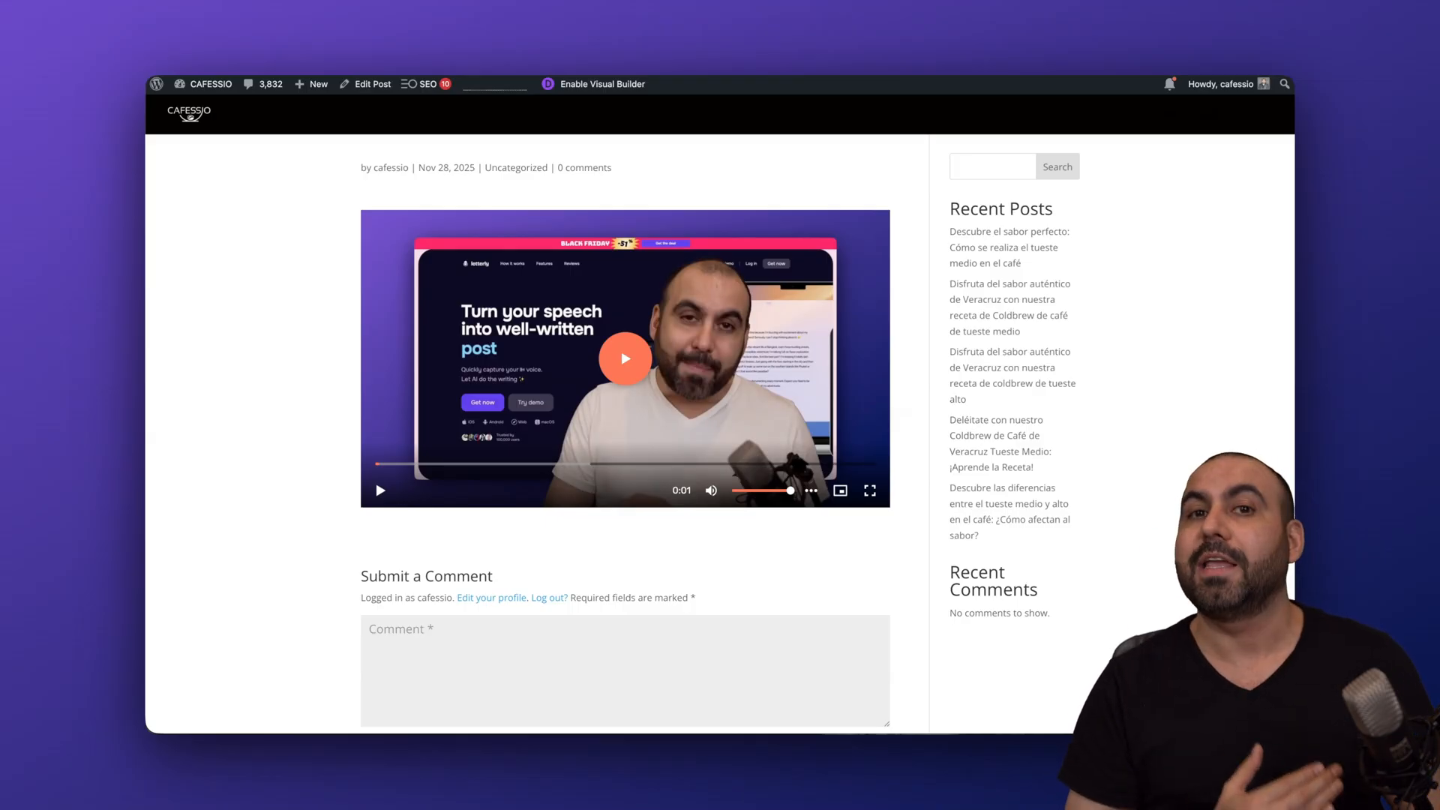
mouse_move(648, 390)
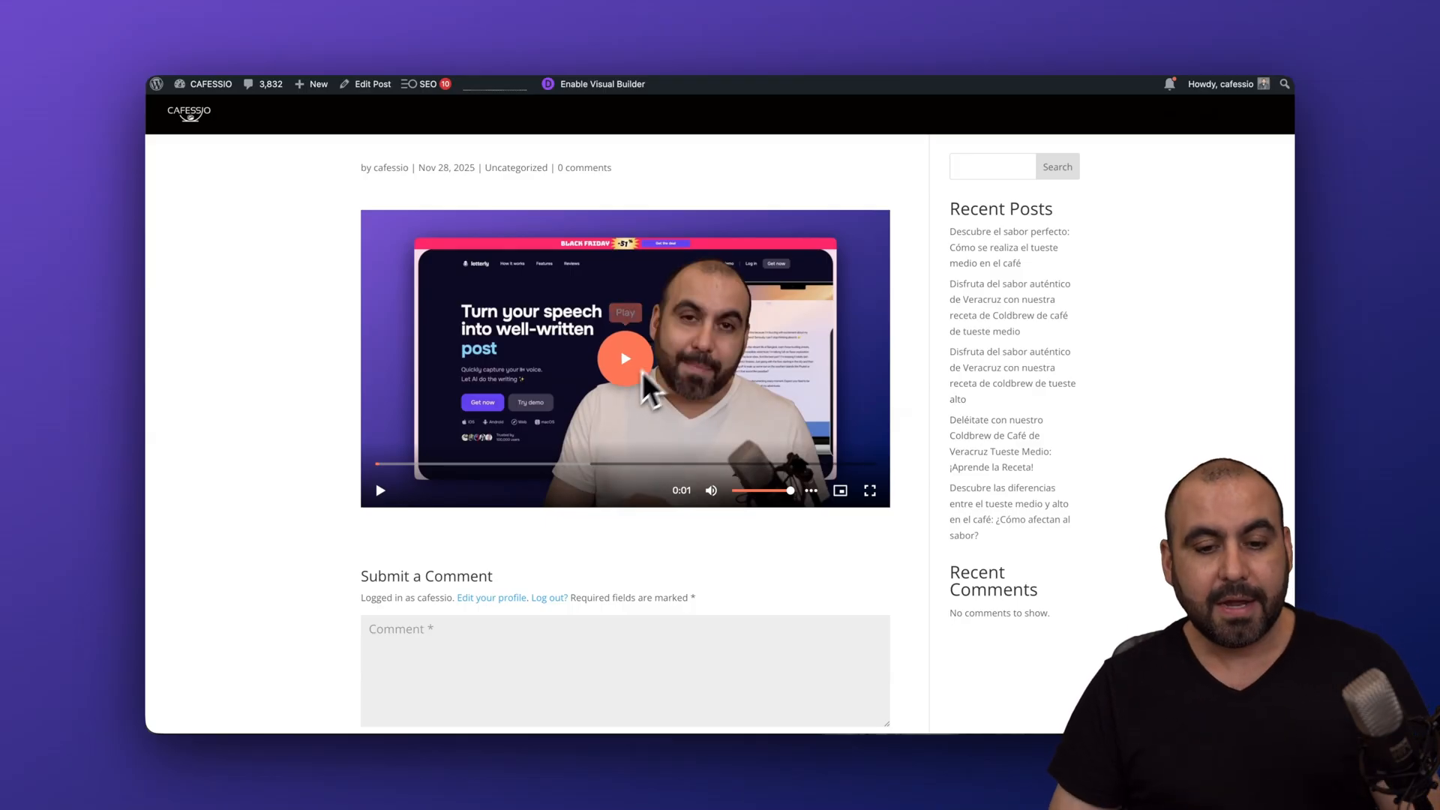
Mute the embedded video and check the player's playback settings on the previewed page
click(711, 489)
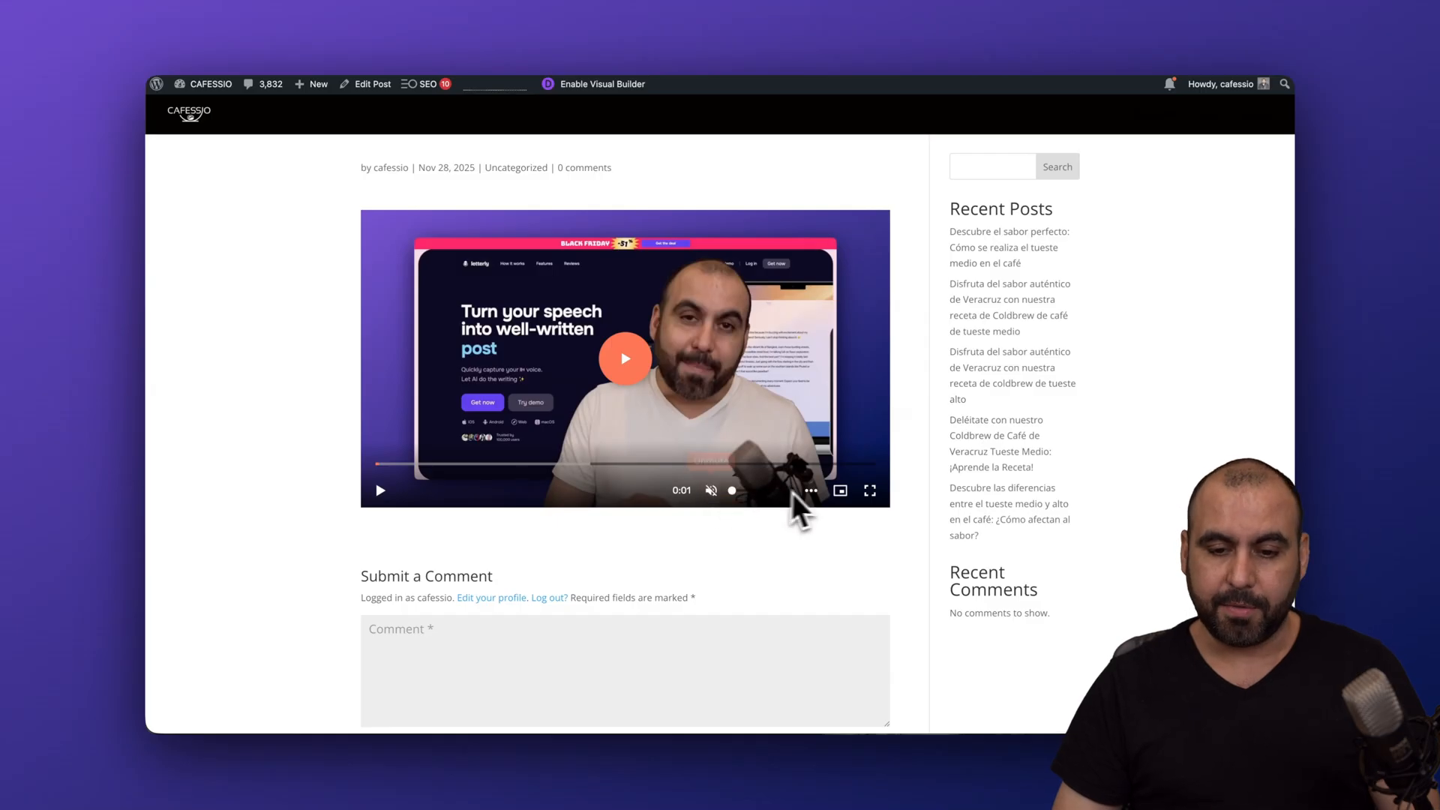
click(810, 489)
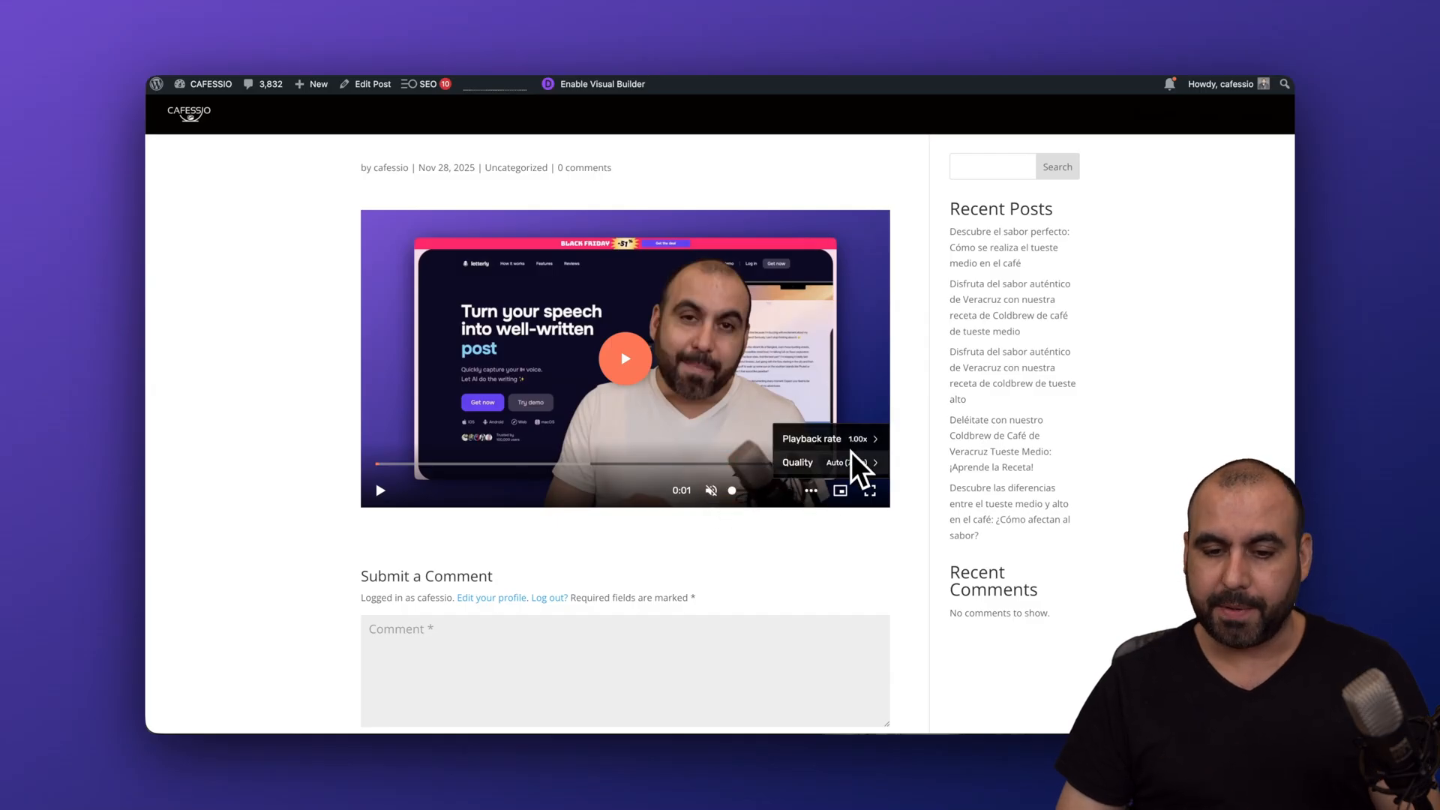
click(839, 489)
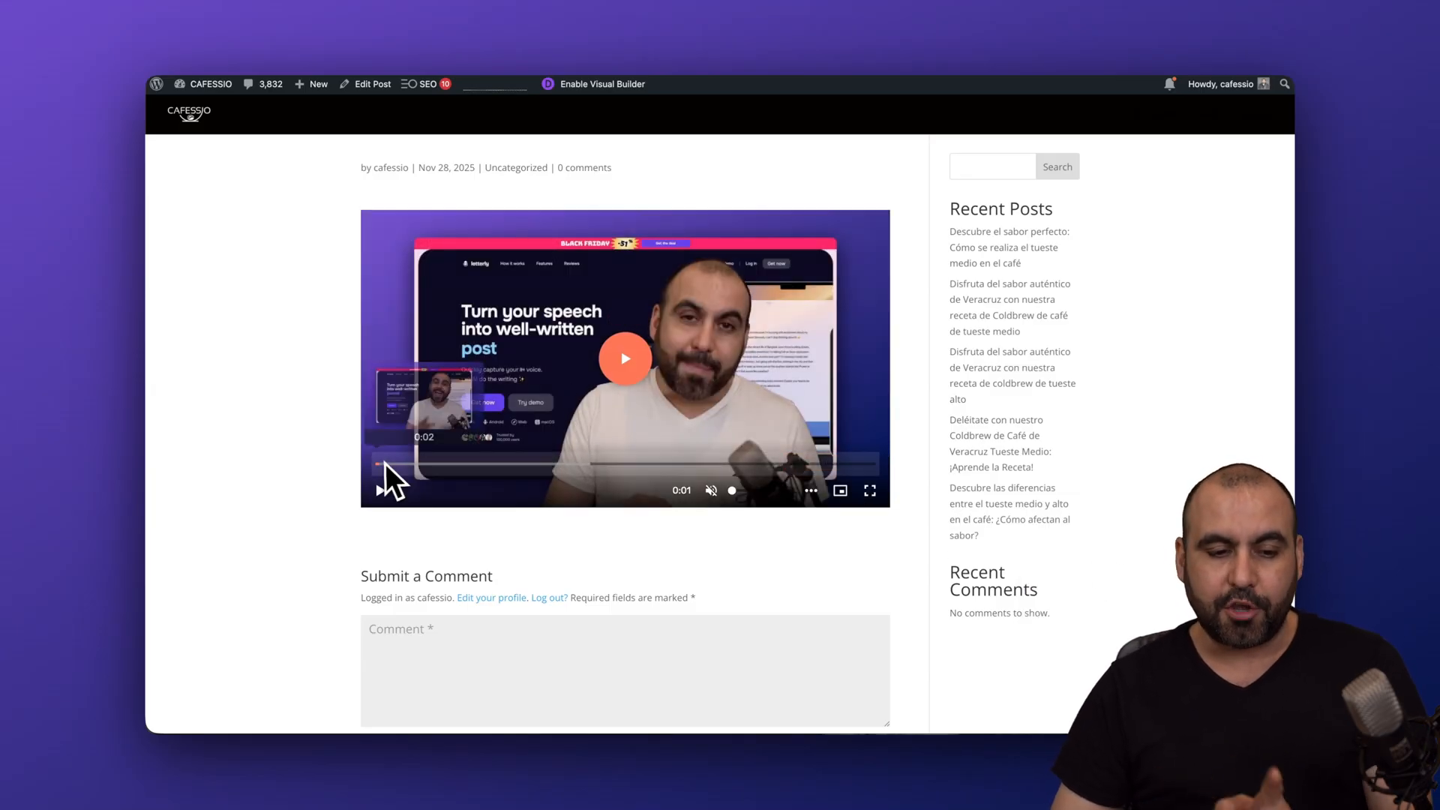
mouse_move(597, 463)
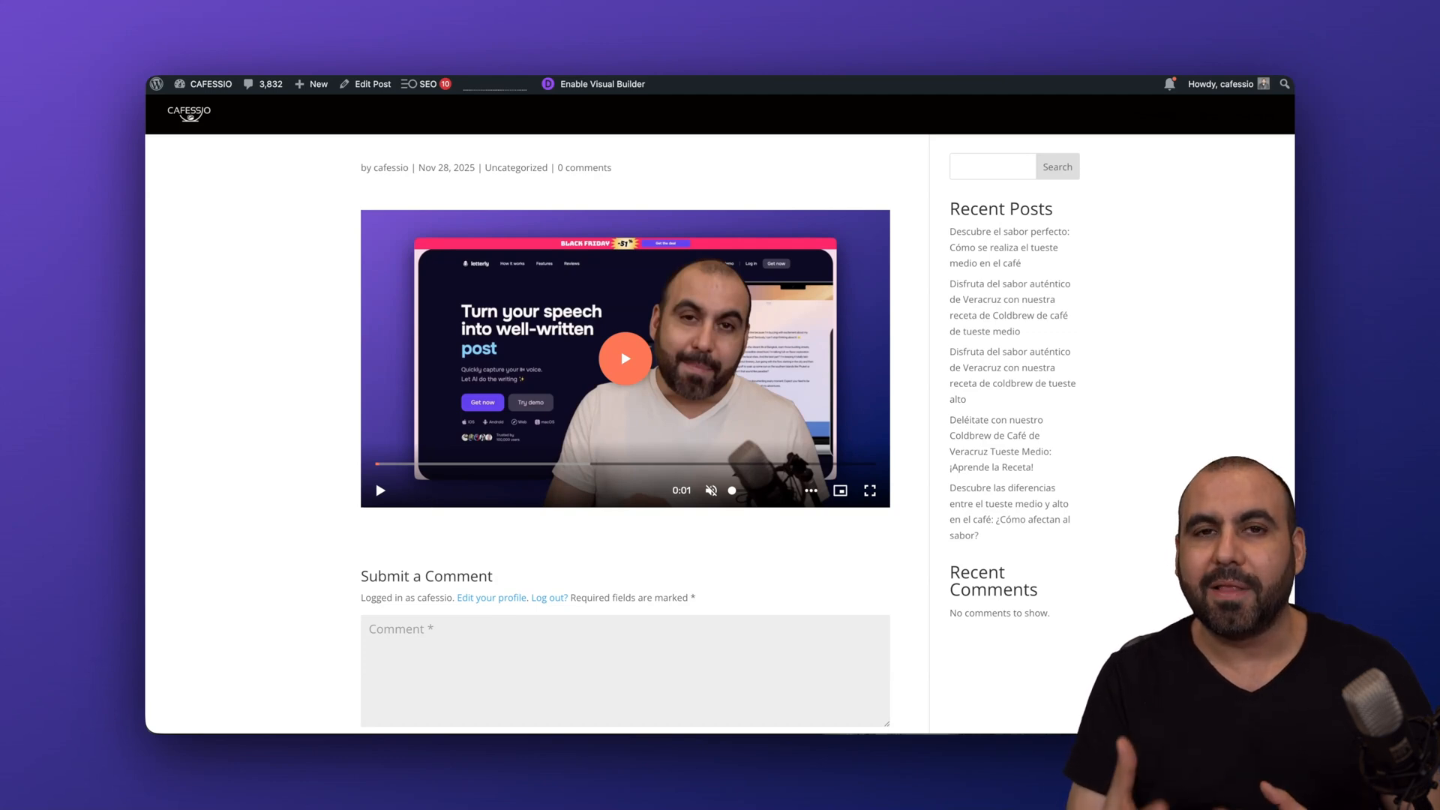
mouse_move(618, 504)
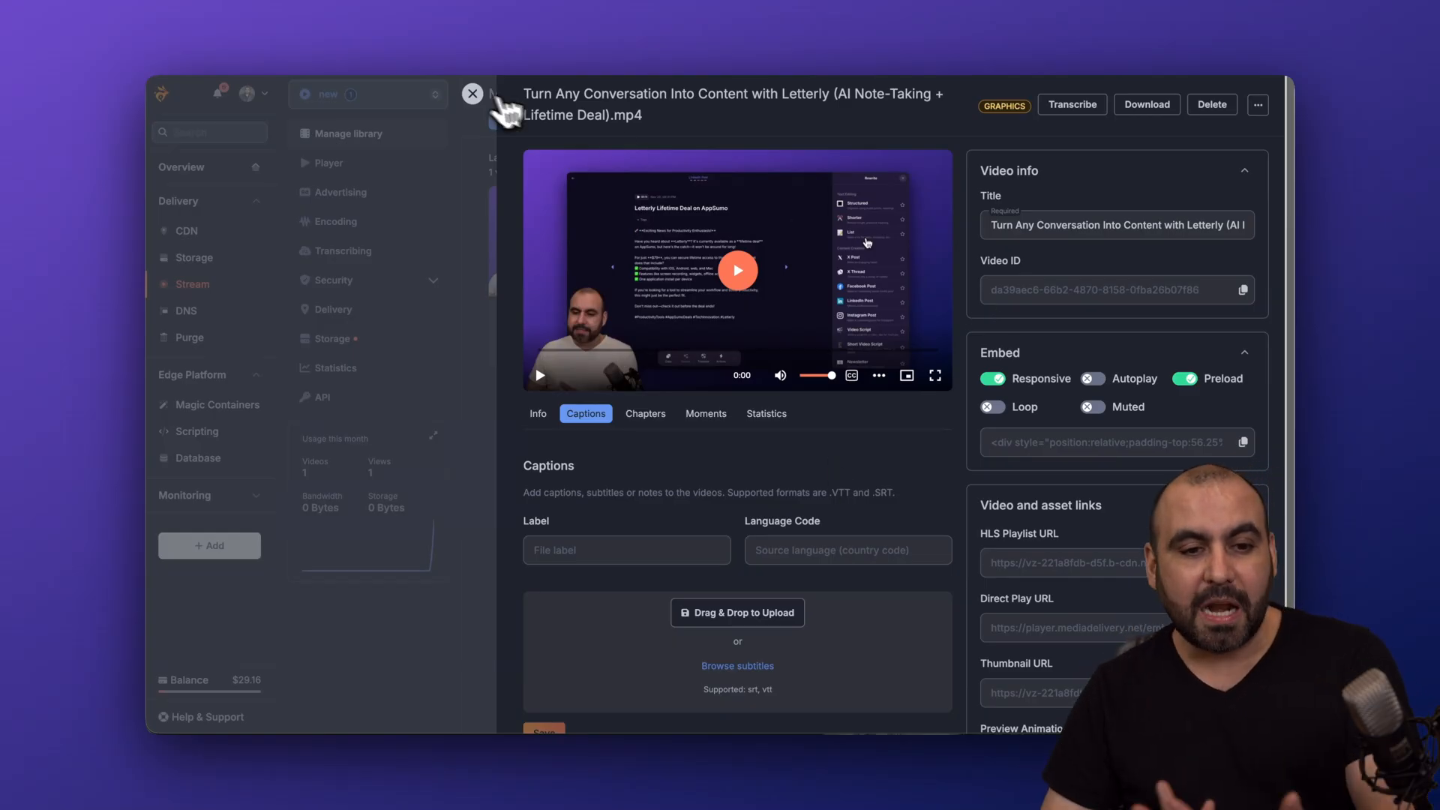
Close the video details and start a new video library named test, scrolling to its Geo replication regions
click(473, 93)
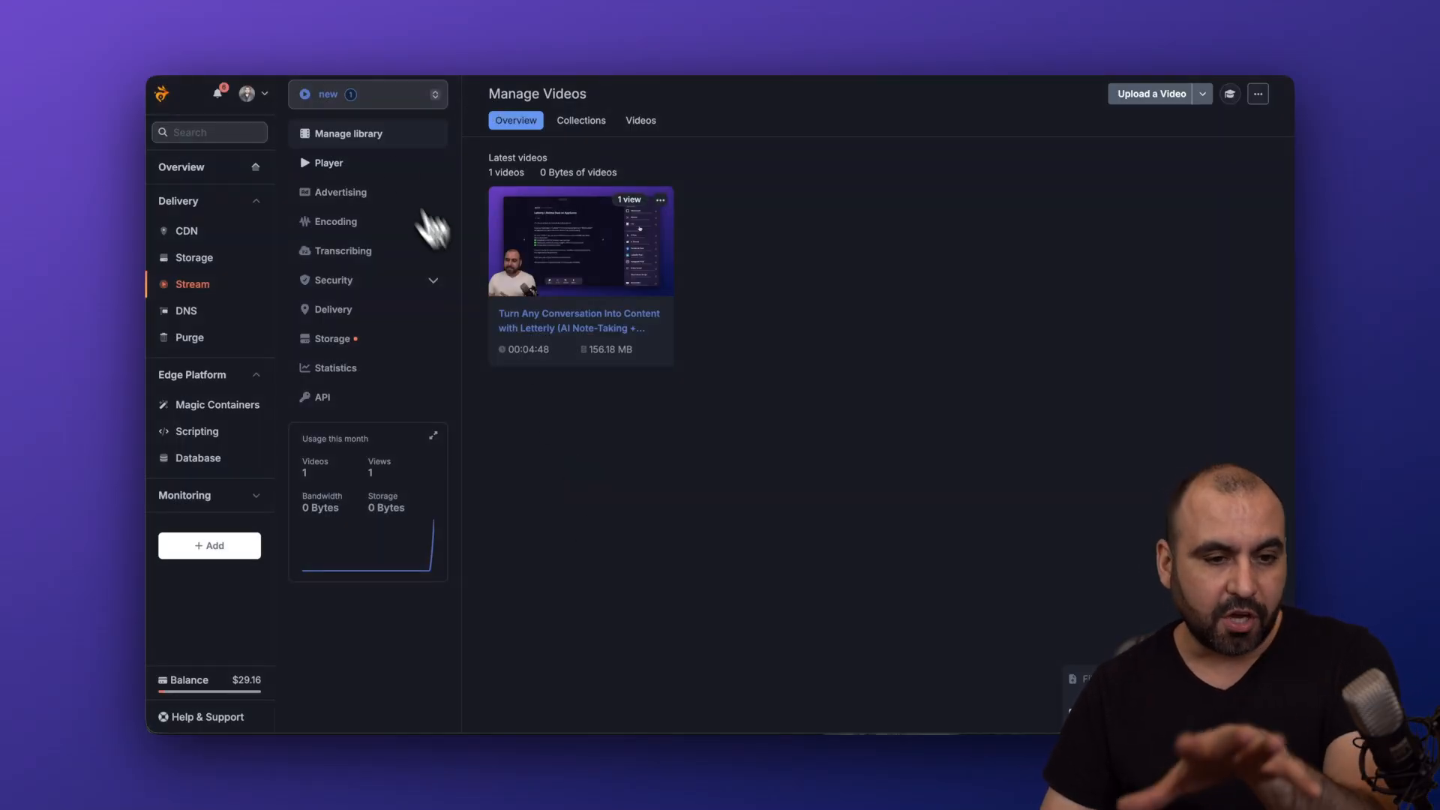
mouse_move(216, 312)
text(test)
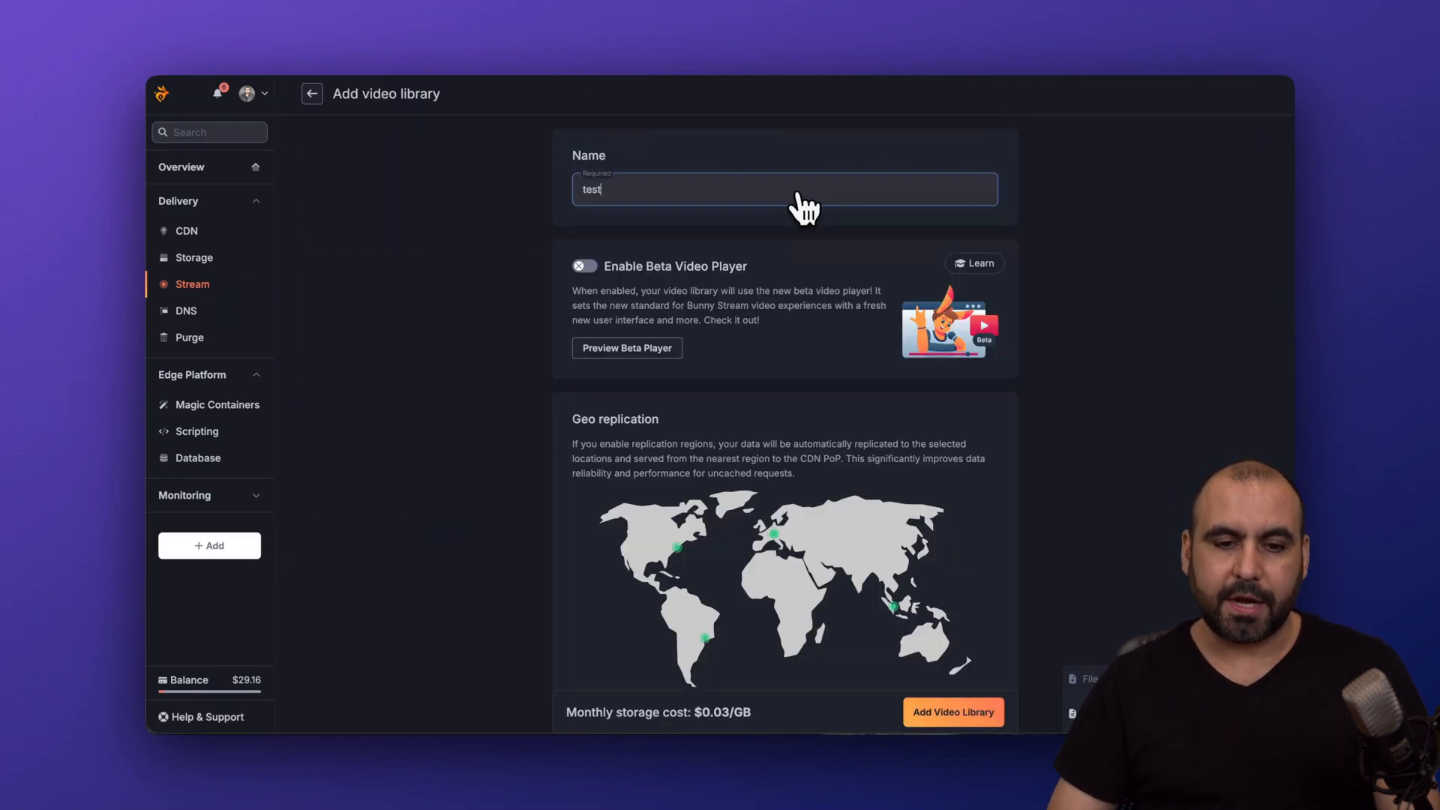
scroll(down, 3)
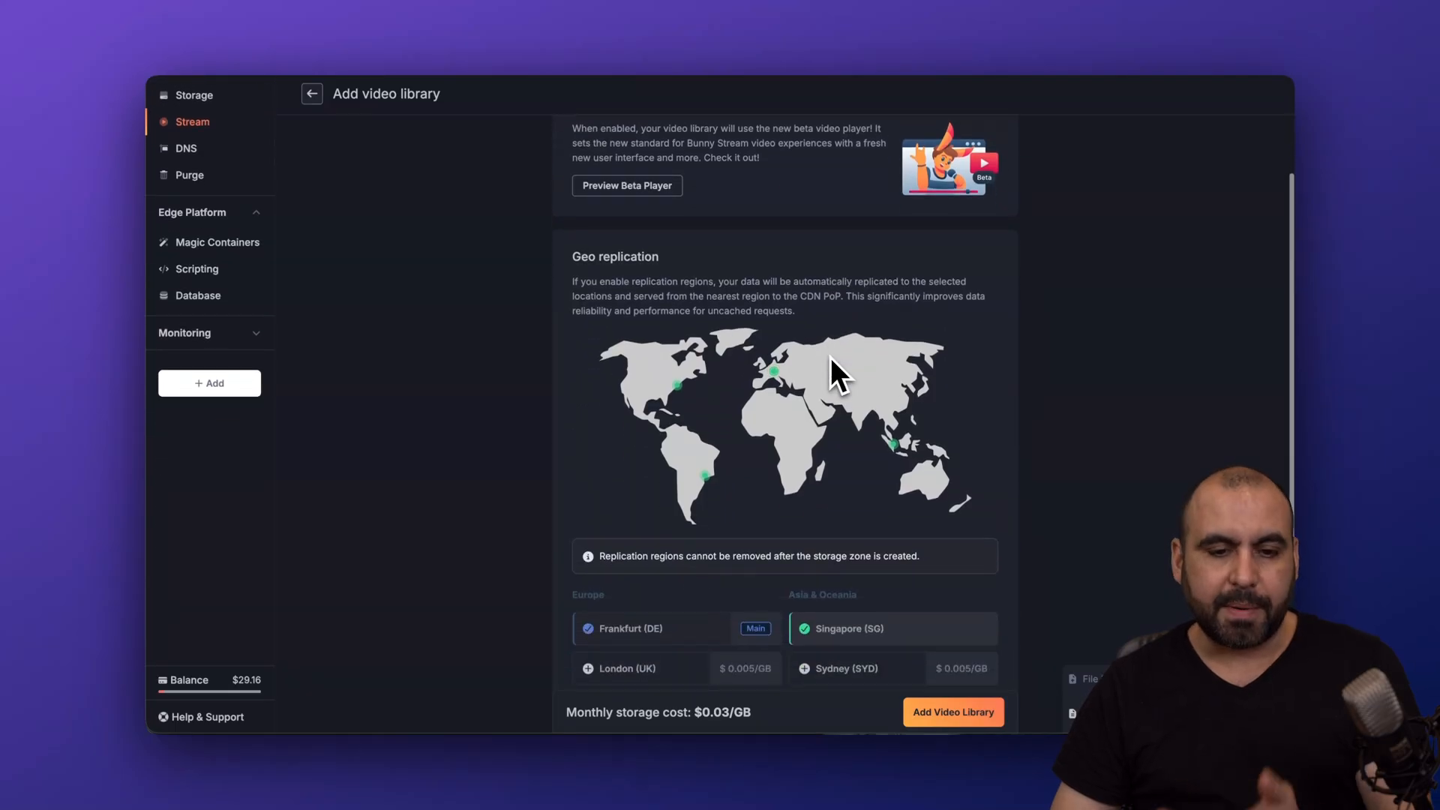
scroll(down, 3)
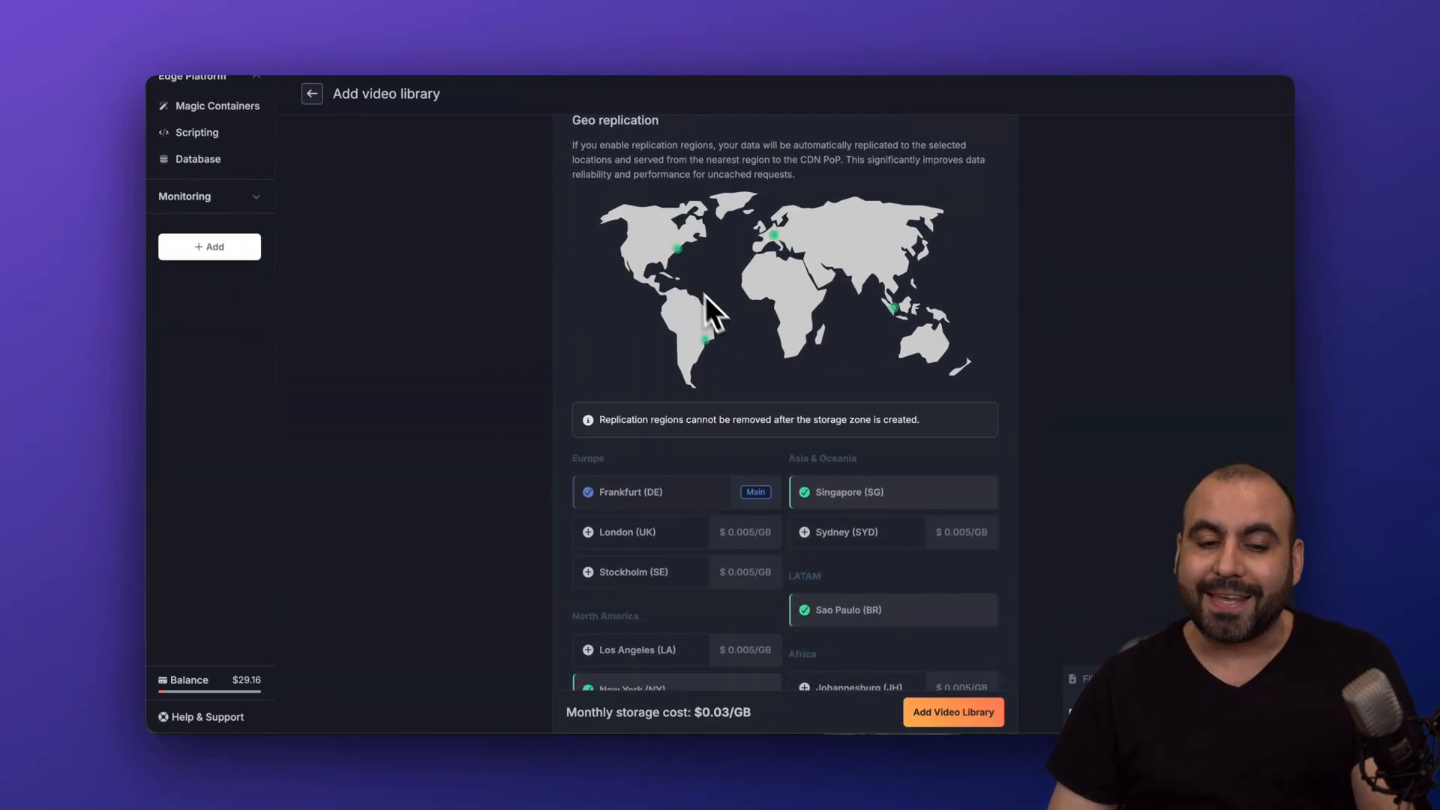
scroll(down, 3)
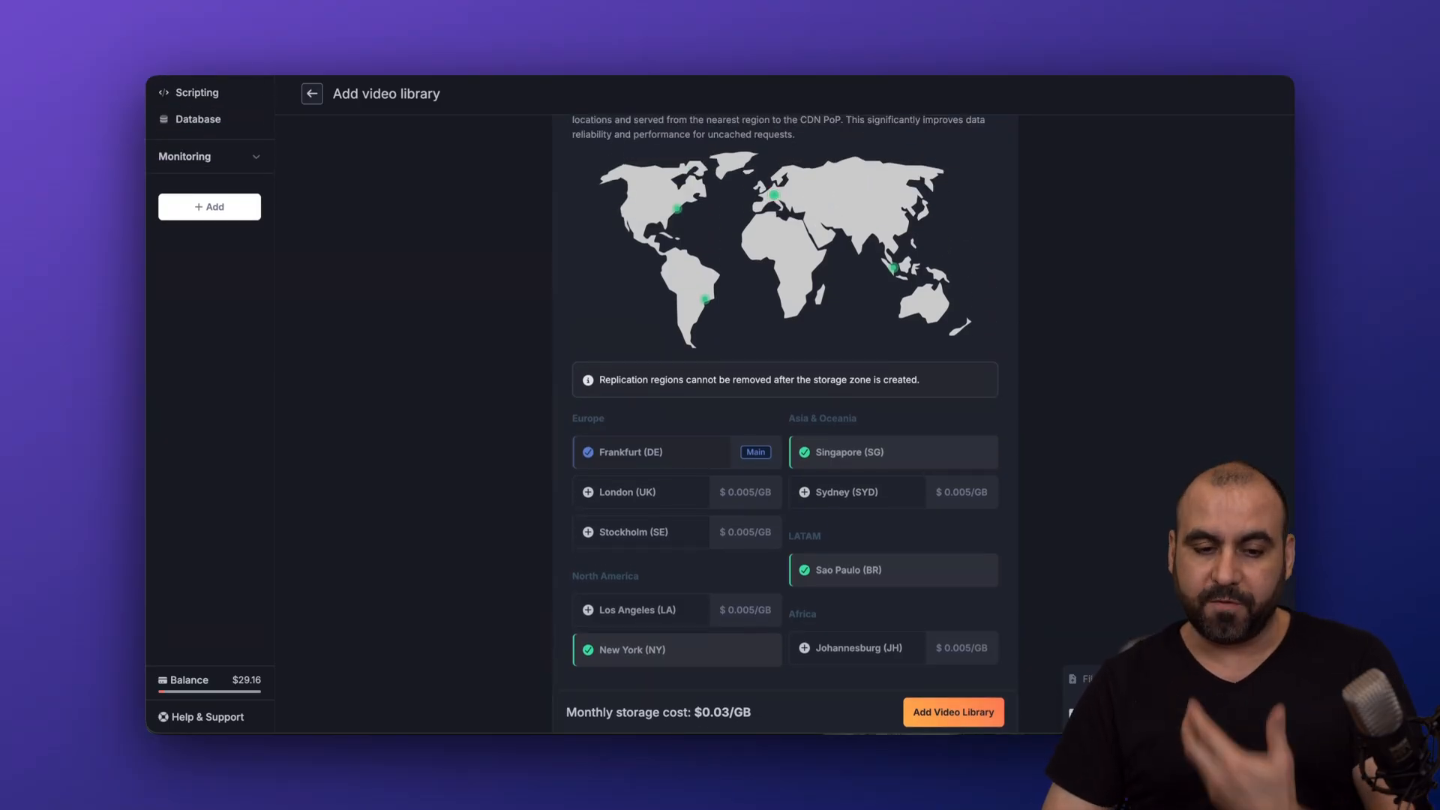
Select the remaining geo replication regions such as London, Stockholm, Los Angeles and Johannesburg for the test library
click(624, 492)
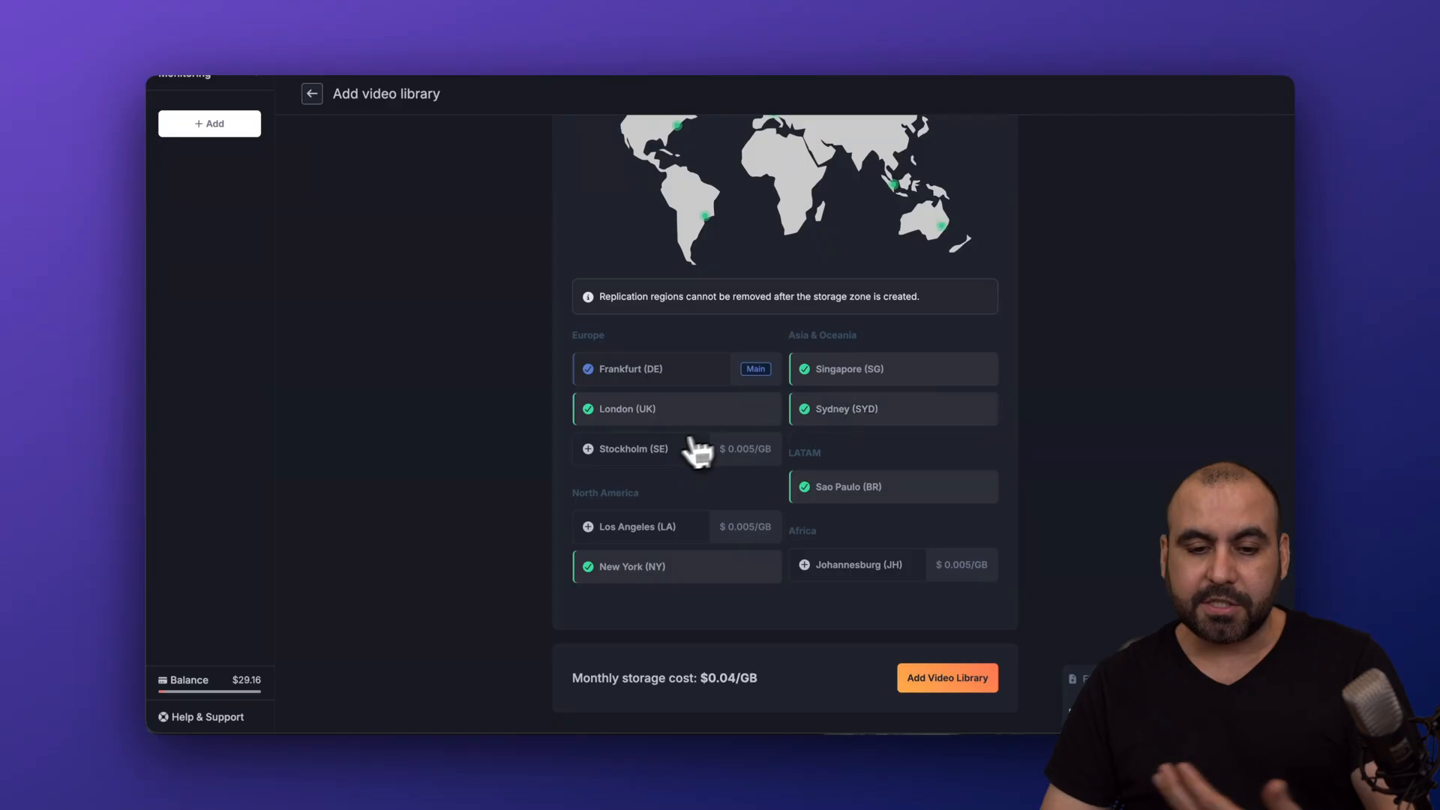
click(637, 408)
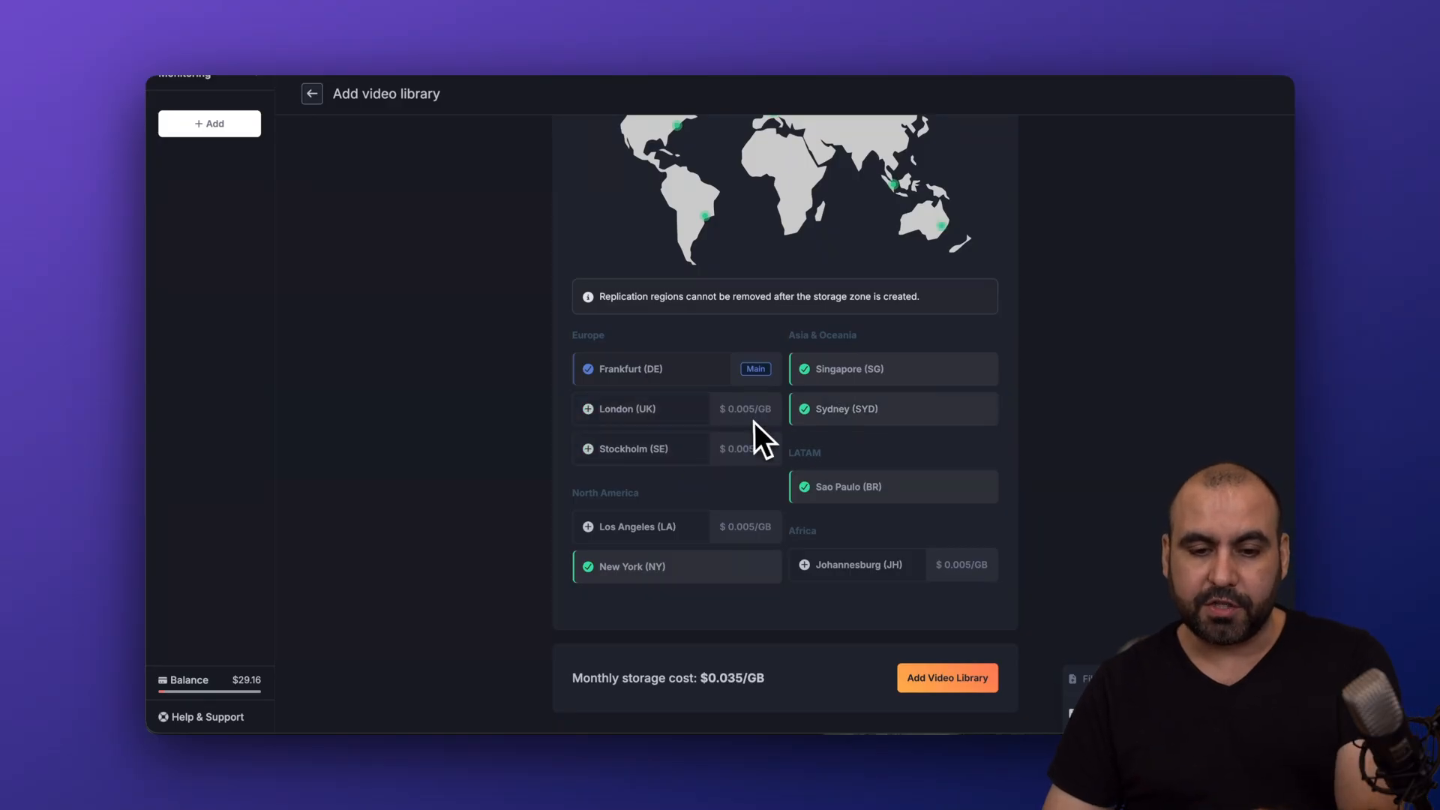
mouse_move(750, 444)
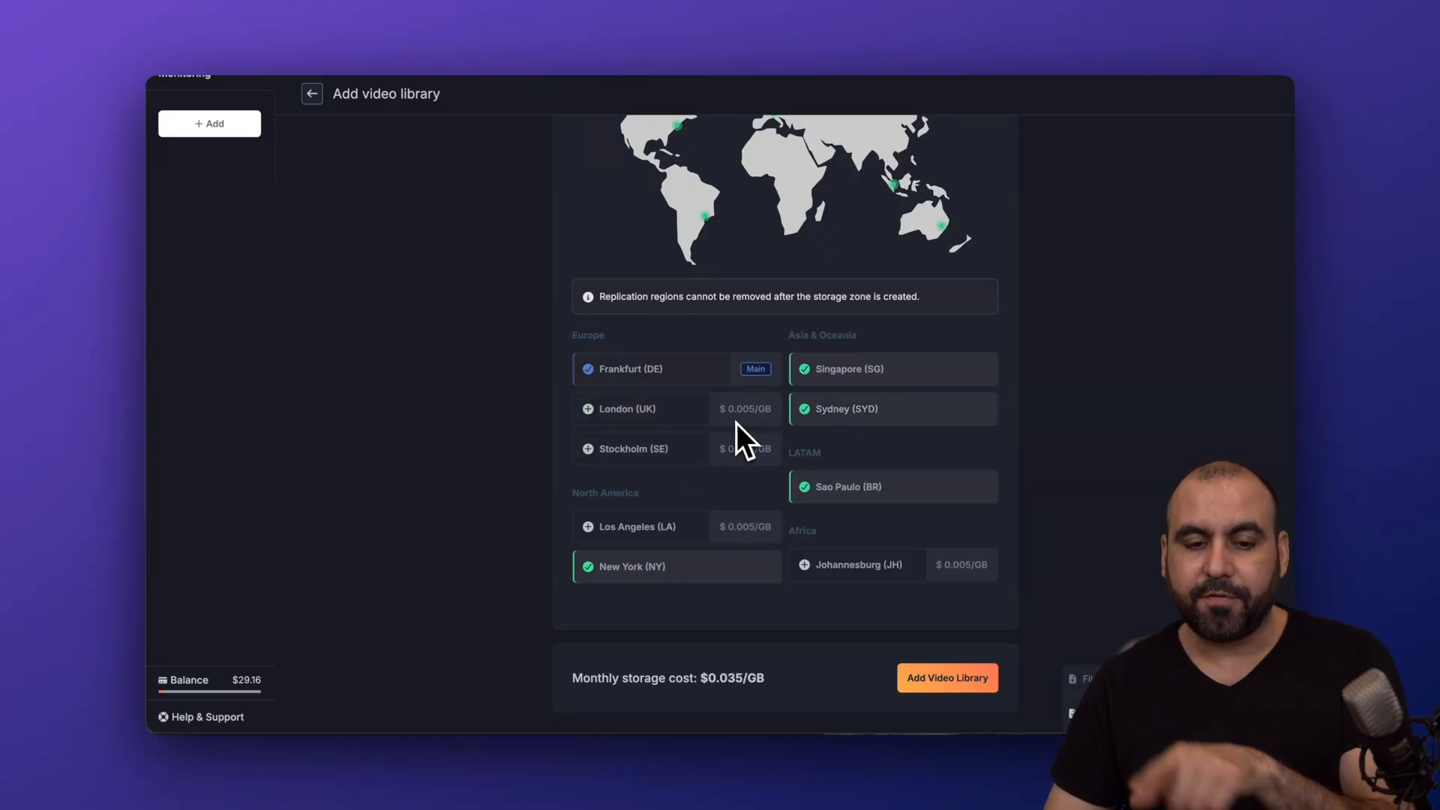
click(629, 449)
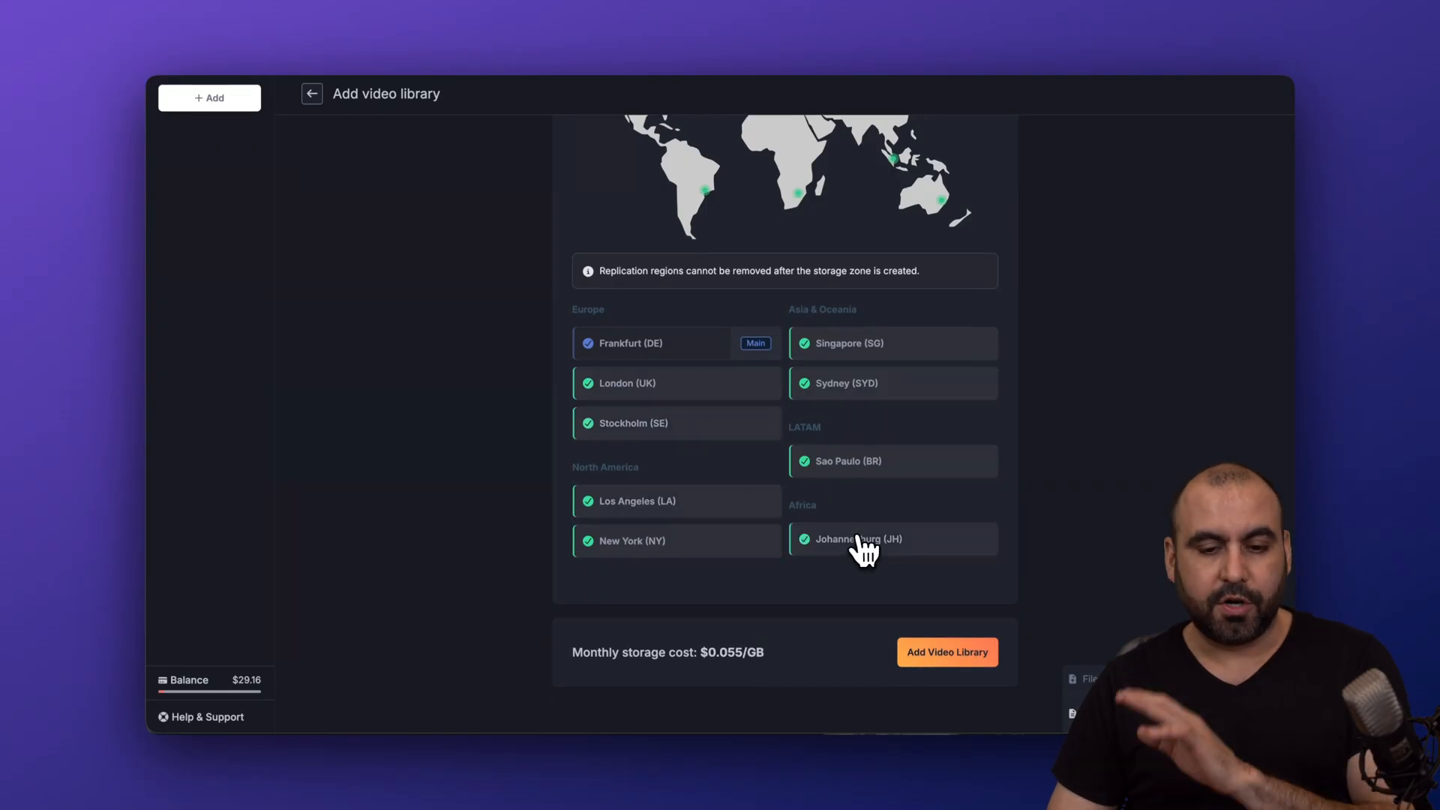
Review the form with the beta video player enabled and storage cost at $0.055/GB, not yet submitted
scroll(up, 3)
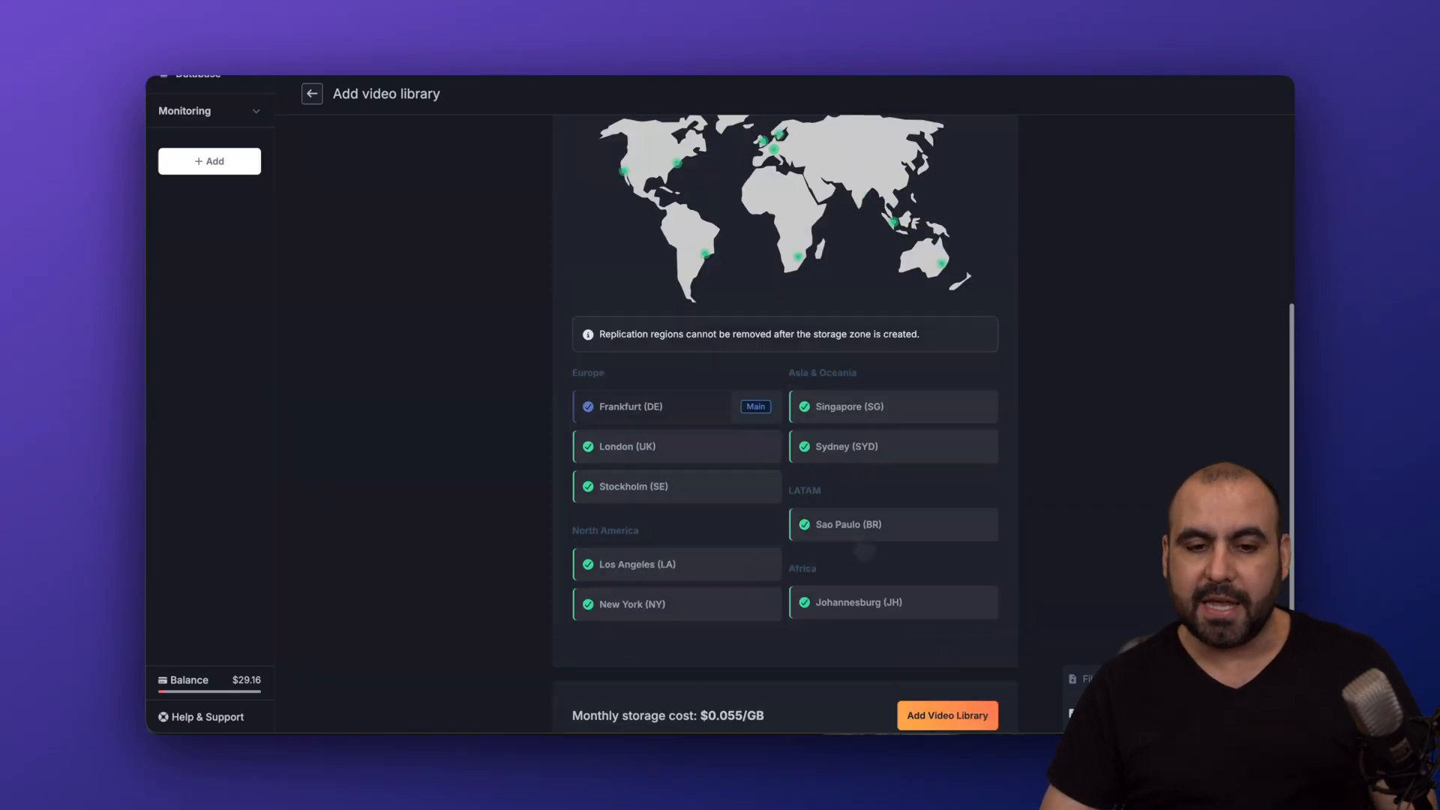
scroll(up, 3)
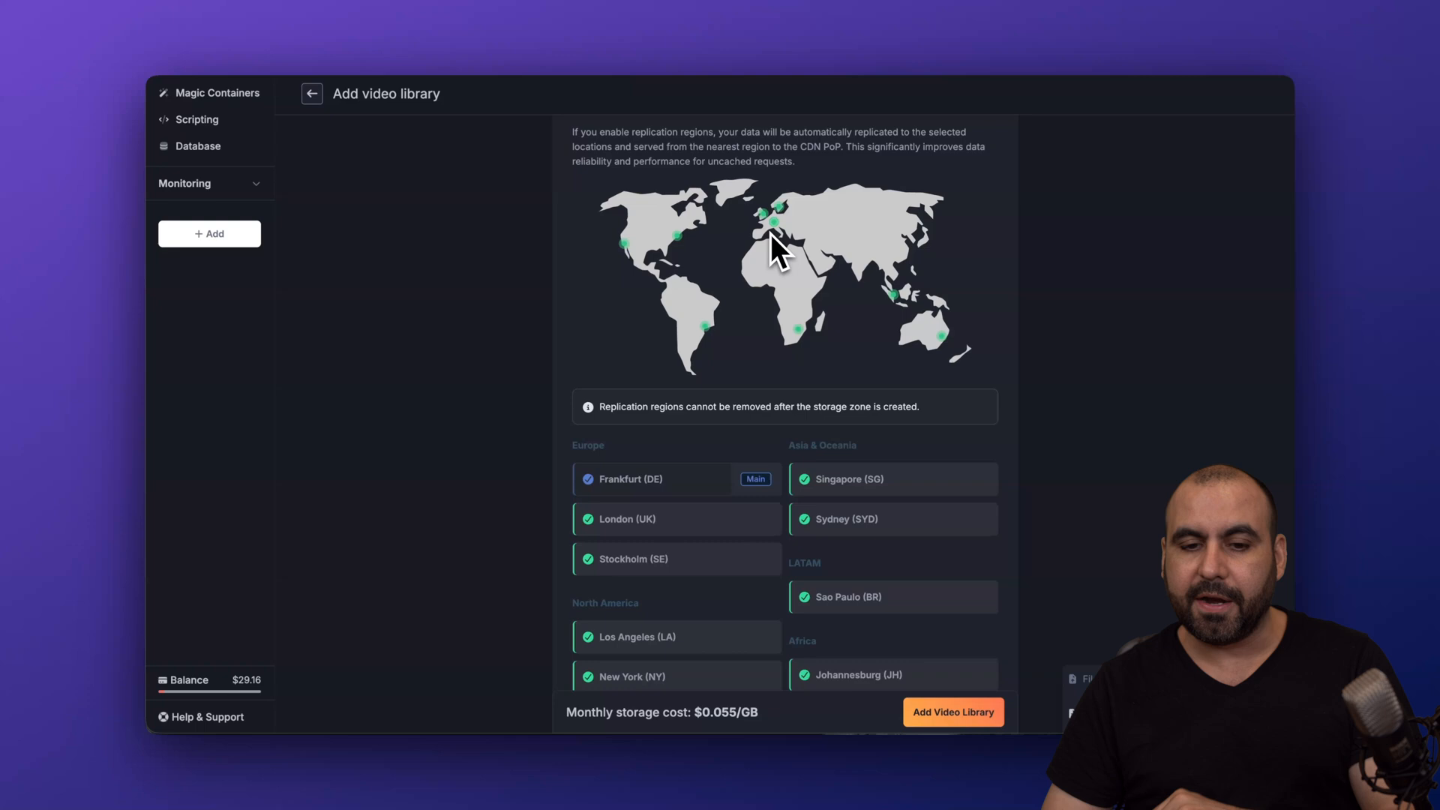
scroll(down, 3)
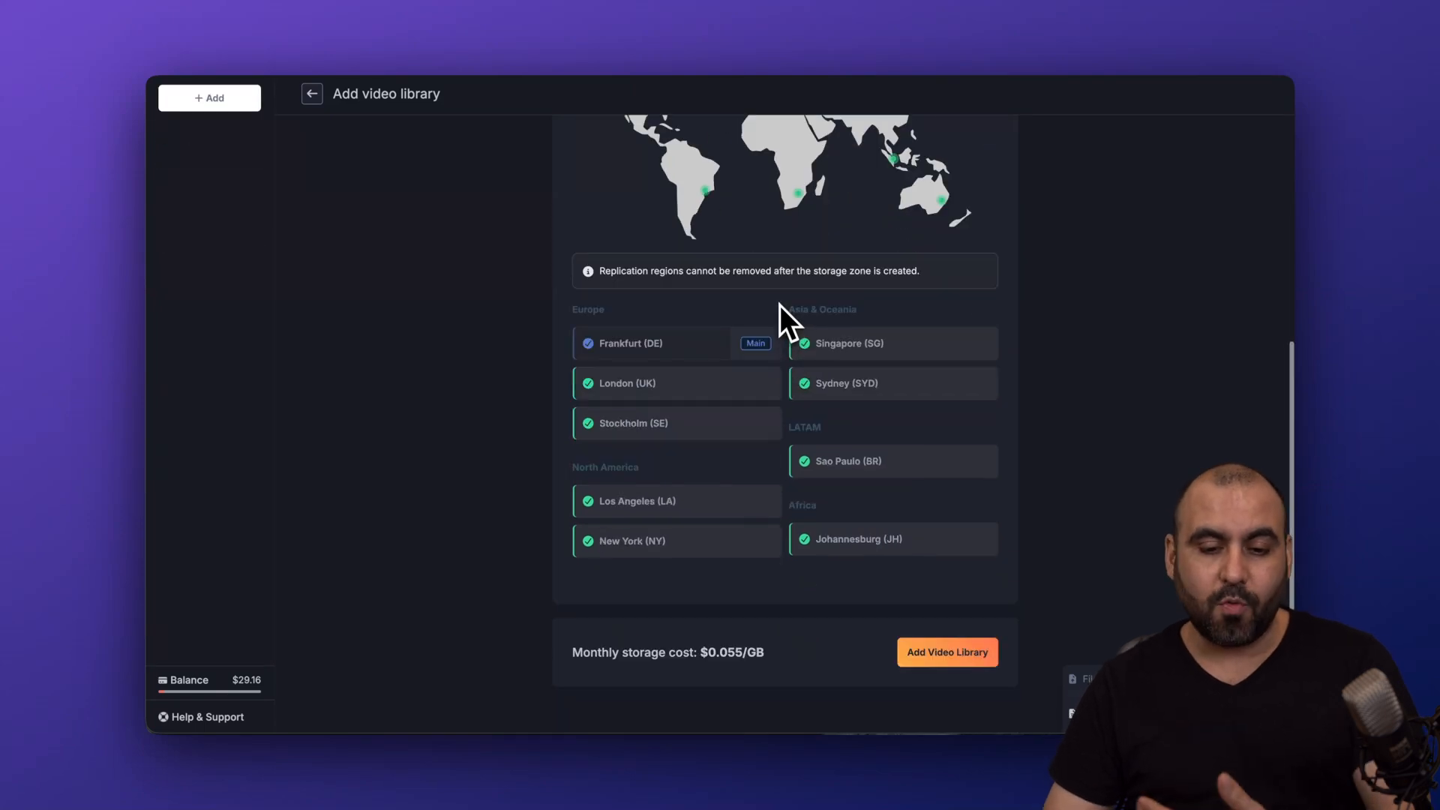
mouse_move(717, 675)
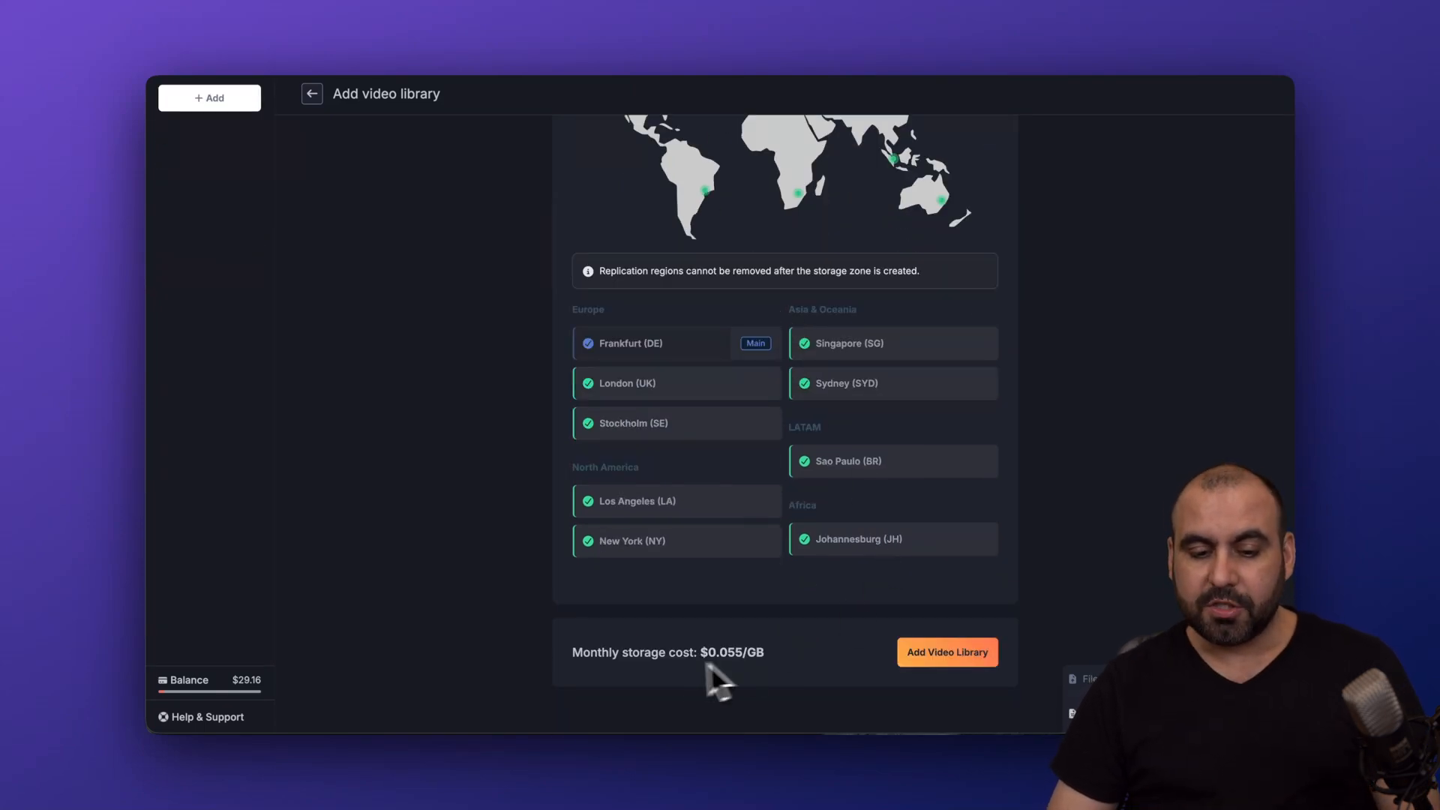
mouse_move(753, 670)
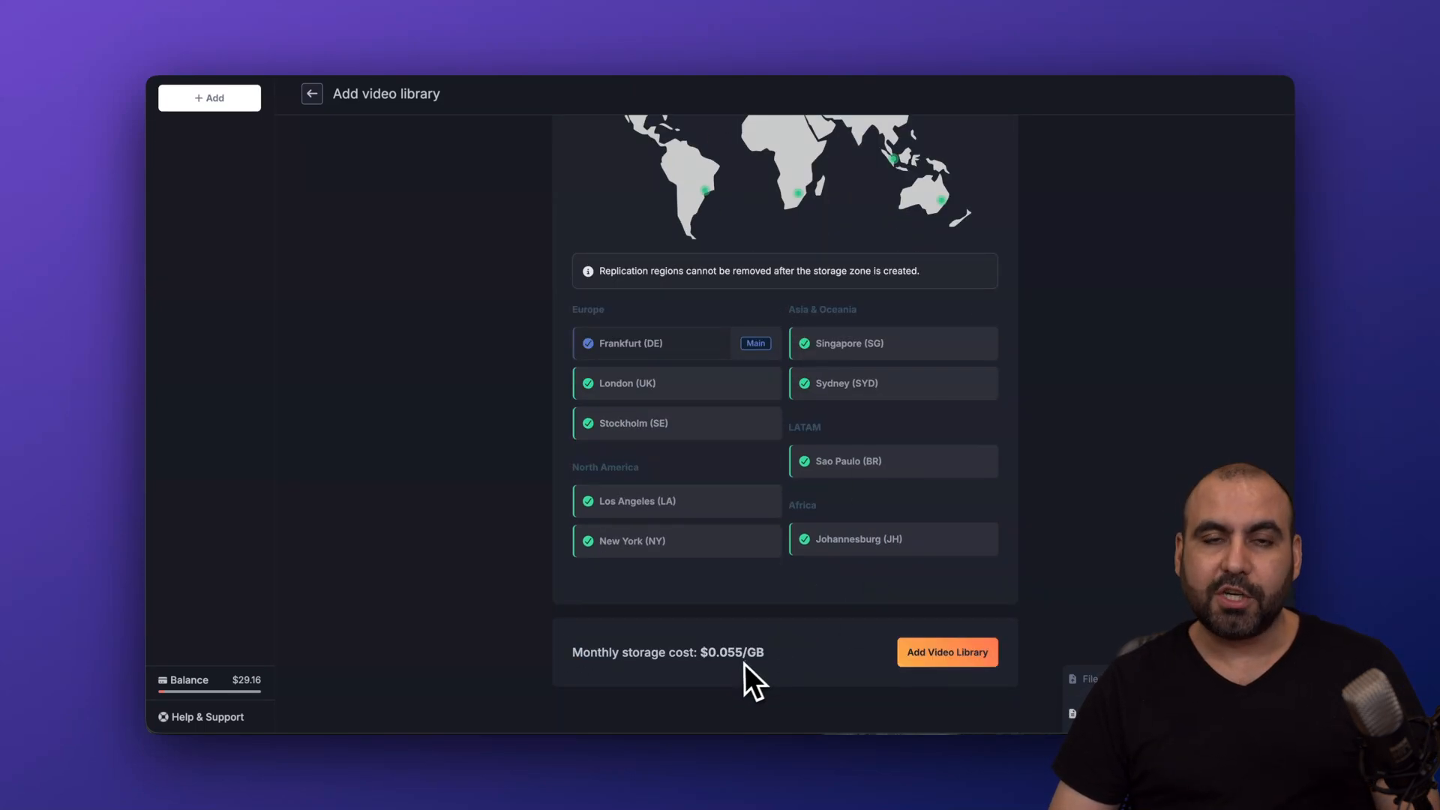
mouse_move(785, 684)
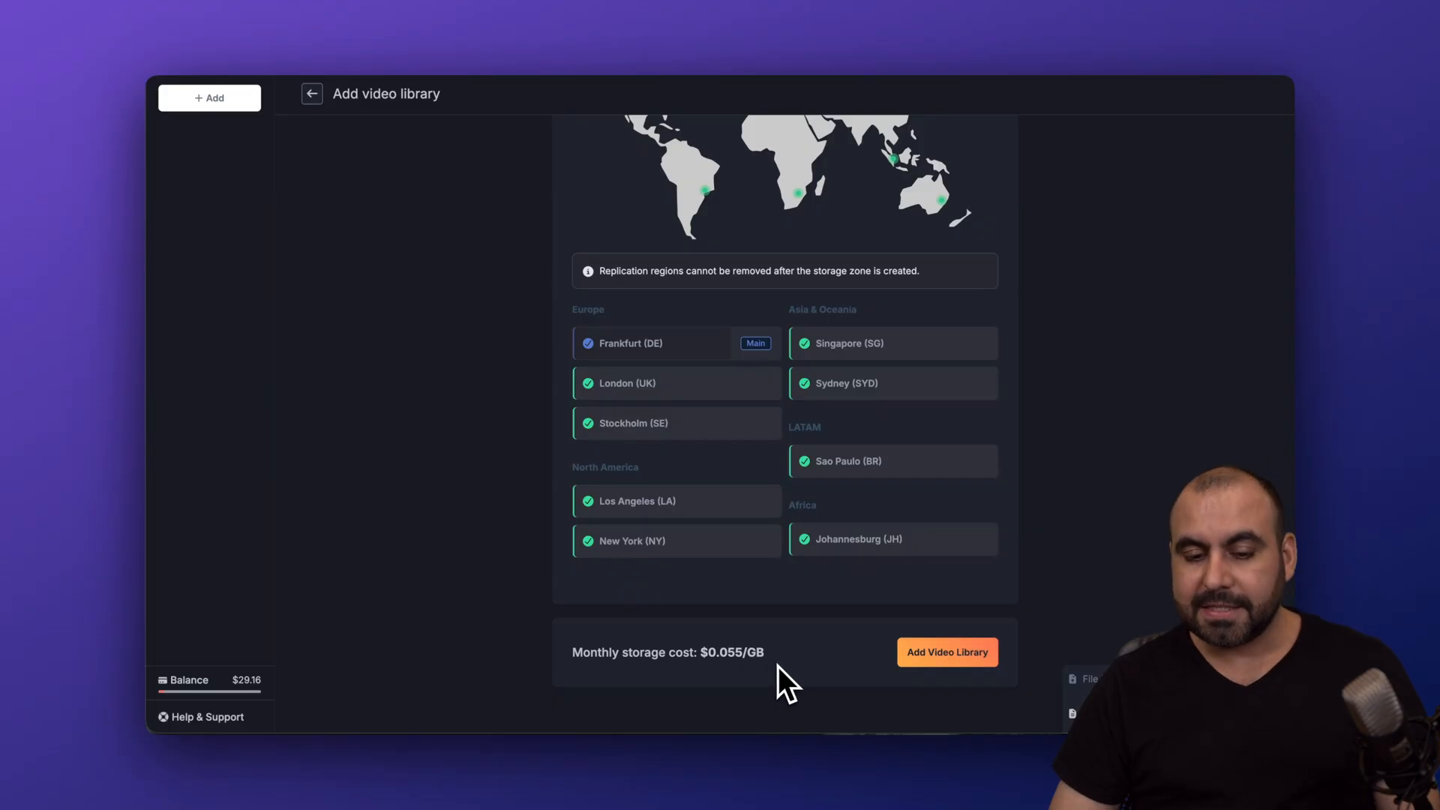
mouse_move(831, 661)
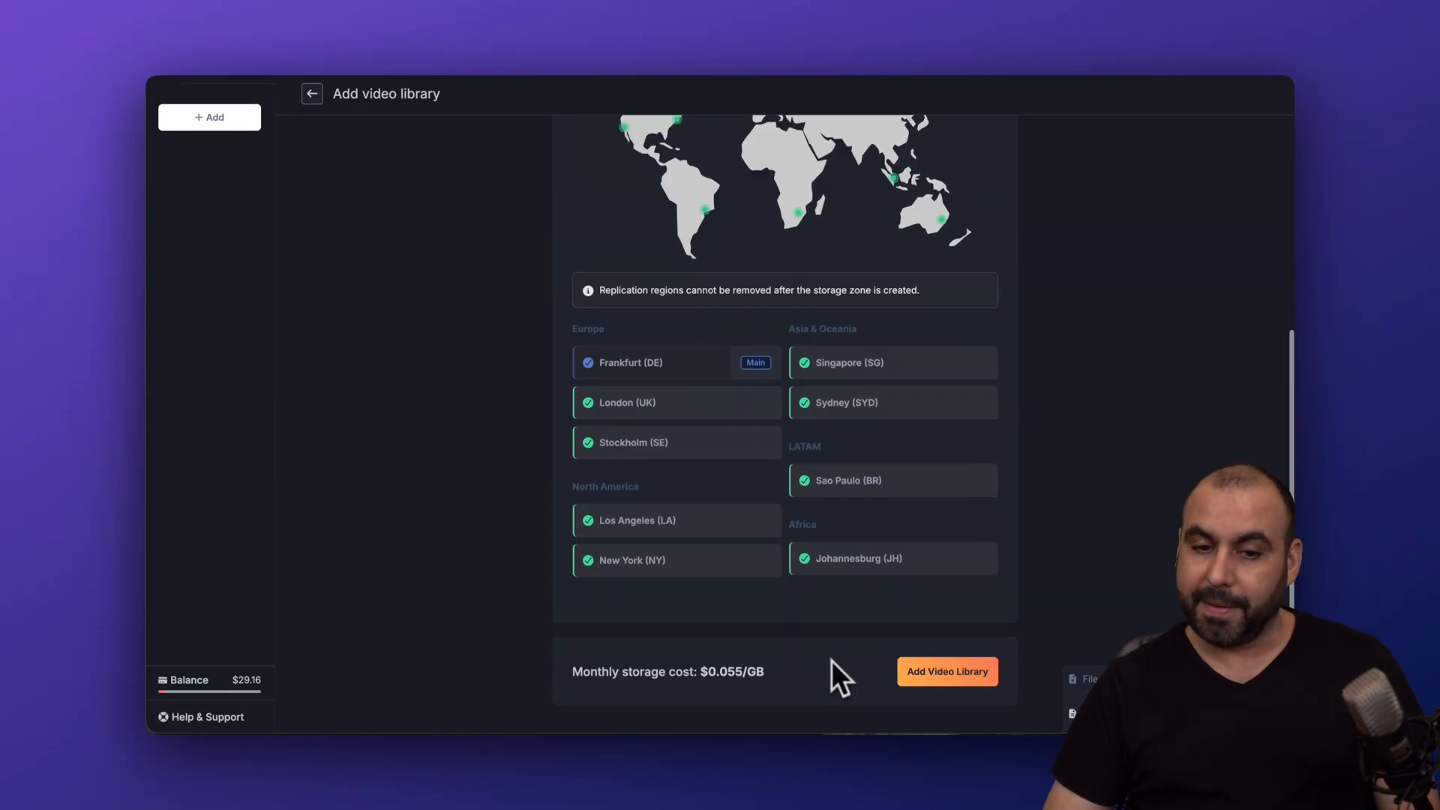
scroll(up, 3)
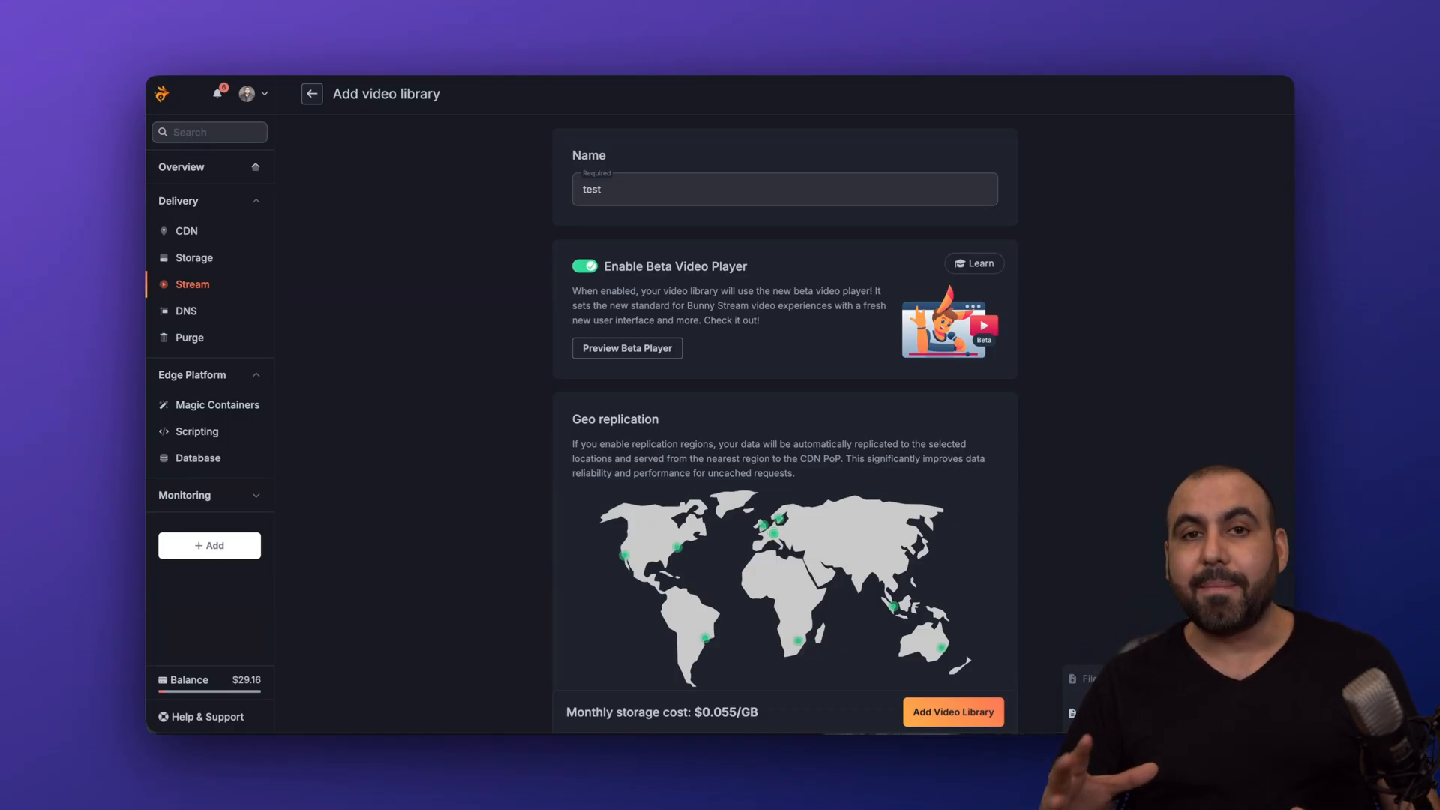
mouse_move(194, 284)
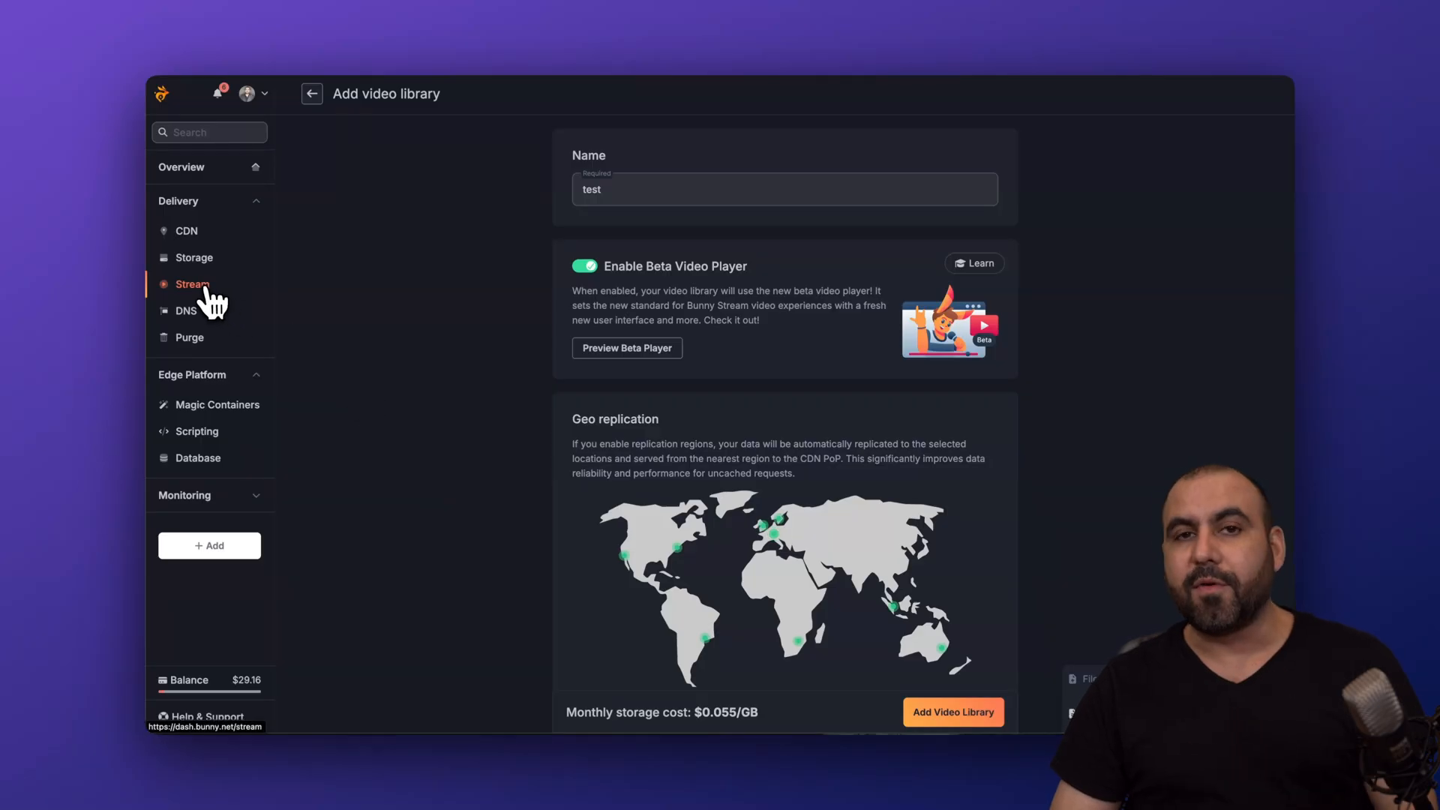